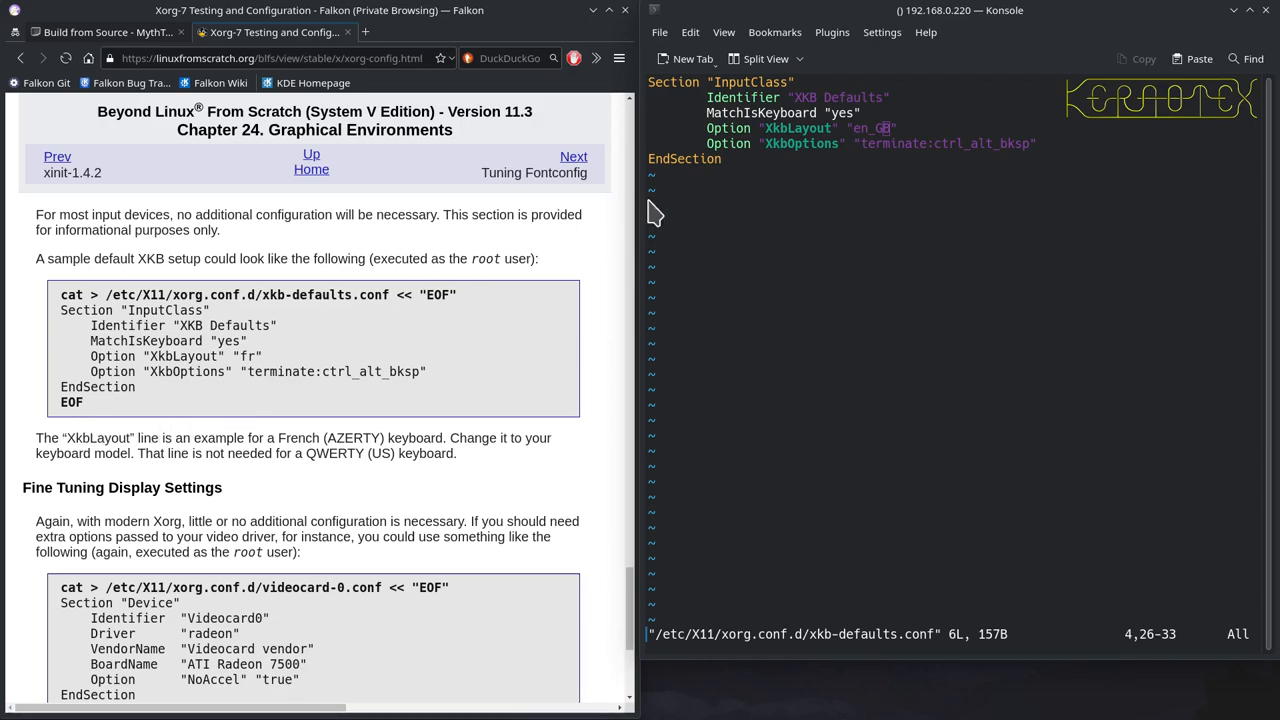
{"action": "mouse_move", "coordinate": [498, 337]}
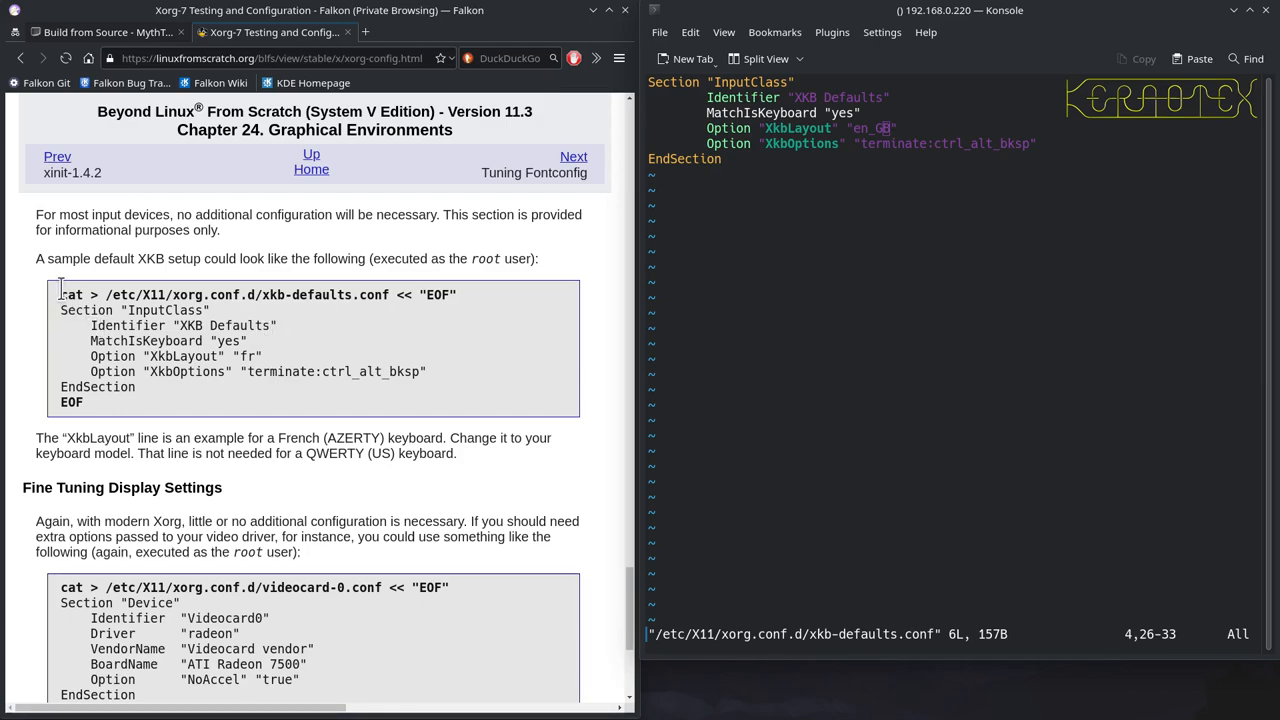
{"action": "mouse_move", "coordinate": [485, 300]}
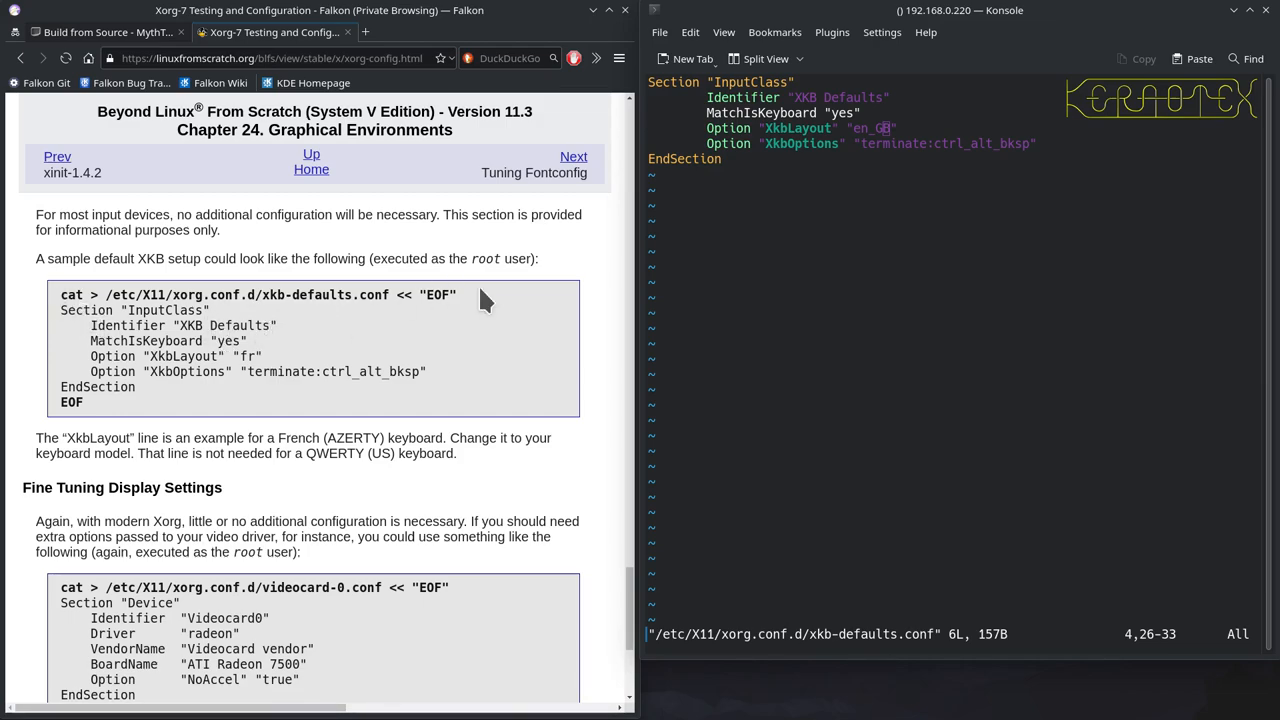
{"action": "mouse_move", "coordinate": [843, 130]}
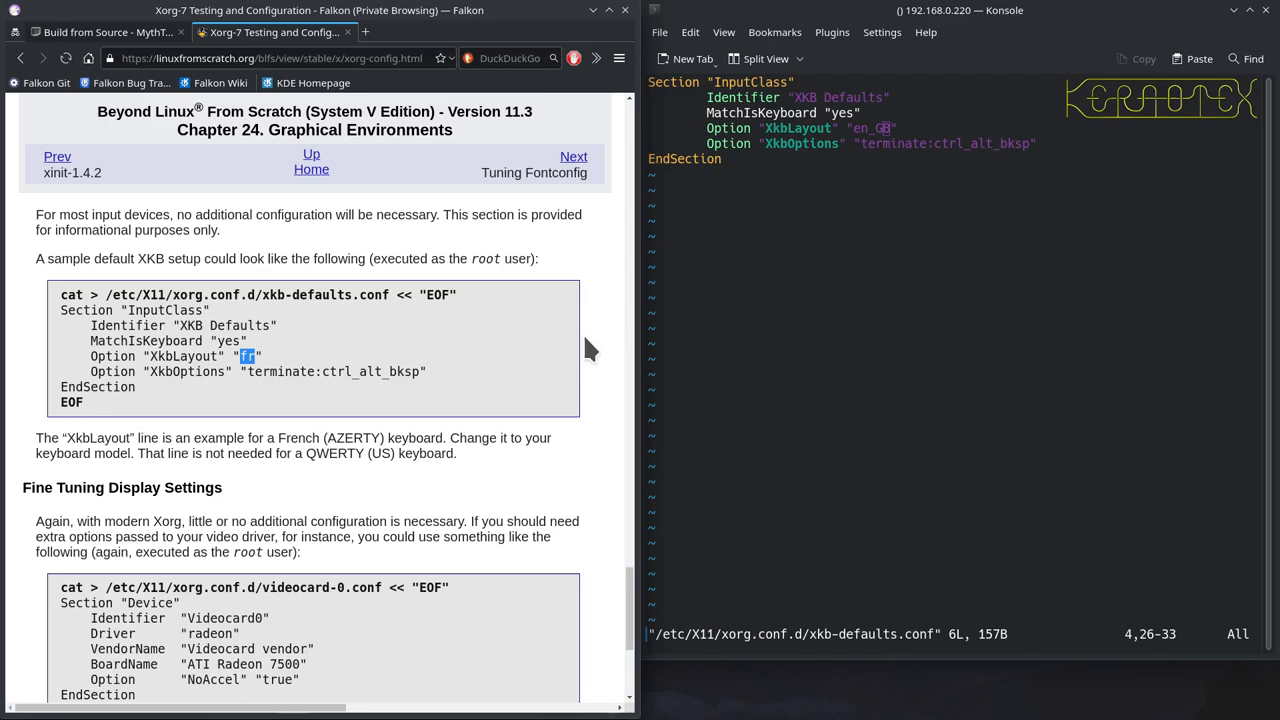
{"action": "mouse_move", "coordinate": [607, 383]}
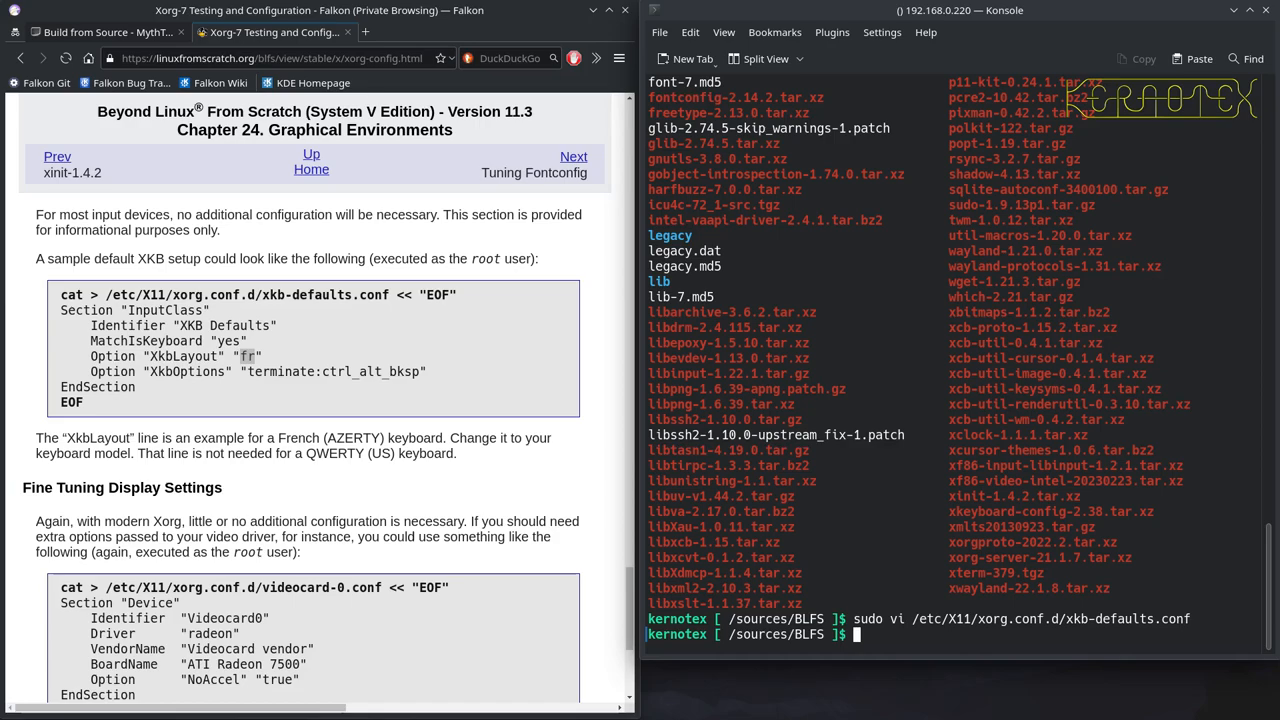
{"action": "mouse_move", "coordinate": [460, 440]}
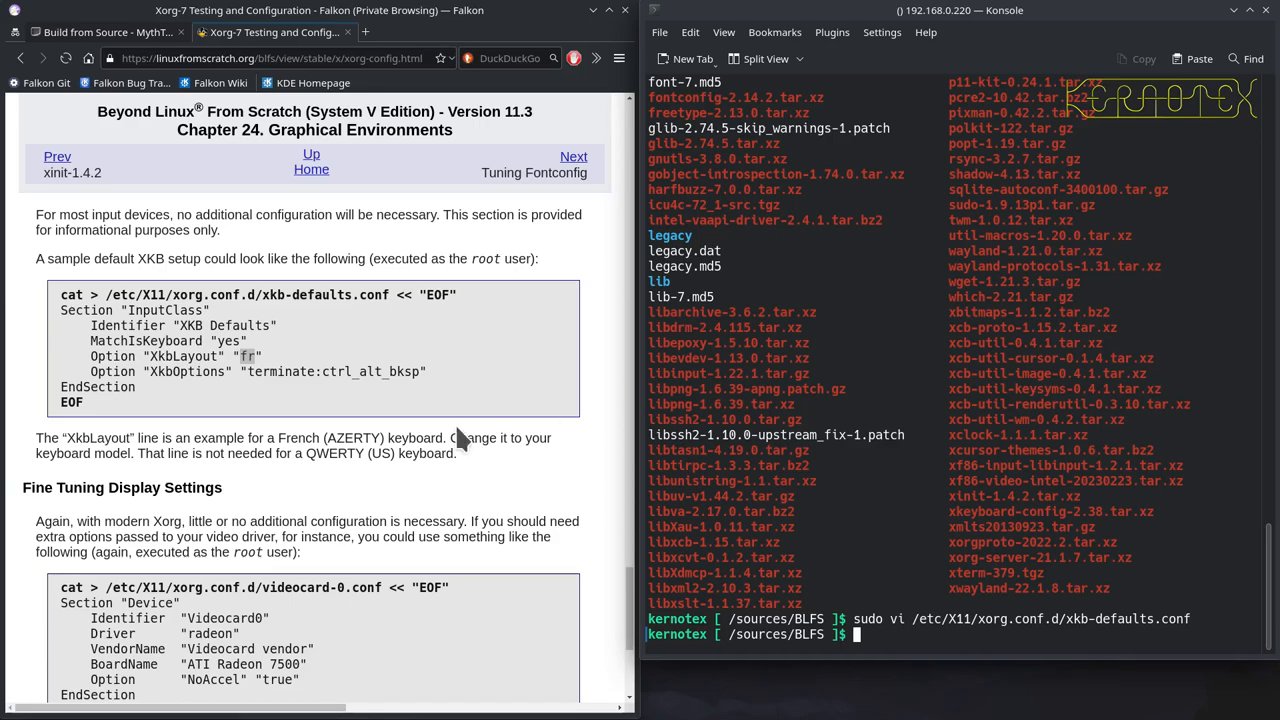
Advance to the Tuning Fontconfig page and scroll down to Hinting and Anti-aliasing
{"action": "scroll", "scroll_direction": "down", "scroll_amount": 3}
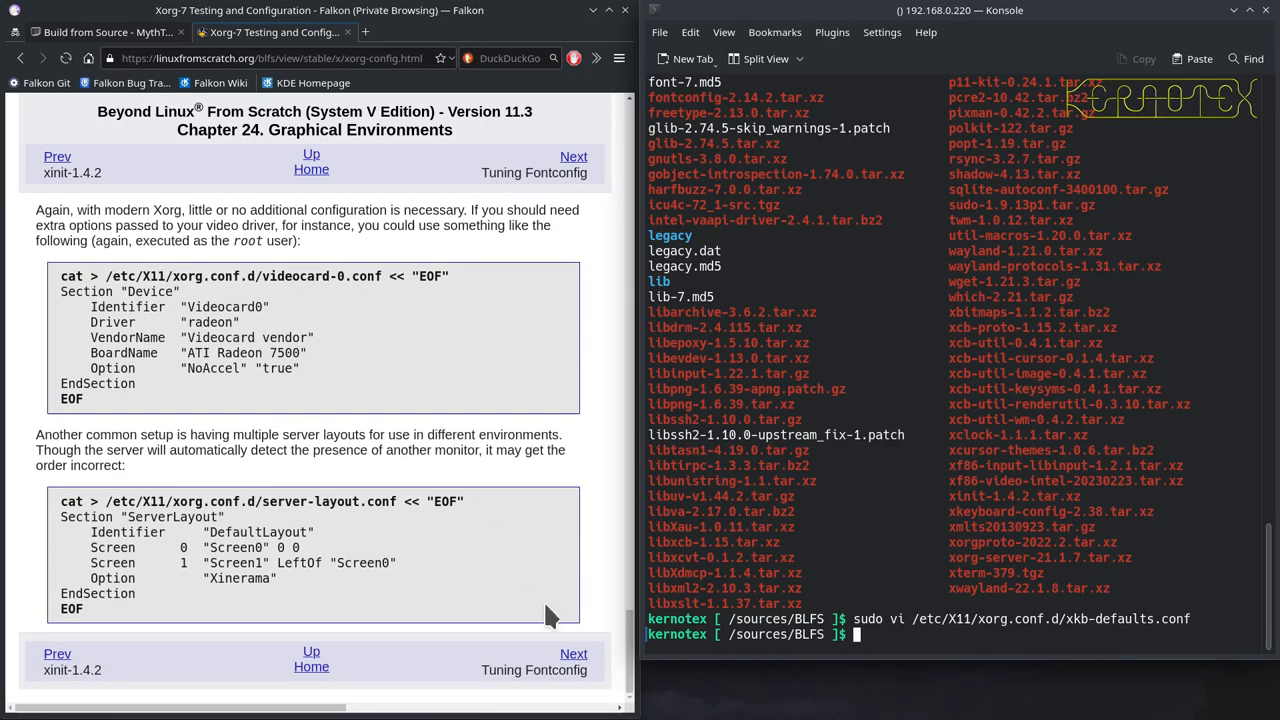
{"action": "left_click", "coordinate": [573, 156]}
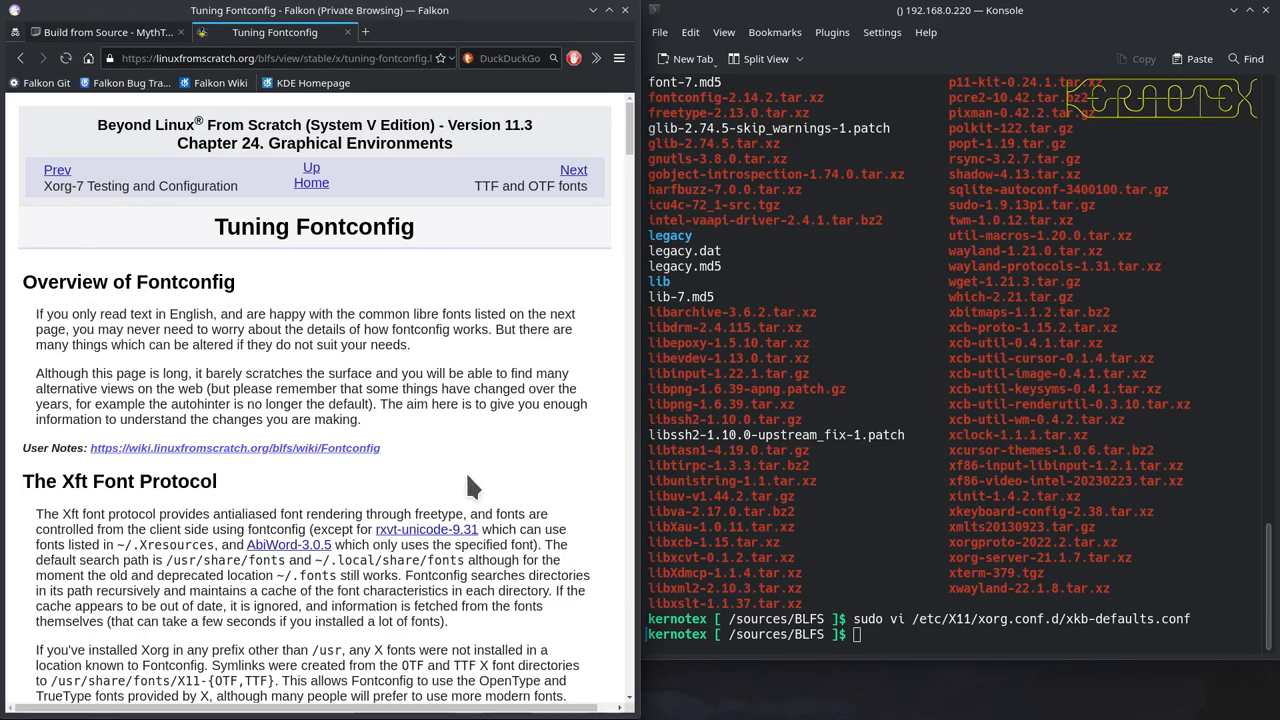
{"action": "scroll", "scroll_direction": "down", "scroll_amount": 3}
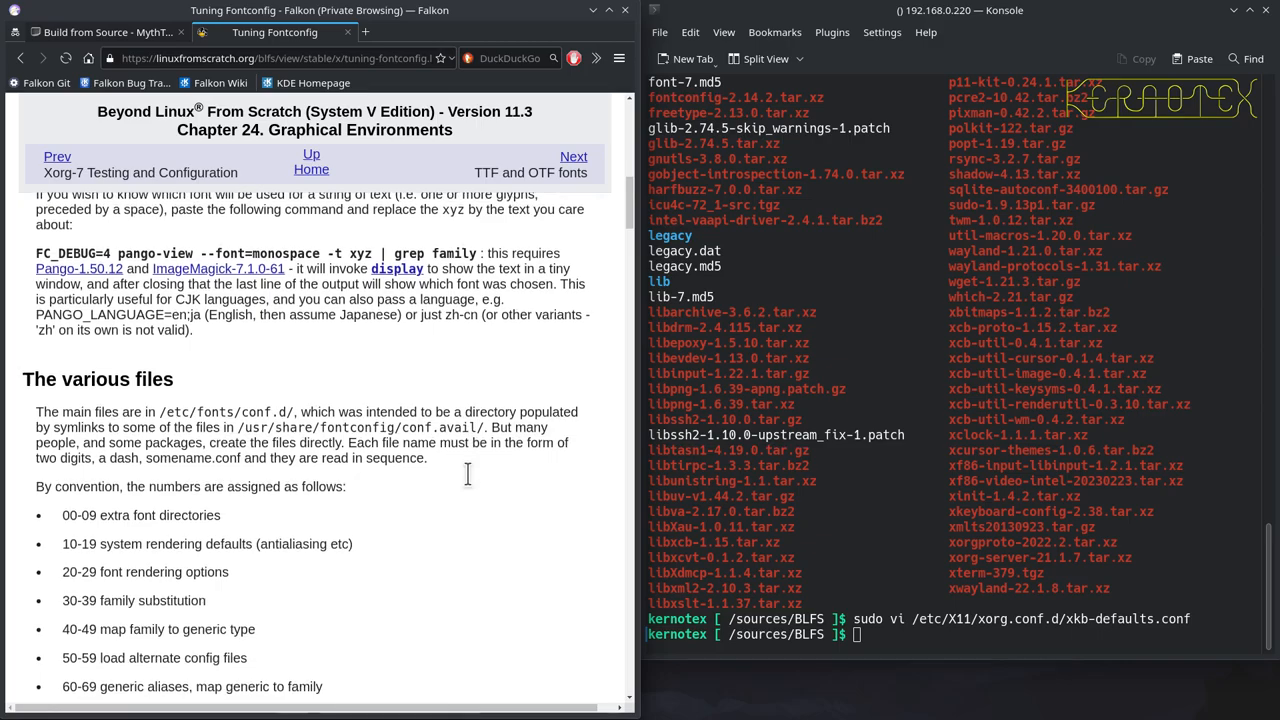
{"action": "scroll", "scroll_direction": "down", "scroll_amount": 3}
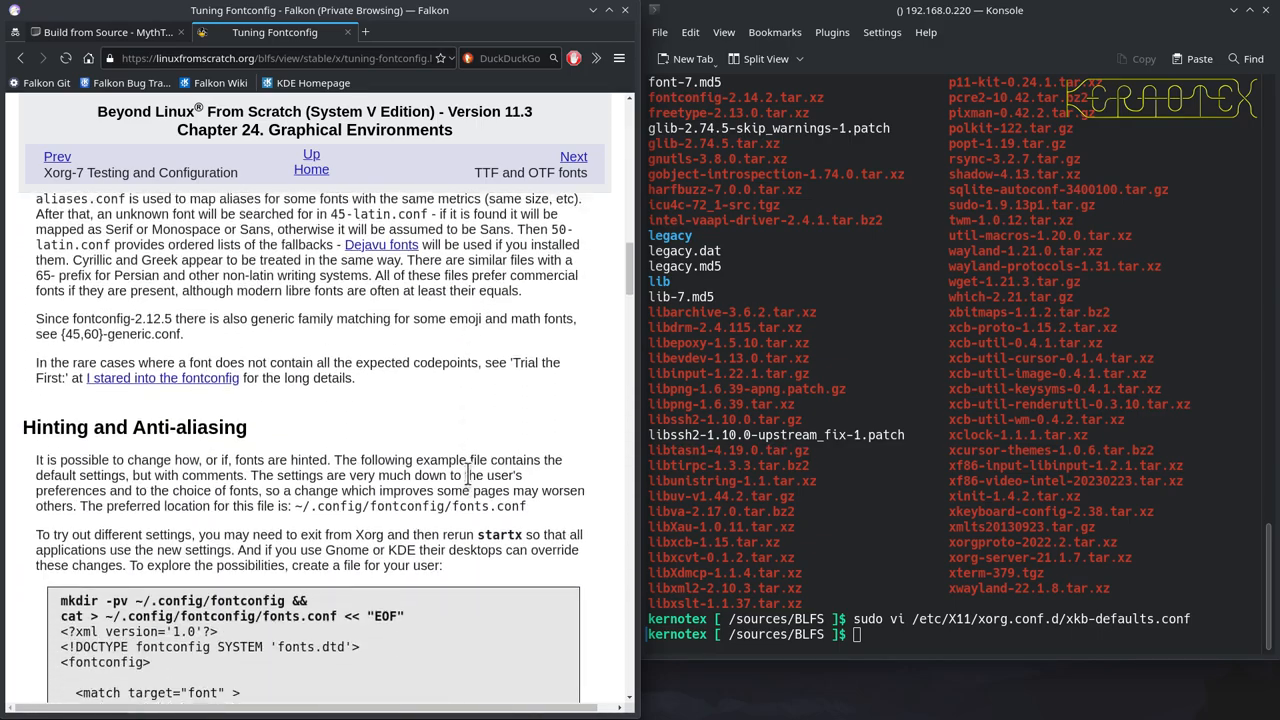
{"action": "scroll", "scroll_direction": "down", "scroll_amount": 3}
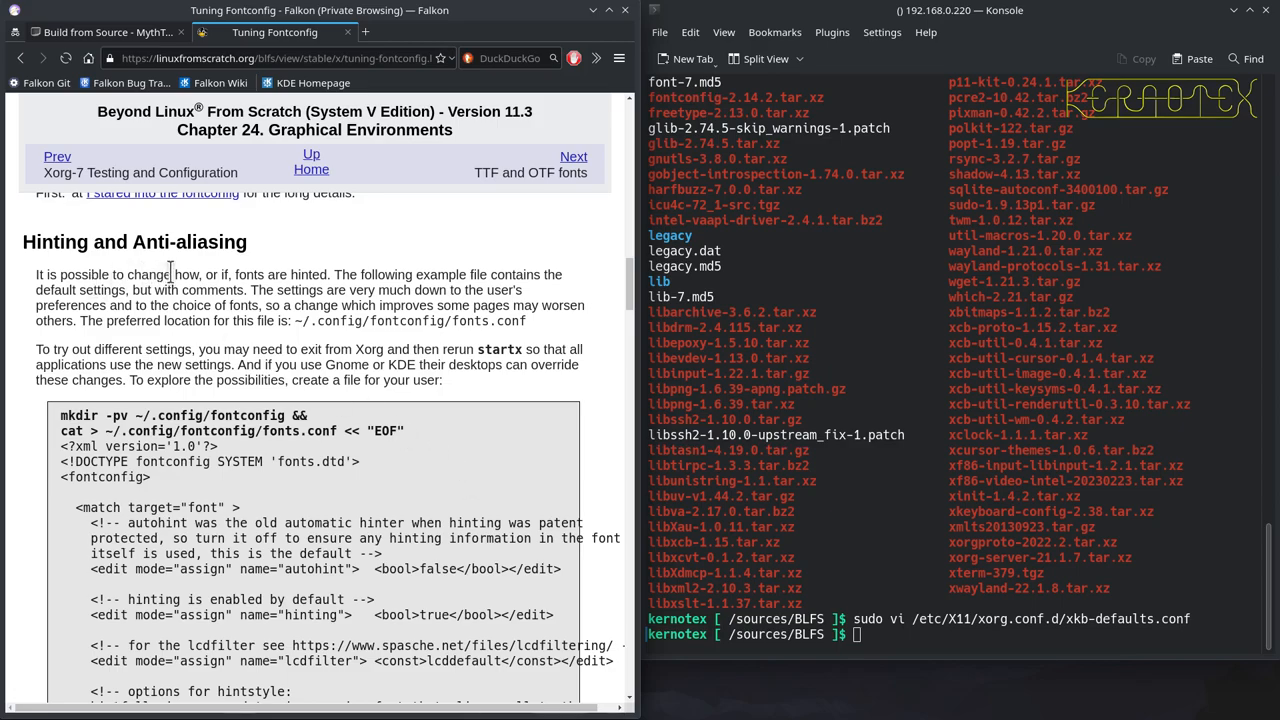
{"action": "mouse_move", "coordinate": [440, 276]}
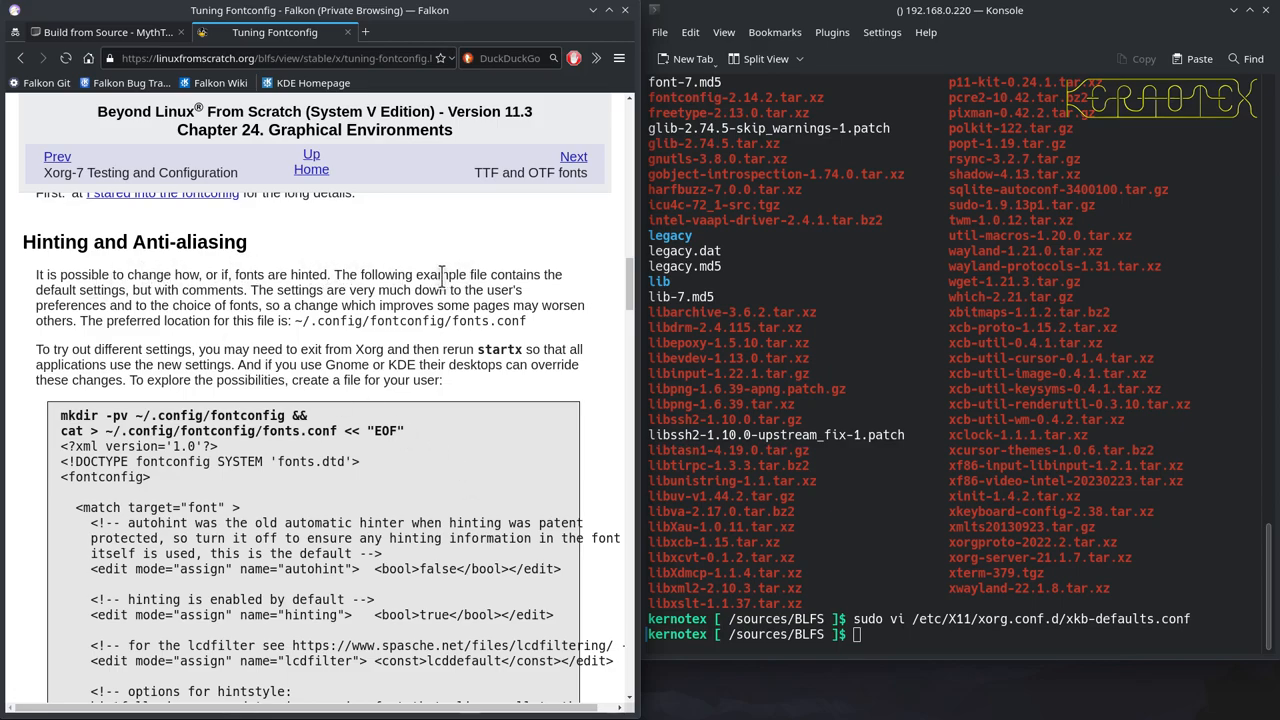
{"action": "mouse_move", "coordinate": [545, 274]}
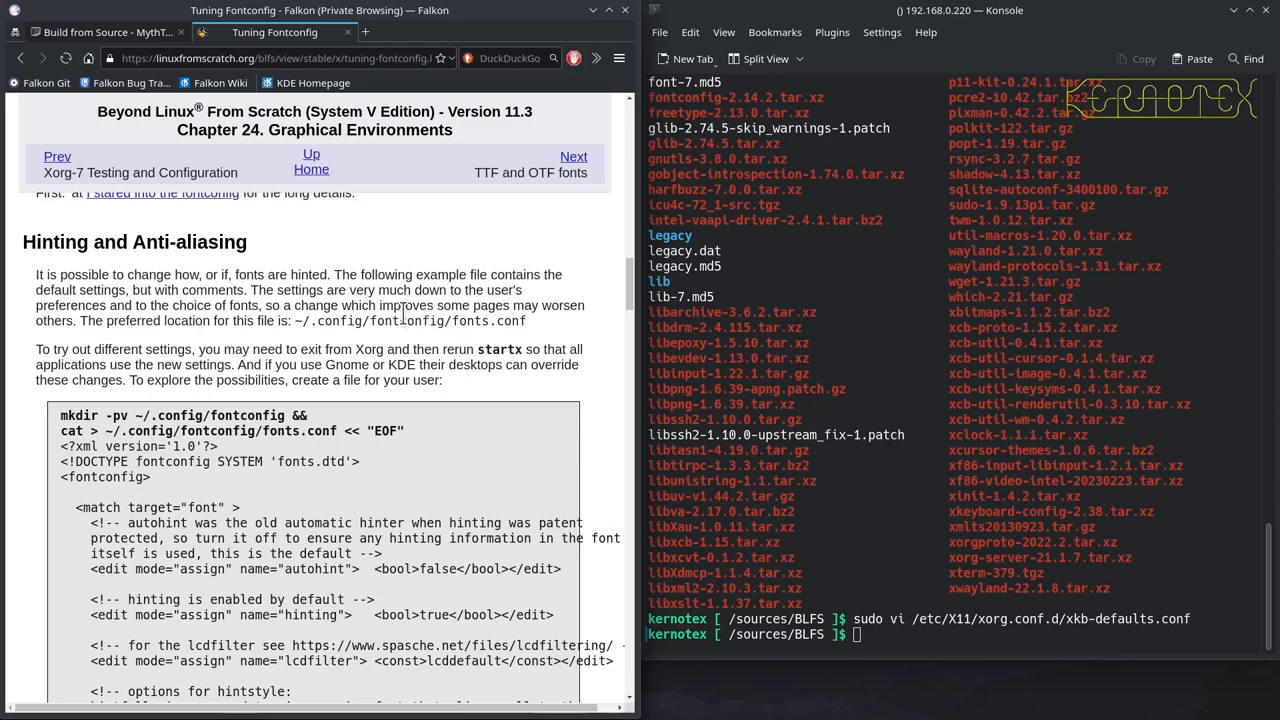
{"action": "mouse_move", "coordinate": [540, 303]}
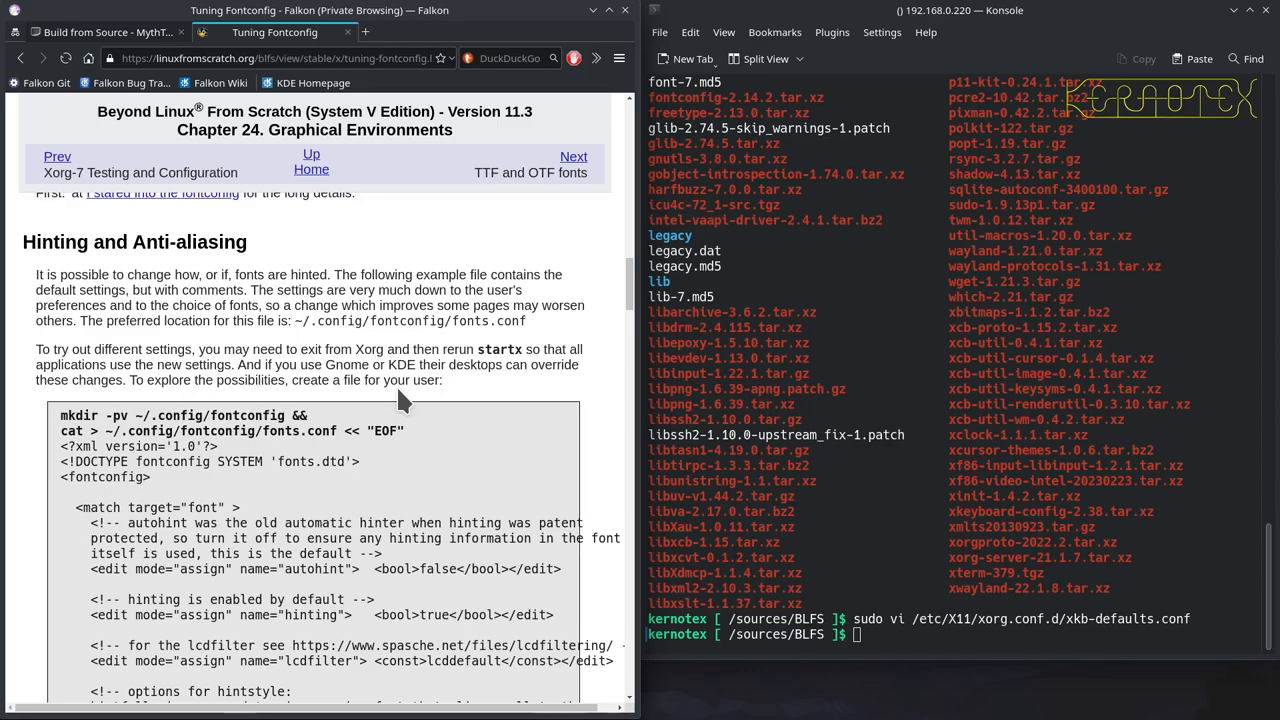
{"action": "scroll", "scroll_direction": "down", "scroll_amount": 3}
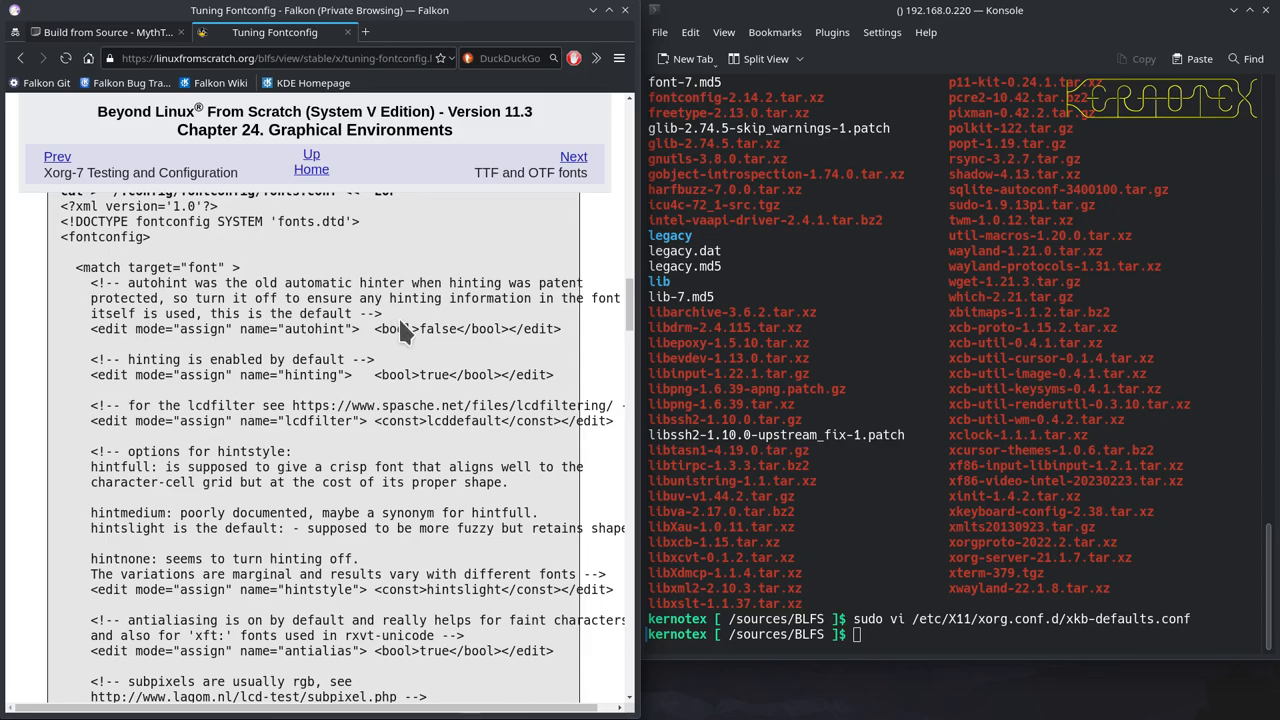
{"action": "mouse_move", "coordinate": [430, 375]}
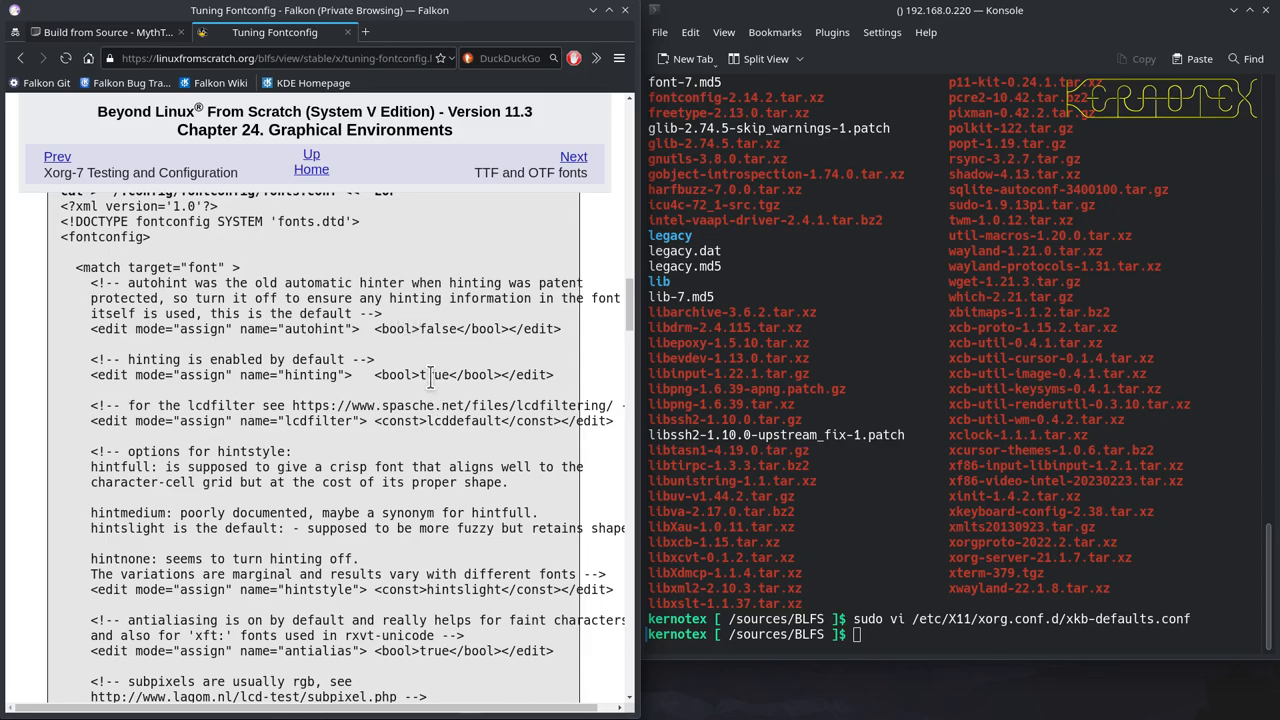
{"action": "mouse_move", "coordinate": [405, 428]}
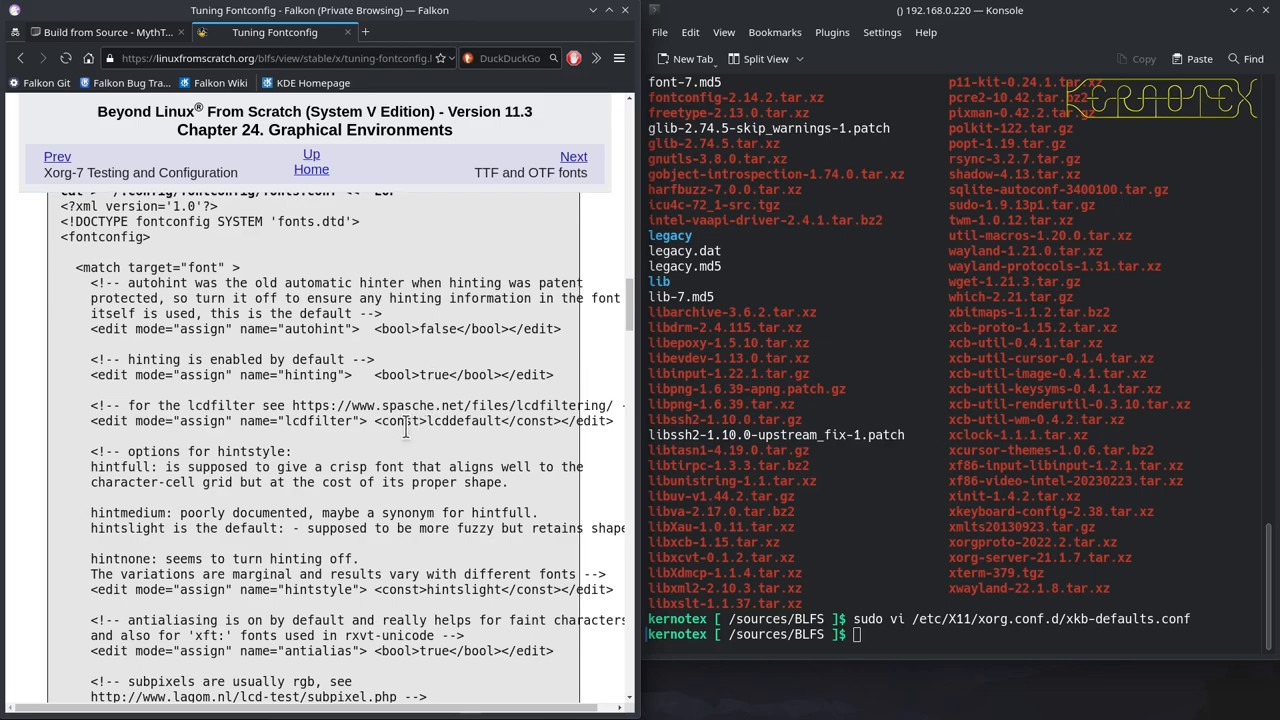
{"action": "scroll", "scroll_direction": "down", "scroll_amount": 3}
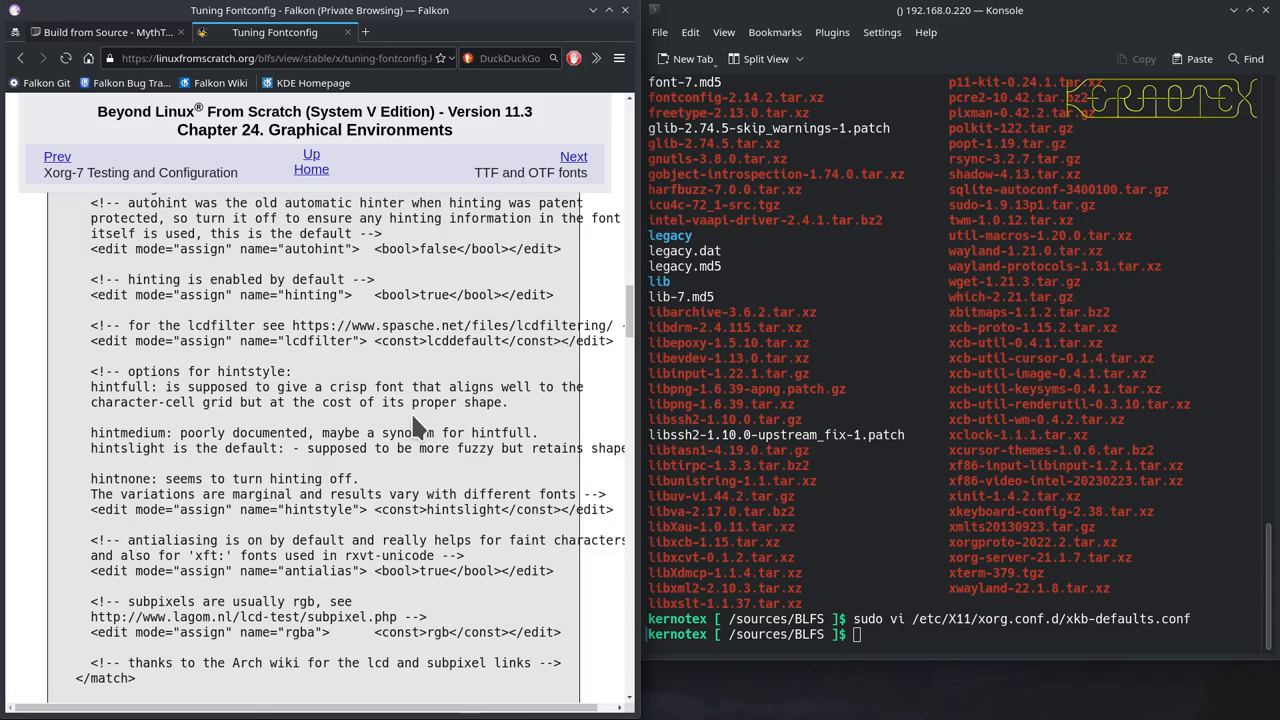
{"action": "scroll", "scroll_direction": "down", "scroll_amount": 3}
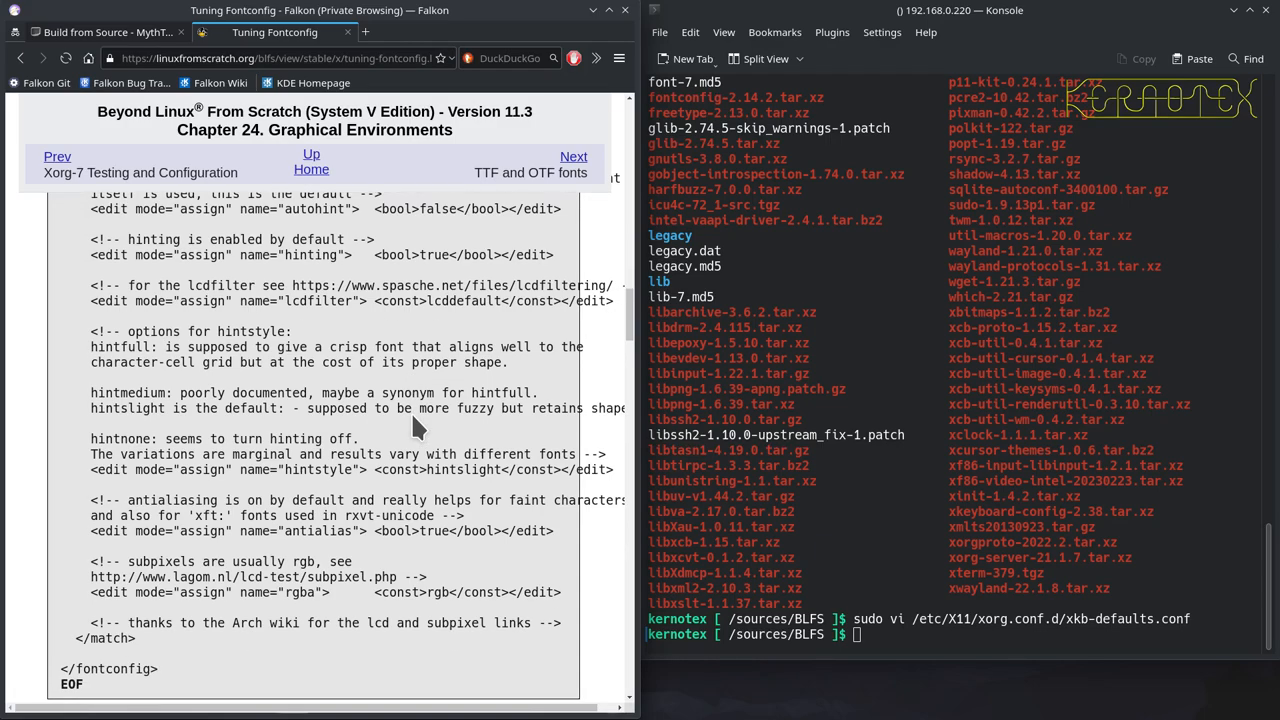
{"action": "scroll", "scroll_direction": "down", "scroll_amount": 3}
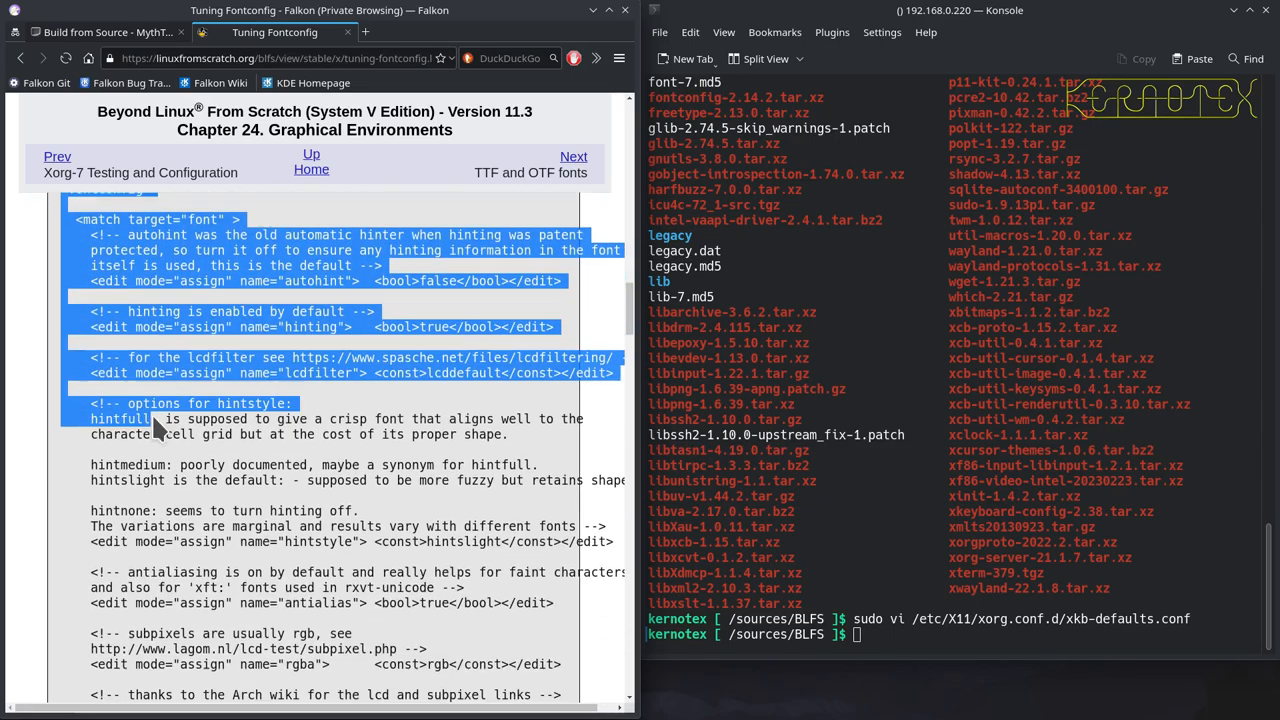
Become root with sudo -E su, then start the cat heredoc for ~/.config/fontconfig/fonts.conf
{"action": "scroll", "scroll_direction": "down", "scroll_amount": 3}
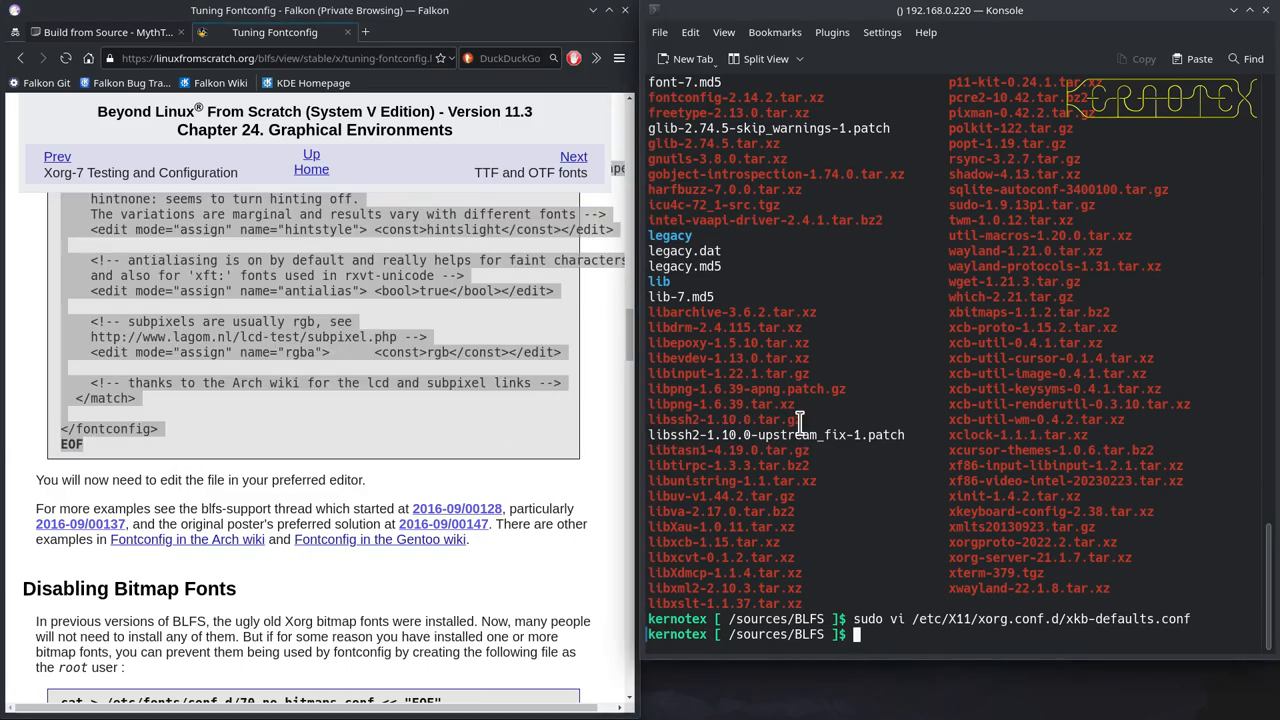
{"action": "type", "text": "s"}
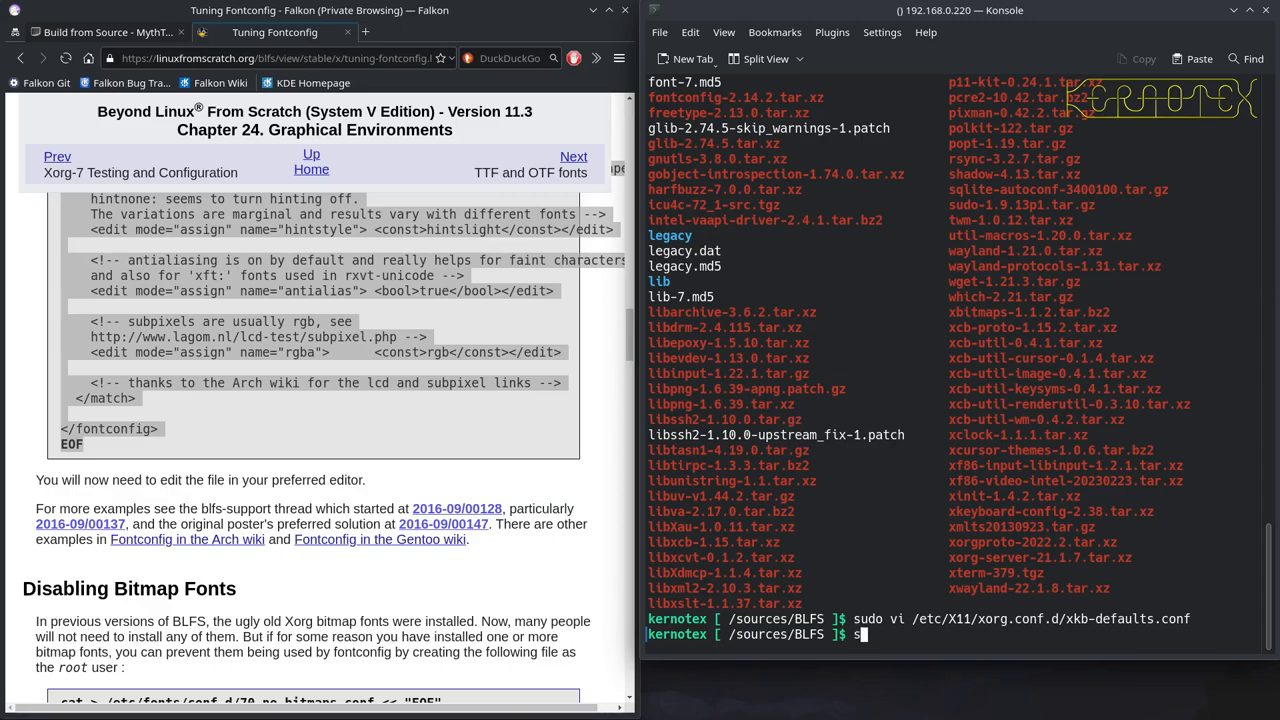
{"action": "type", "text": "udo"}
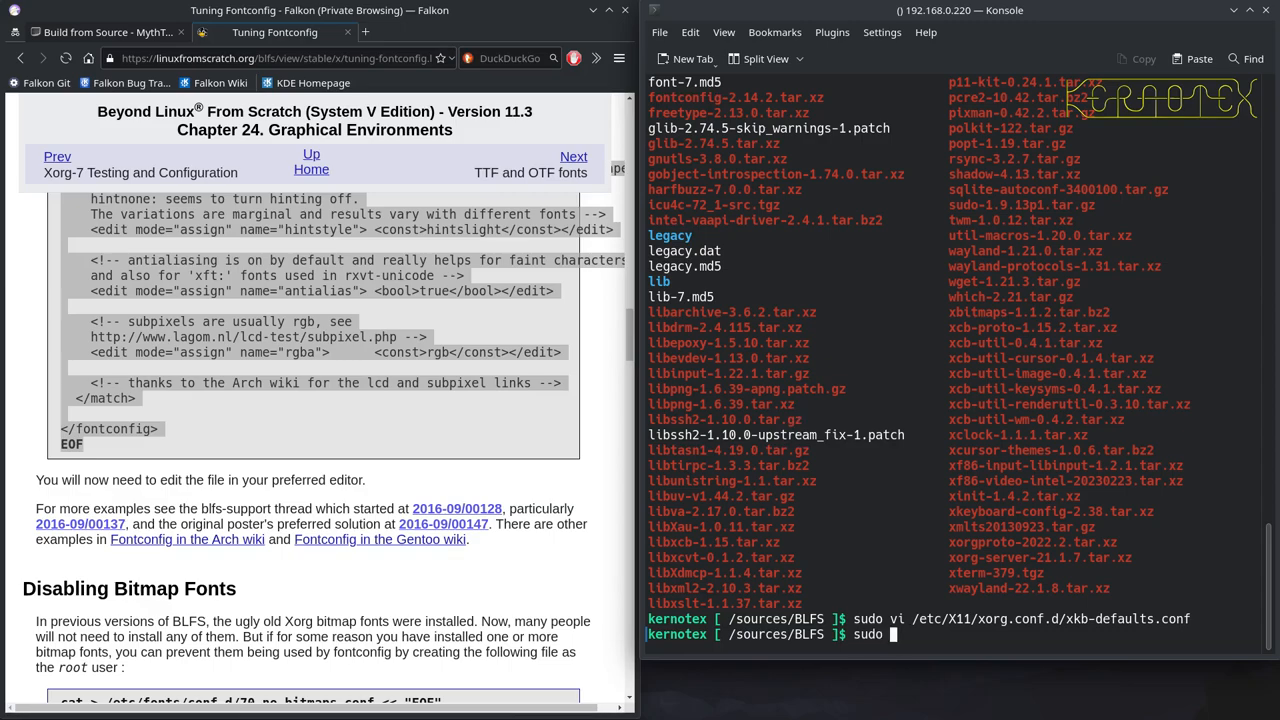
{"action": "type", "text": "-E"}
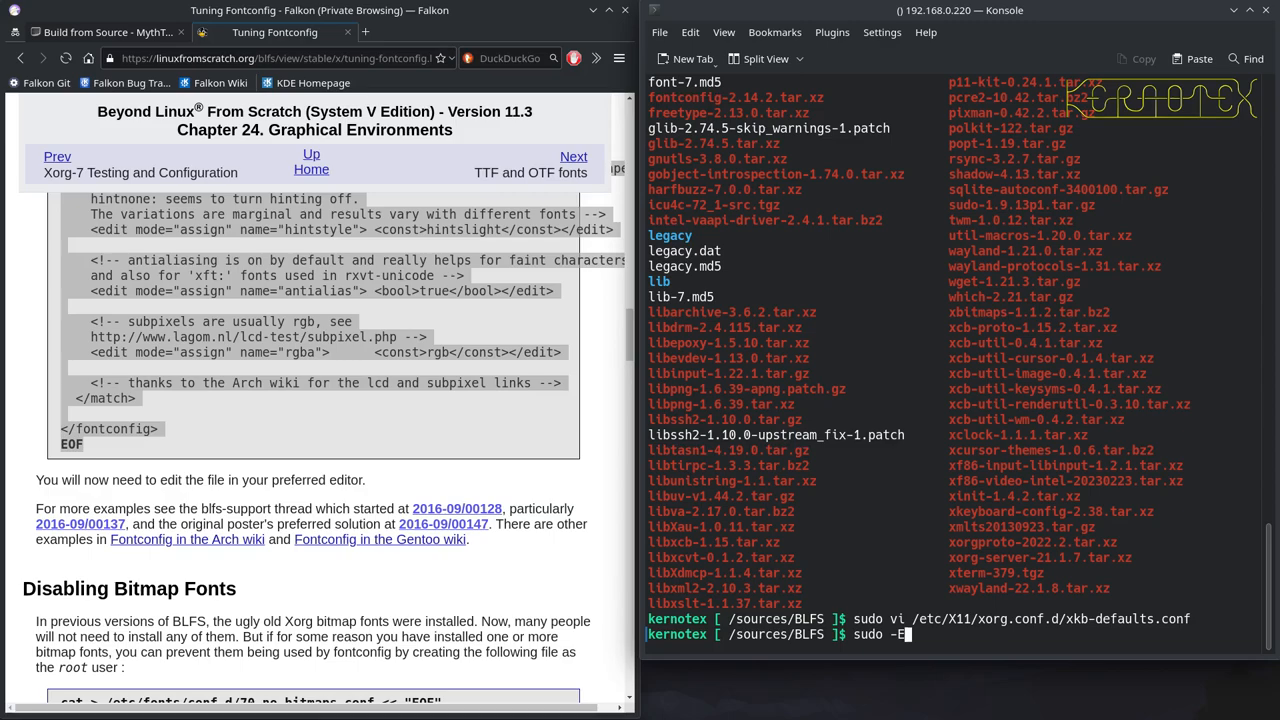
{"action": "type", "text": "s"}
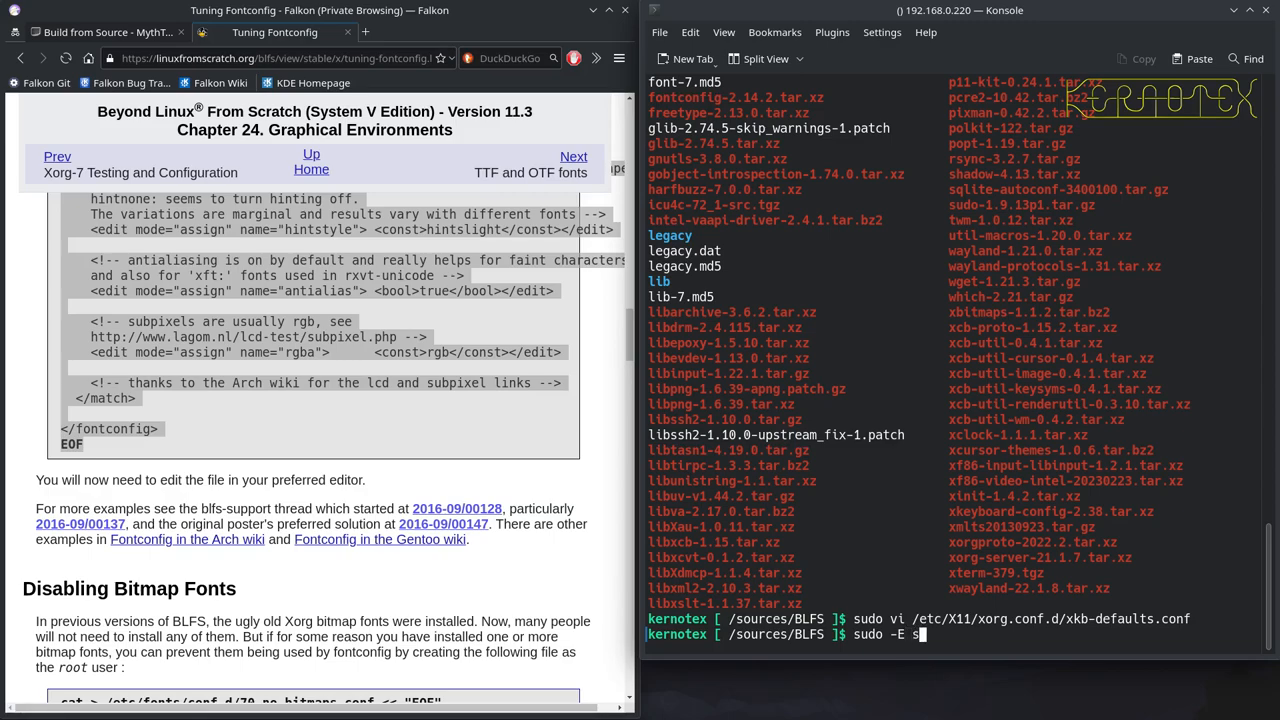
{"action": "key", "text": "Return"}
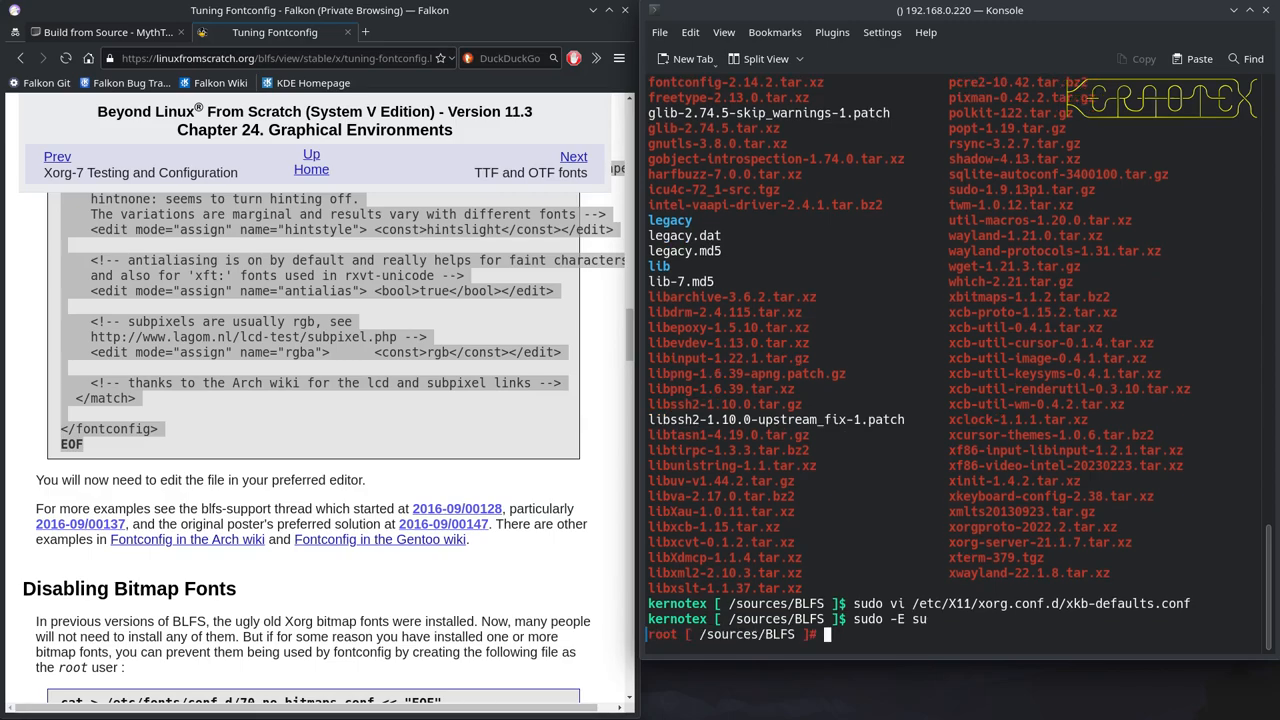
{"action": "type", "text": "cat > ~/.config/fontconfig/fonts.conf << \"EOF\""}
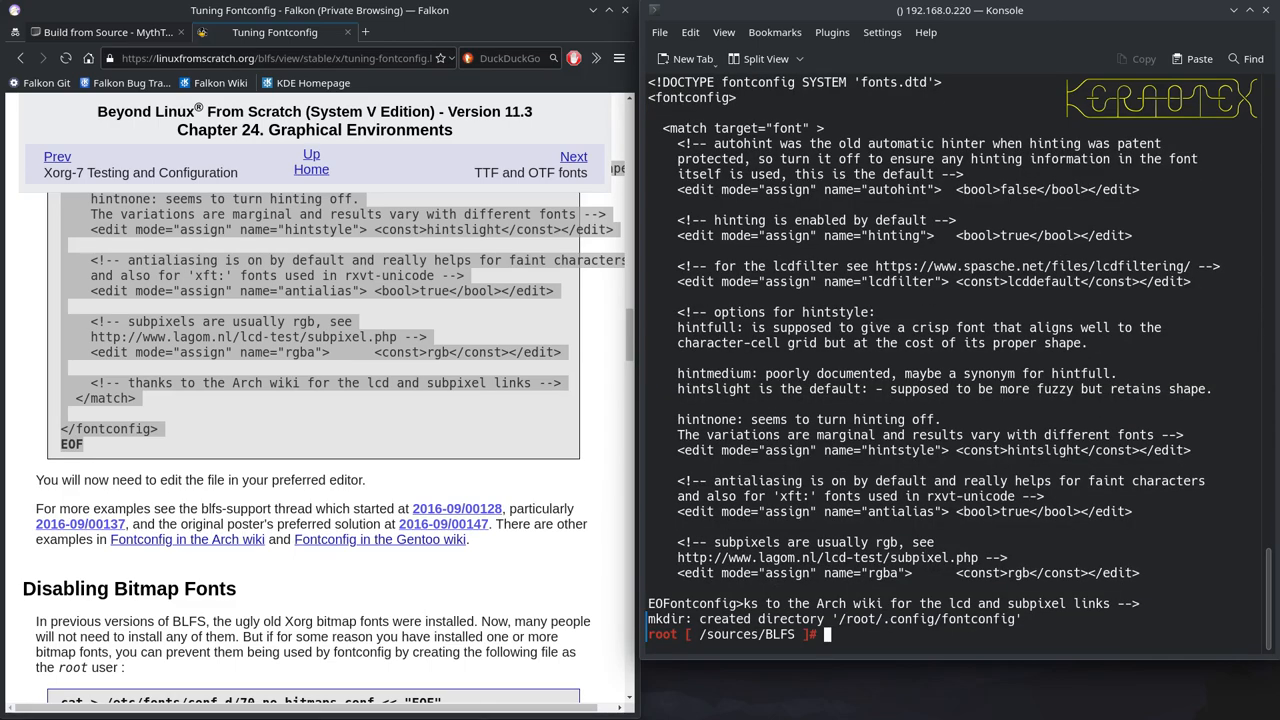
{"action": "mouse_move", "coordinate": [443, 405]}
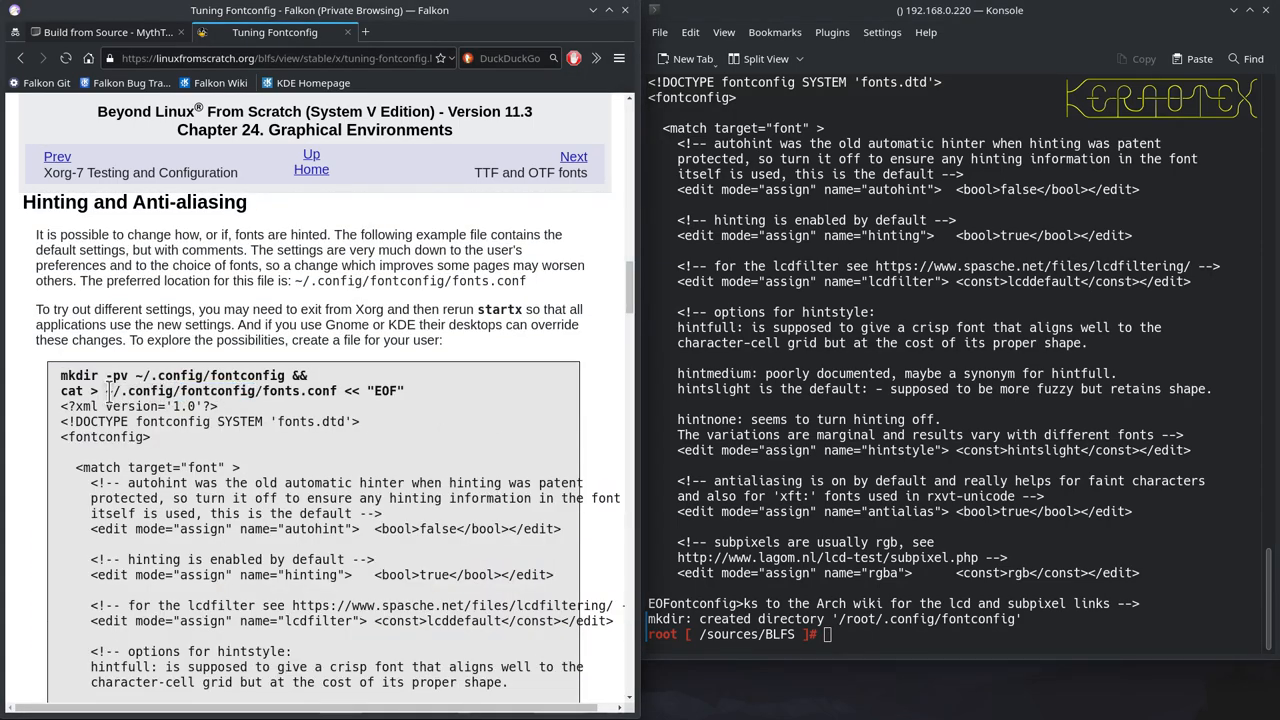
Check the contents of root's home folder with ls
{"action": "double_click", "coordinate": [80, 391]}
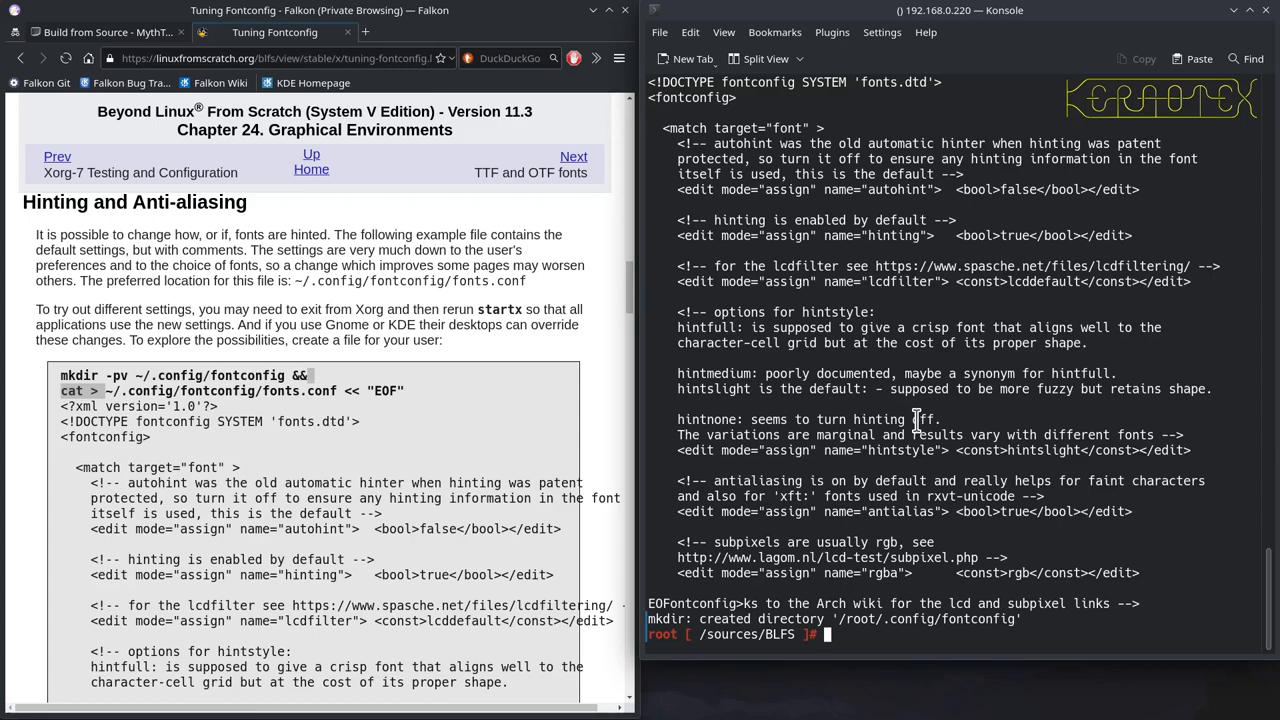
{"action": "type", "text": "rm"}
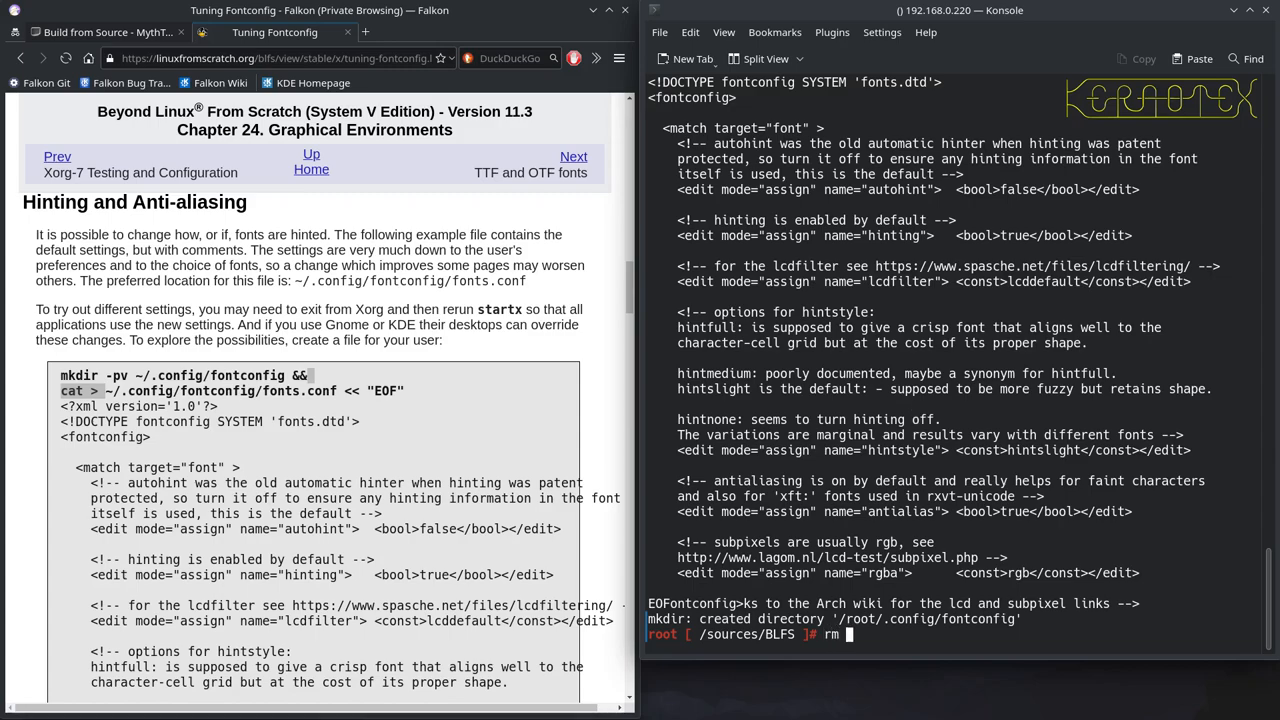
{"action": "type", "text": "-"}
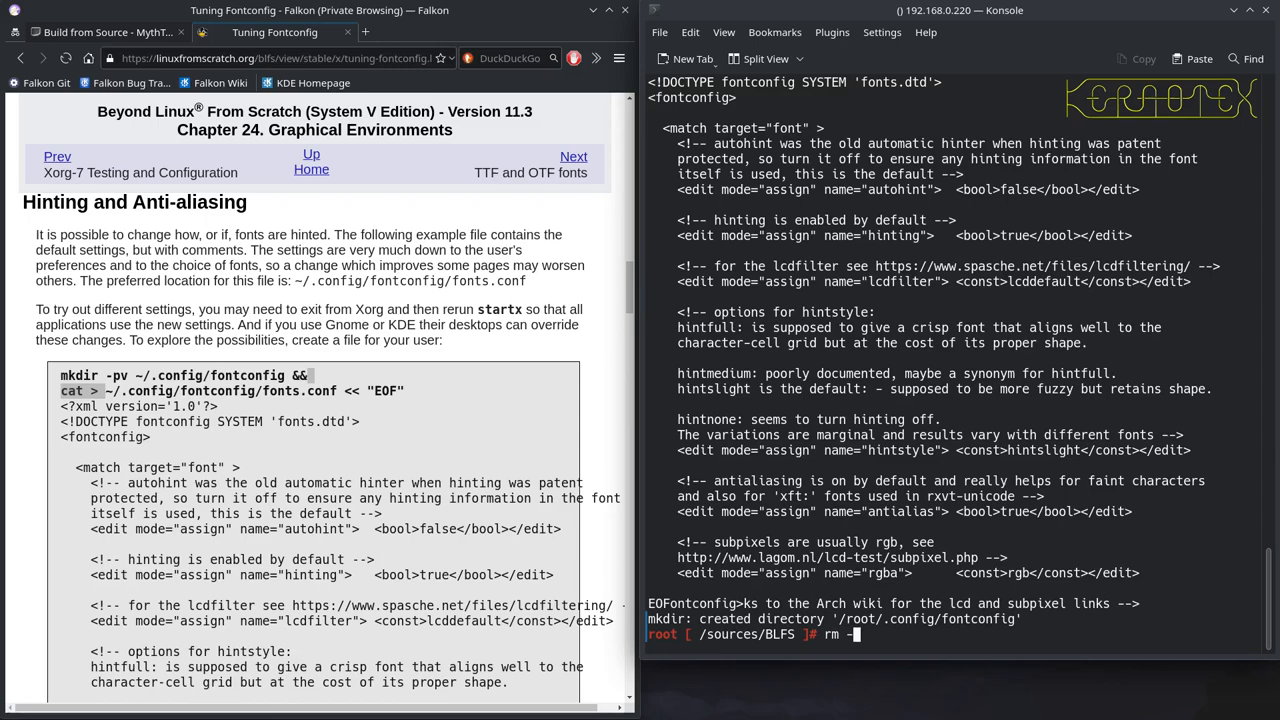
{"action": "type", "text": "R"}
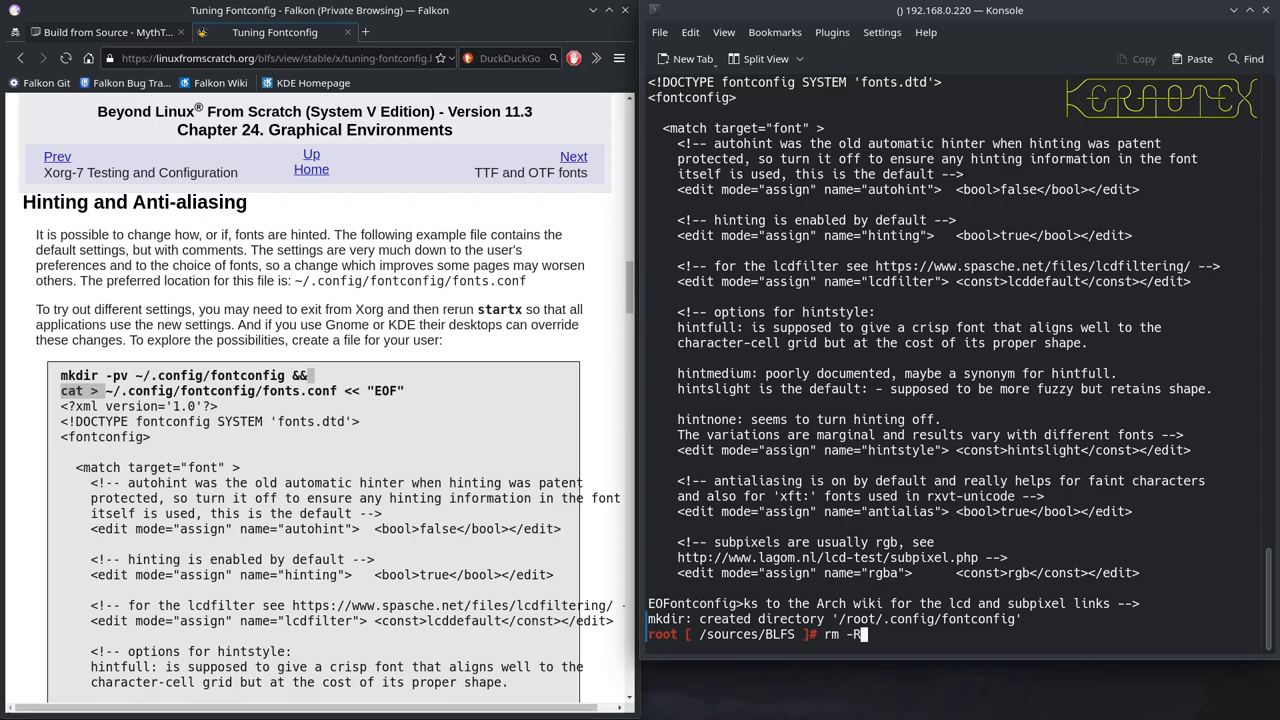
{"action": "type", "text": "ls"}
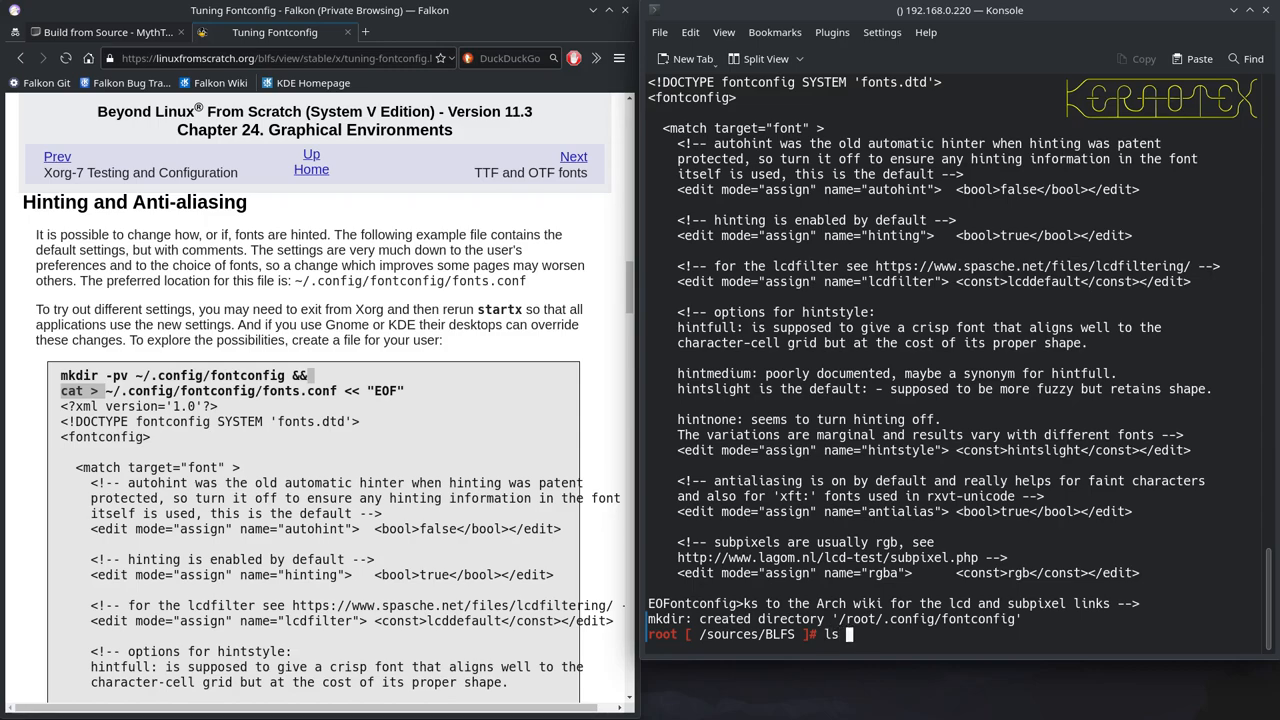
{"action": "type", "text": "."}
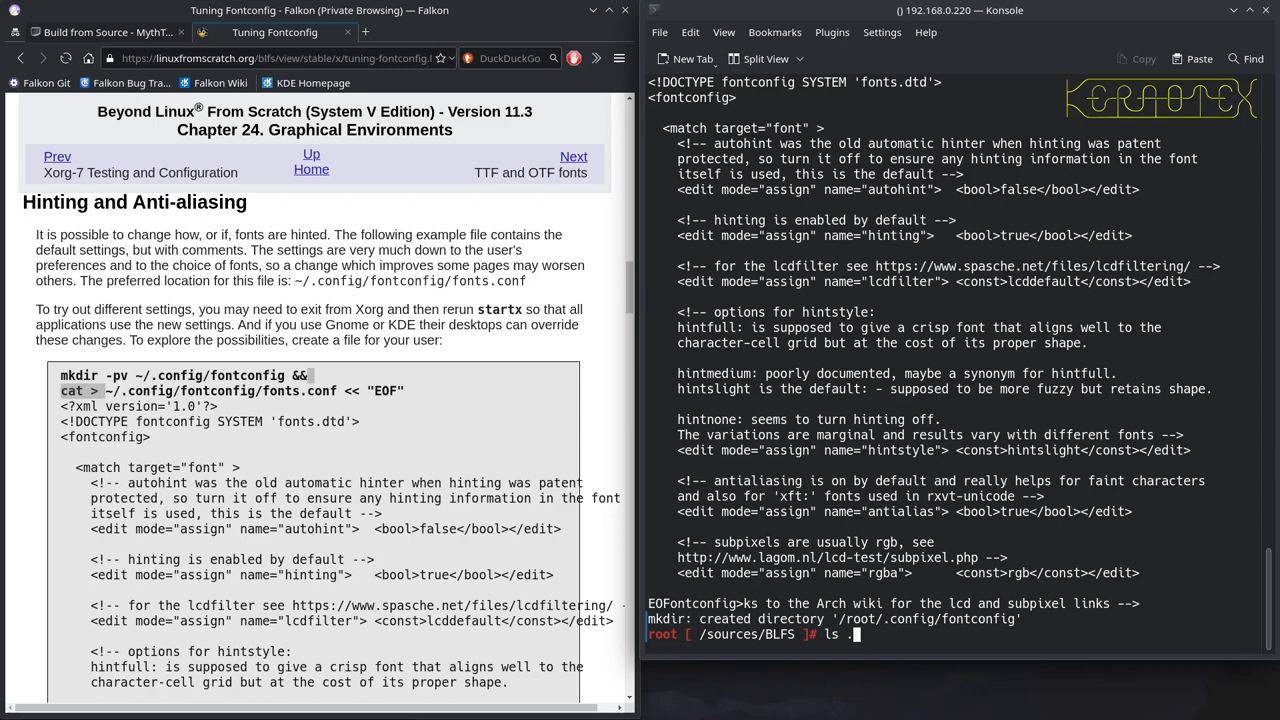
{"action": "type", "text": "/root/"}
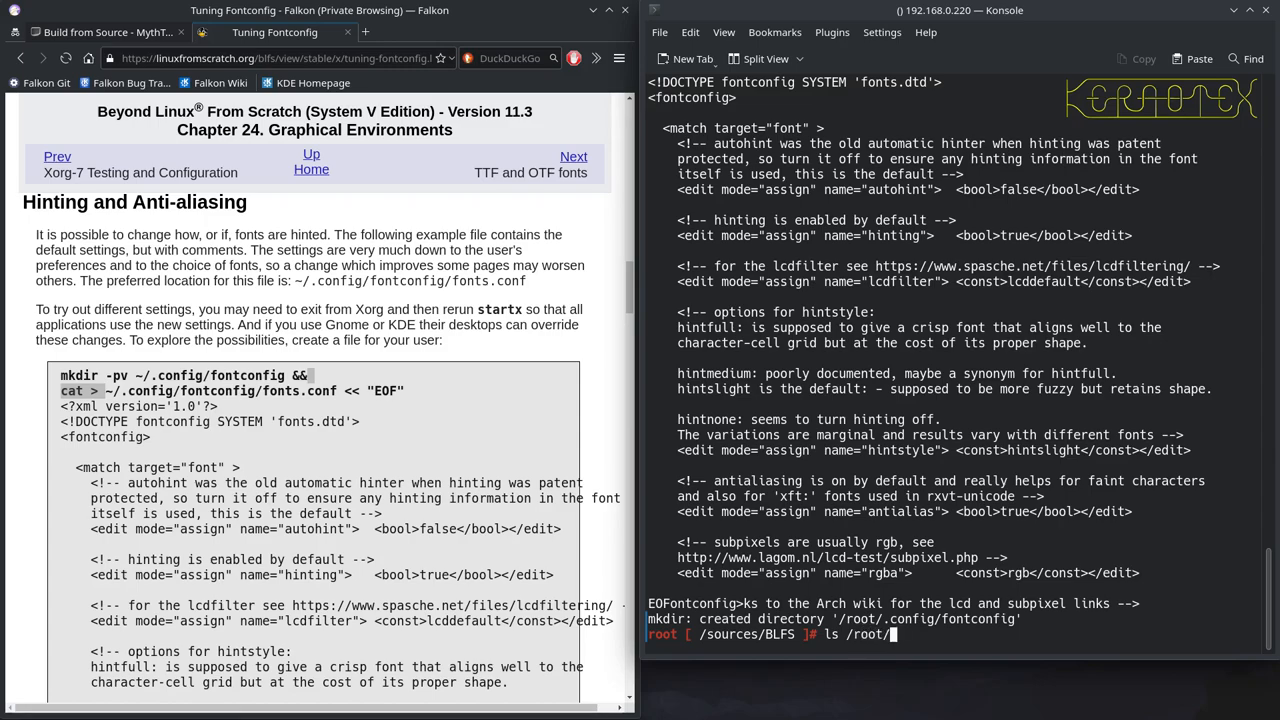
{"action": "key", "text": "Return"}
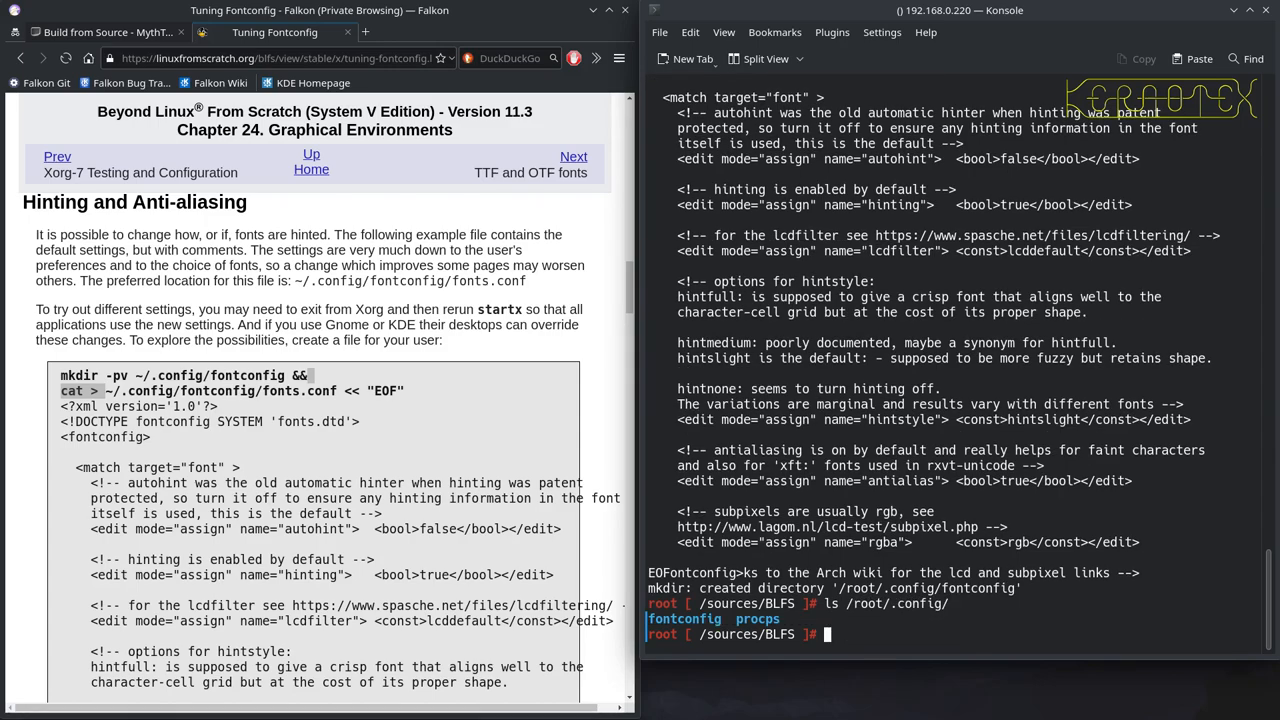
List /root/.config/ and delete its fontconfig folder with rm -Rf
{"action": "type", "text": "ls /root/.config/"}
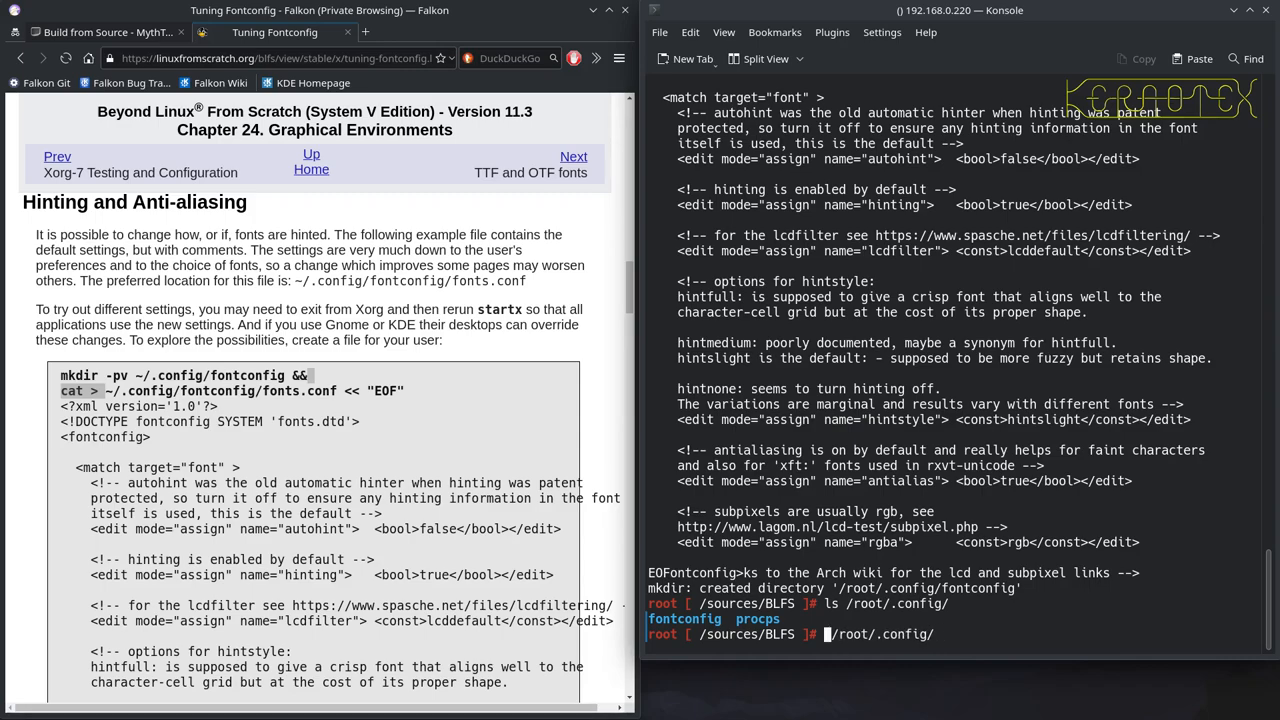
{"action": "type", "text": "rm -Rf"}
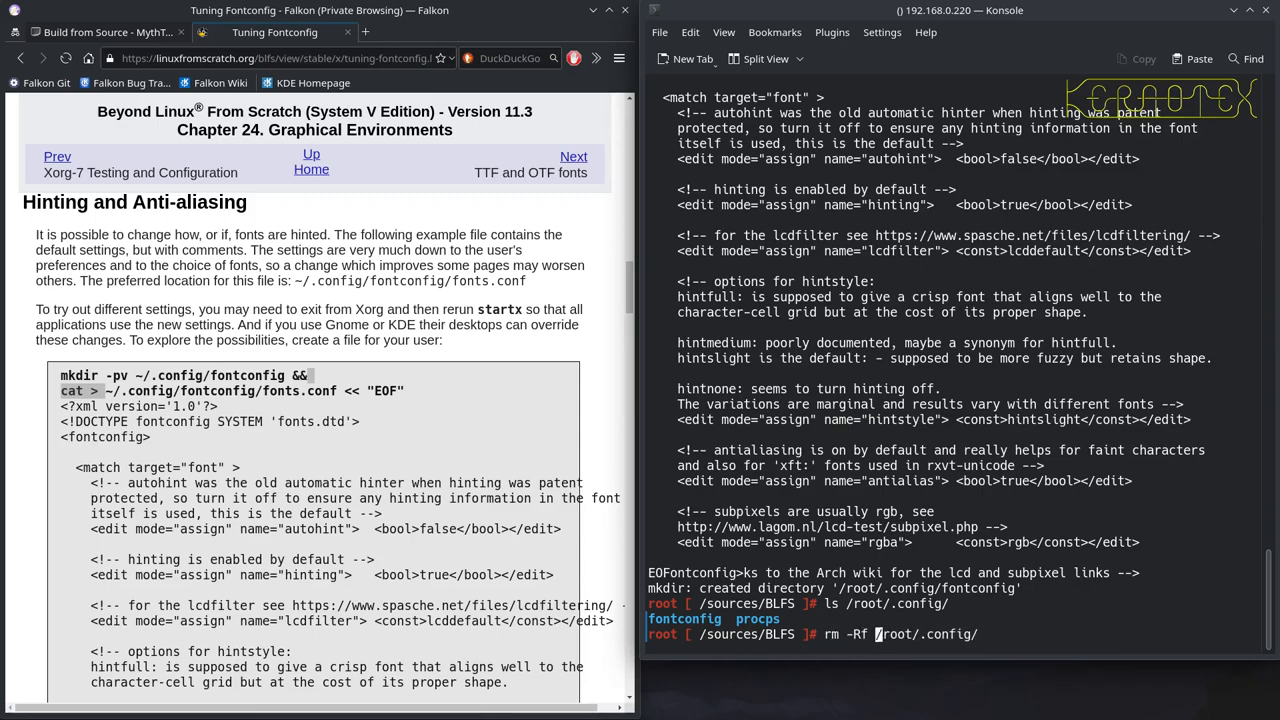
{"action": "type", "text": "fontconfig/"}
{"action": "key", "text": "Return"}
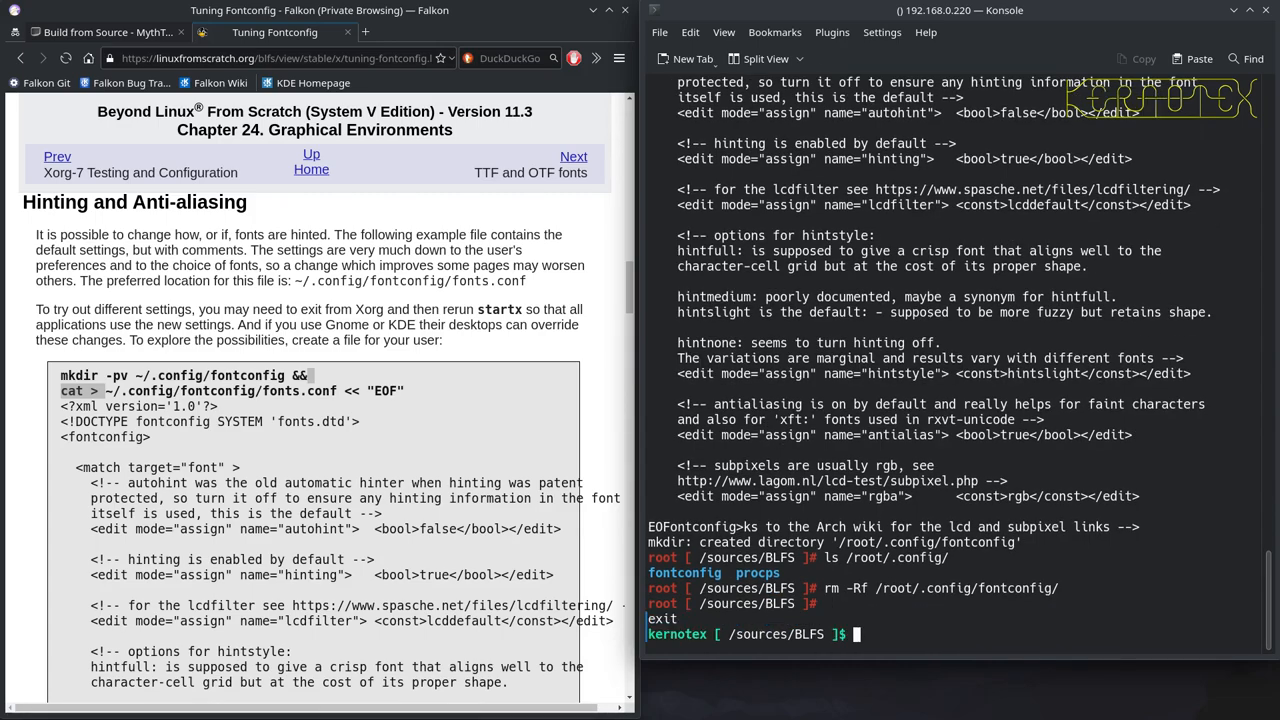
Cancel the stray cat command and select the tutorial's mkdir/fonts.conf heredoc block
{"action": "type", "text": "cat >"}
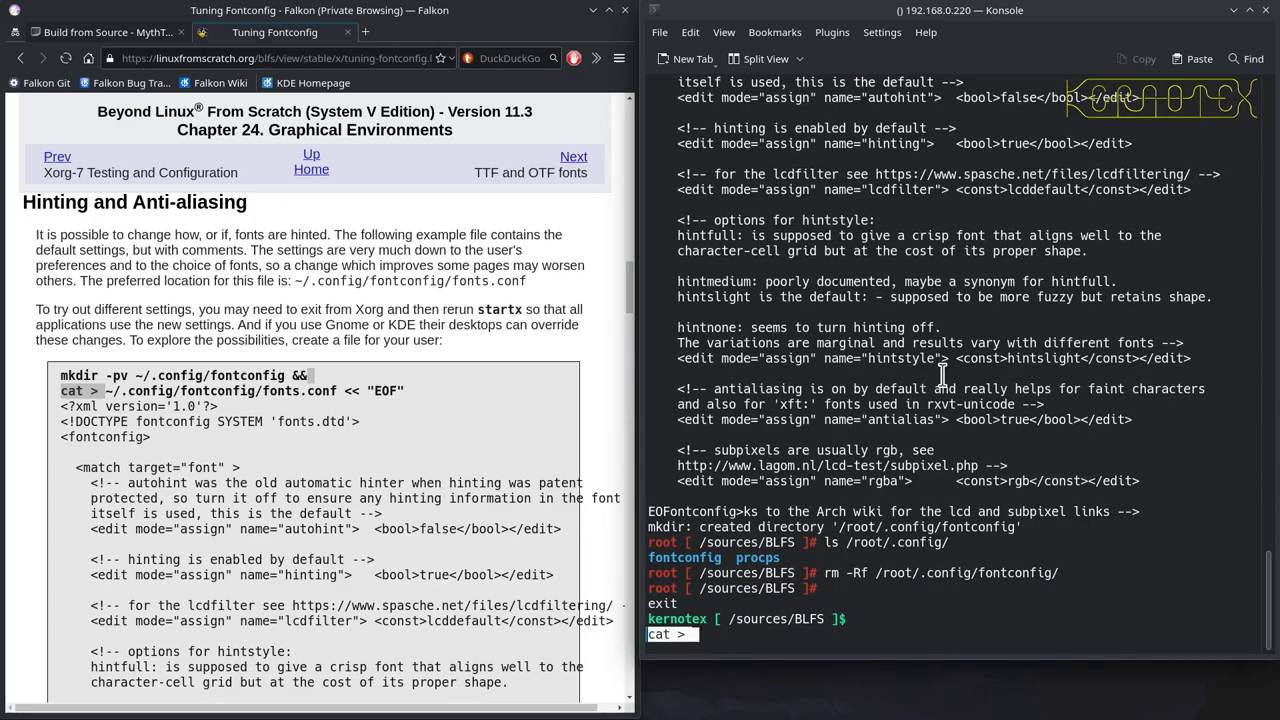
{"action": "key", "text": "ctrl+c"}
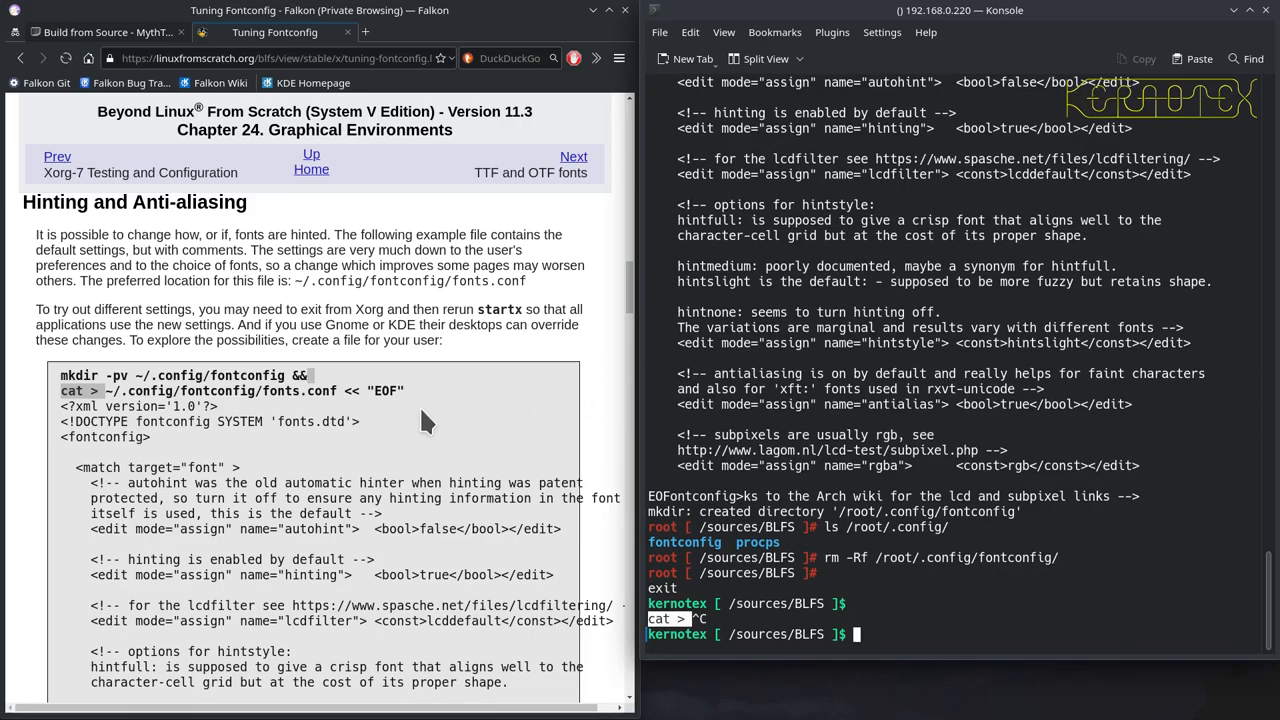
{"action": "left_click_drag", "start_coordinate": [60, 374], "coordinate": [140, 559]}
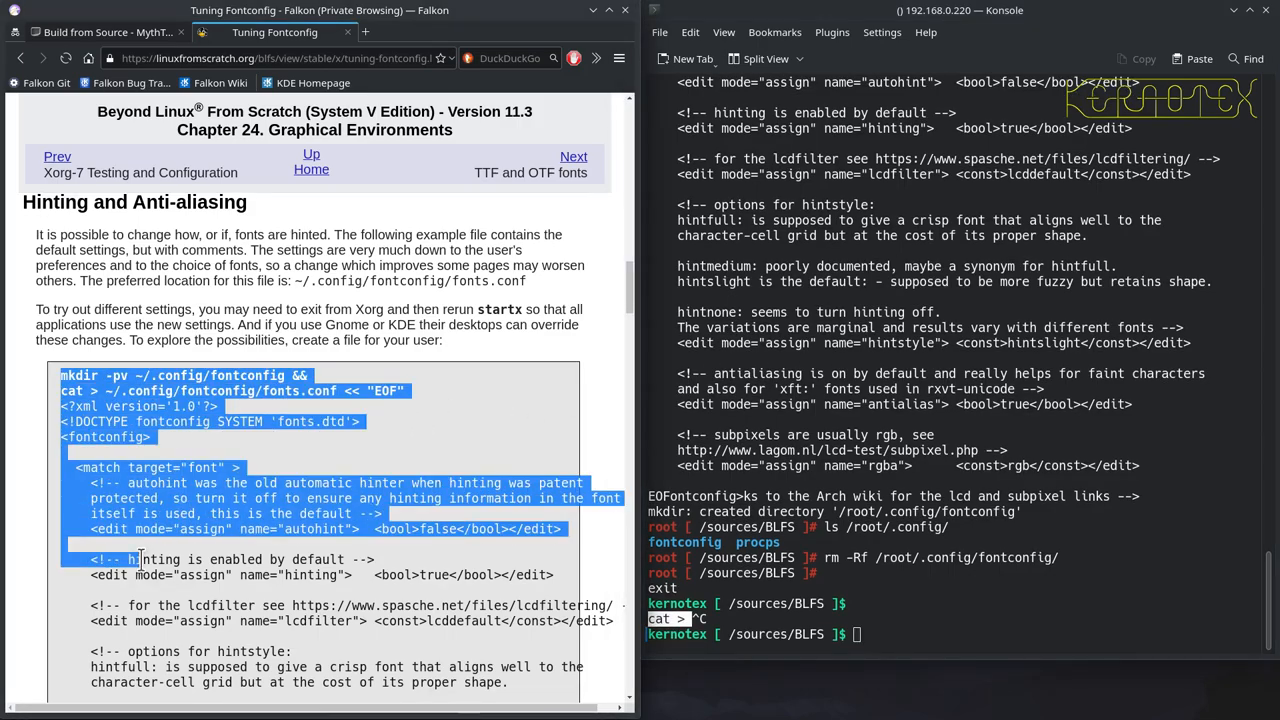
{"action": "scroll", "scroll_direction": "down", "scroll_amount": 3}
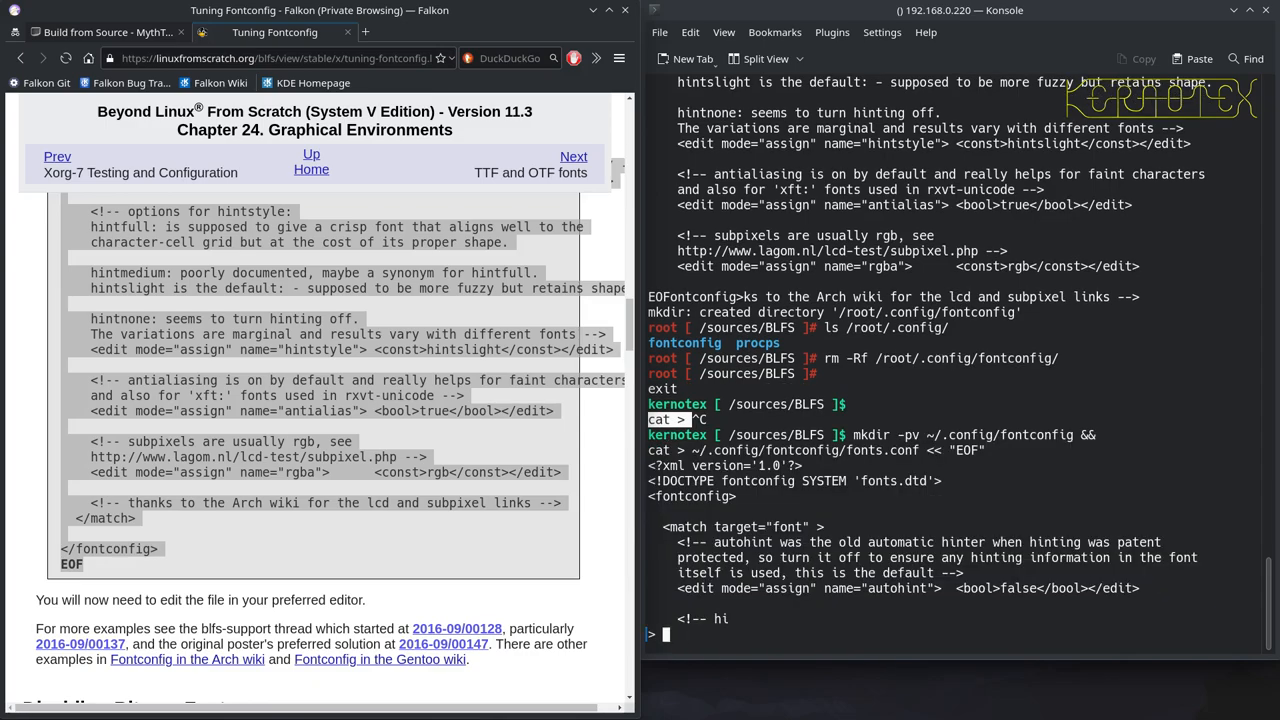
{"action": "scroll", "scroll_direction": "down", "scroll_amount": 3}
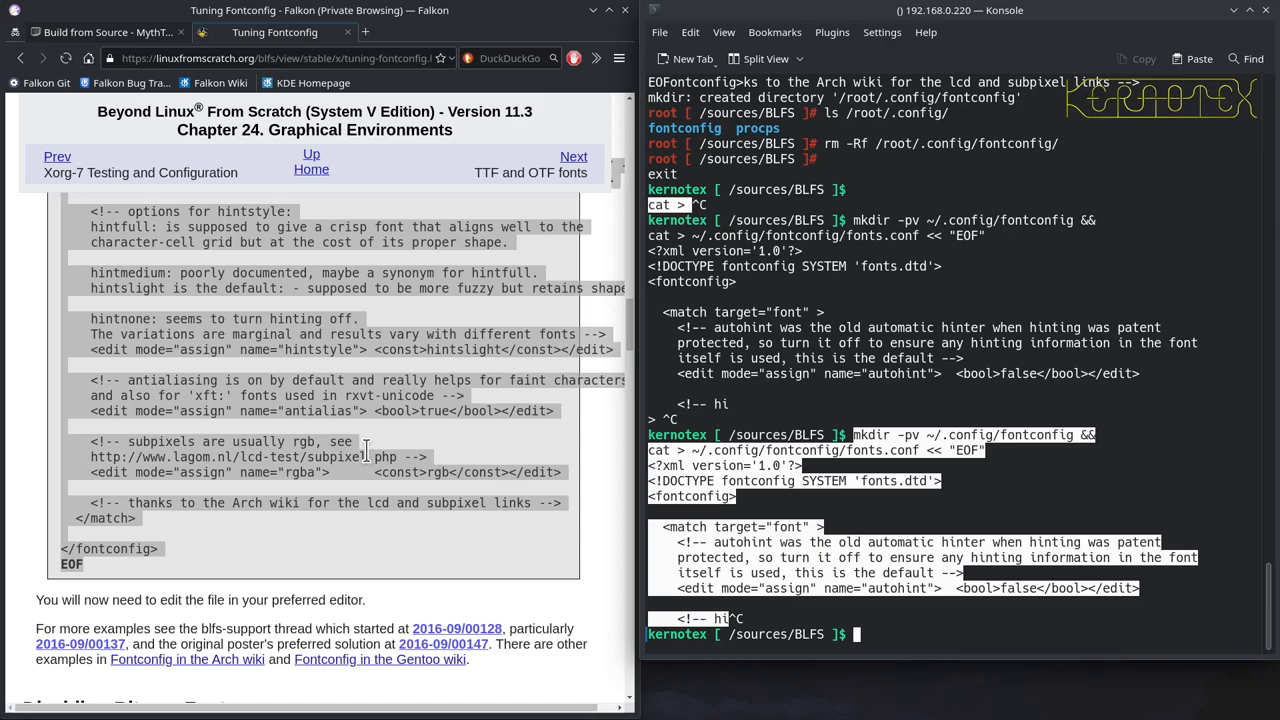
{"action": "scroll", "scroll_direction": "down", "scroll_amount": 3}
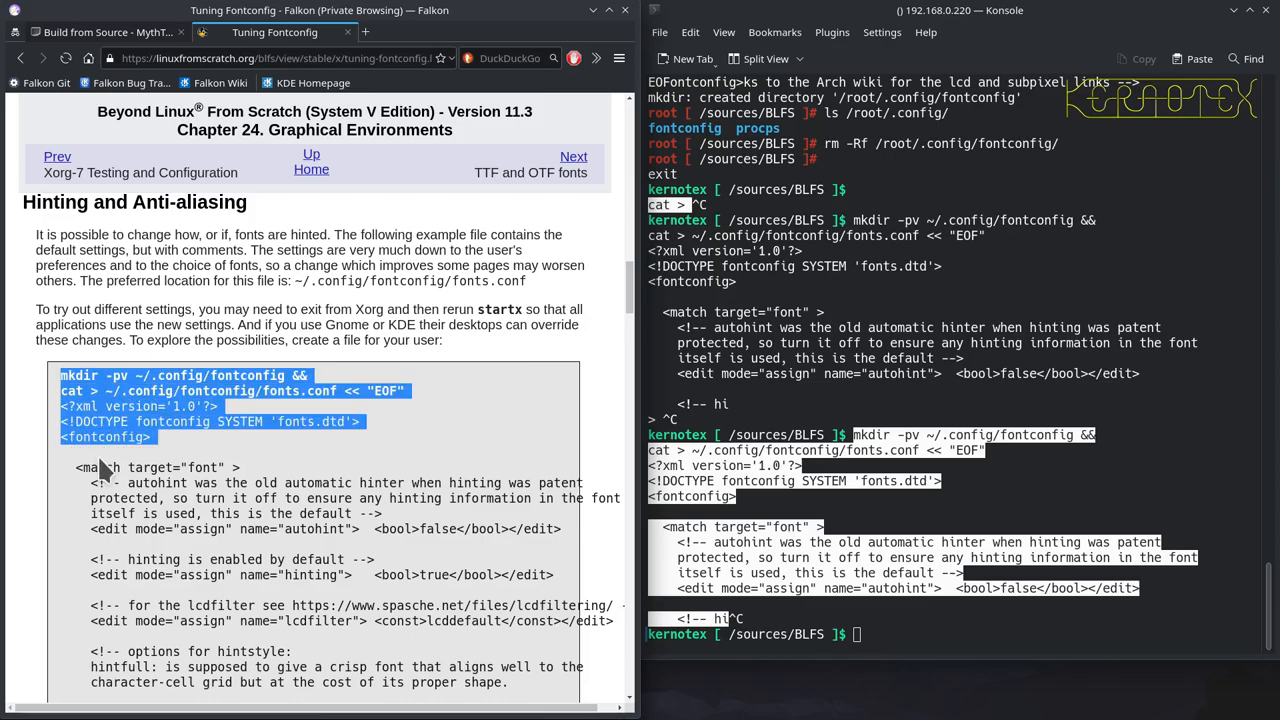
{"action": "scroll", "scroll_direction": "down", "scroll_amount": 3}
{"action": "type", "text": "vi"}
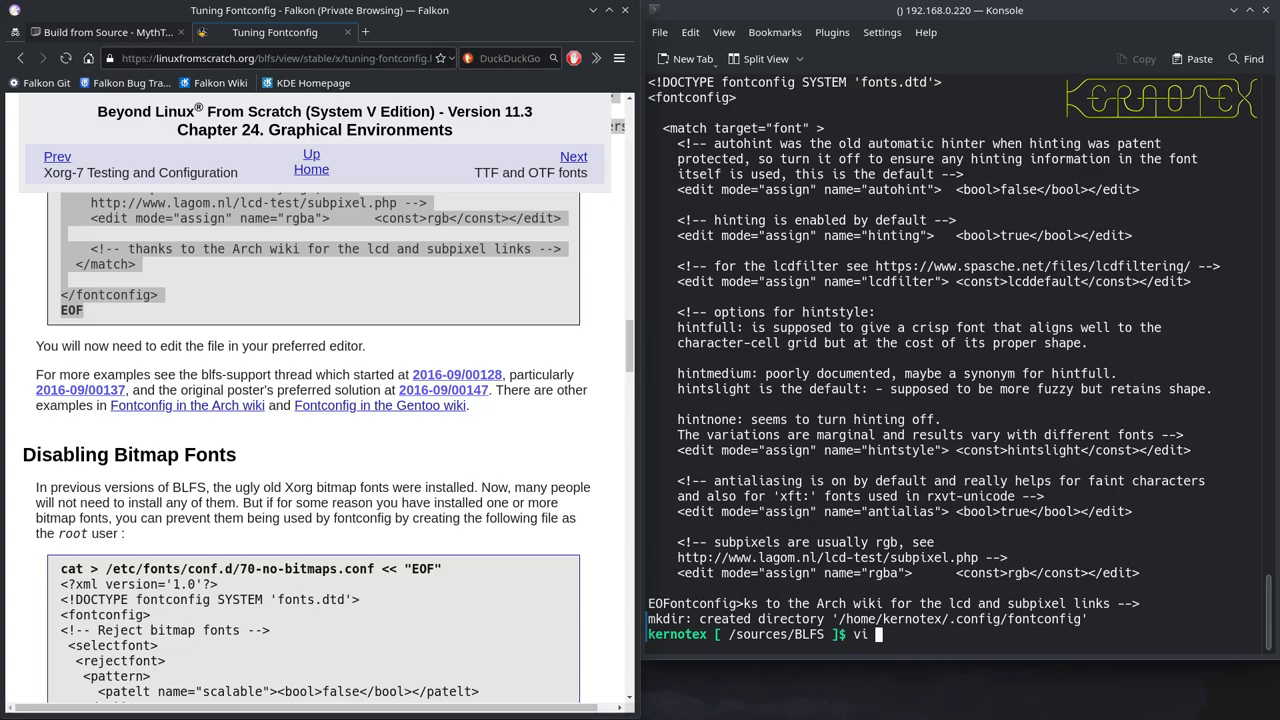
{"action": "type", "text": "~/"}
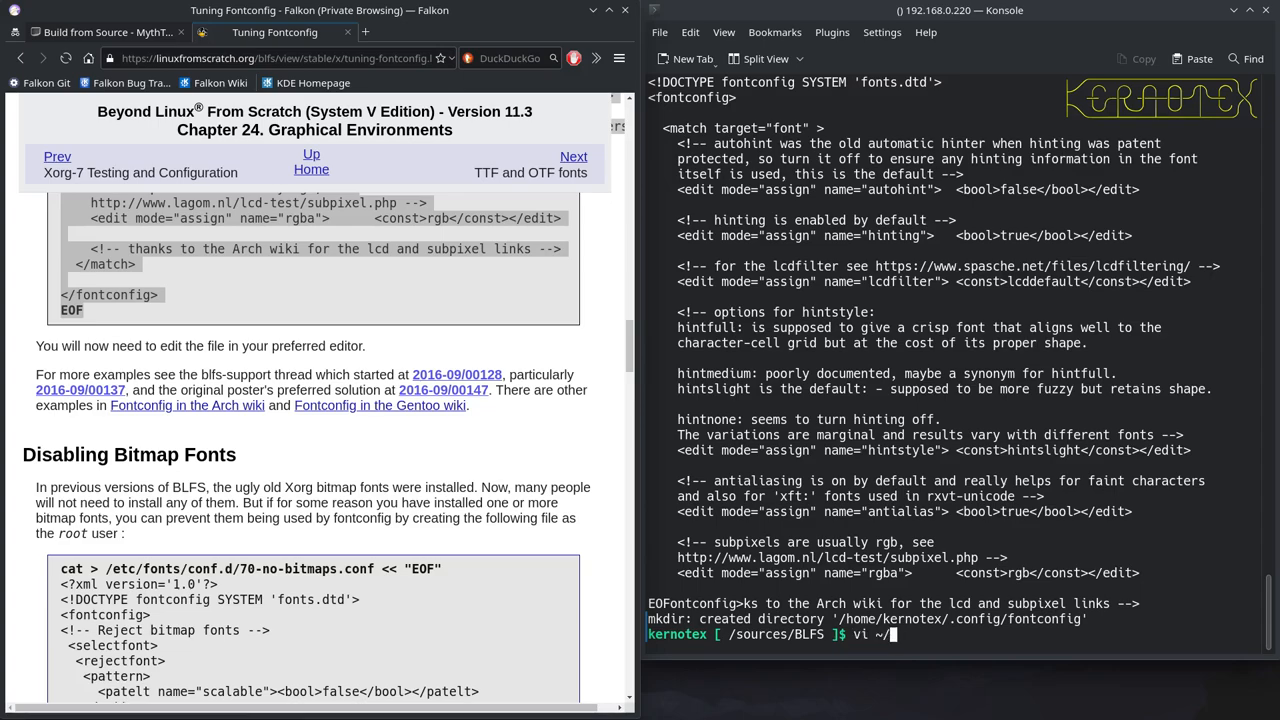
{"action": "type", "text": ".config/"}
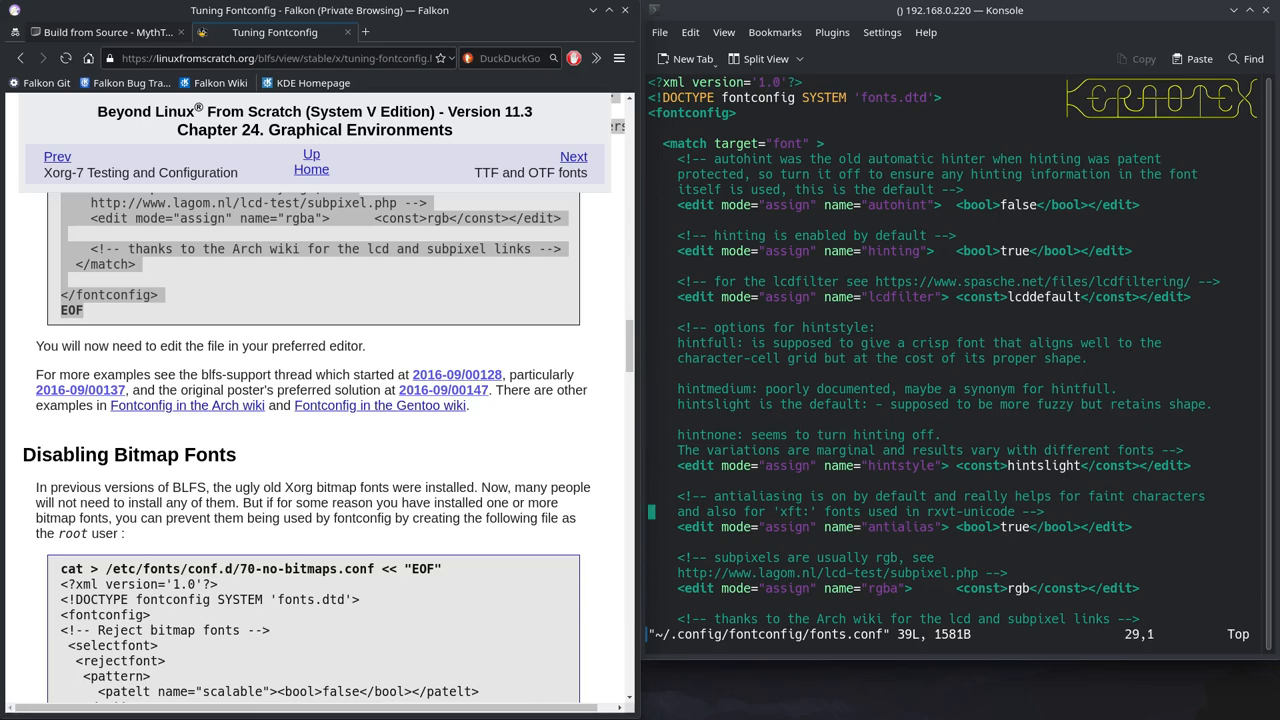
{"action": "scroll", "scroll_direction": "down", "scroll_amount": 3}
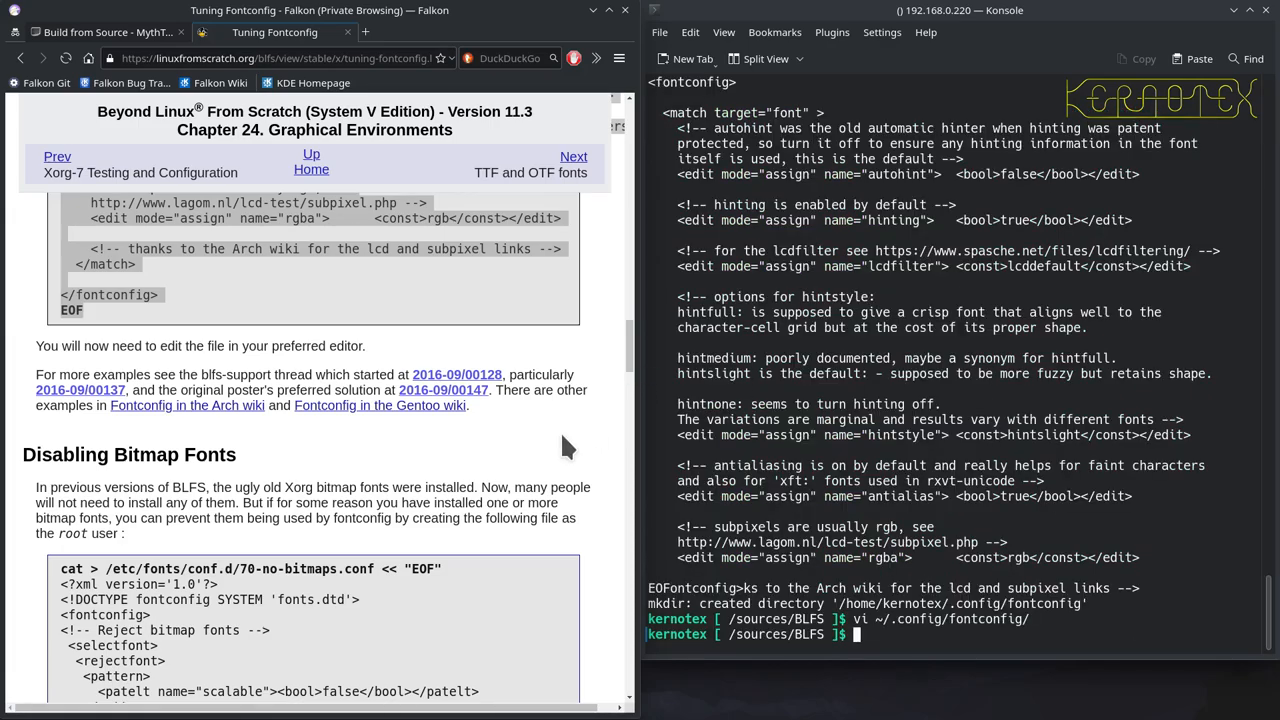
{"action": "scroll", "scroll_direction": "down", "scroll_amount": 3}
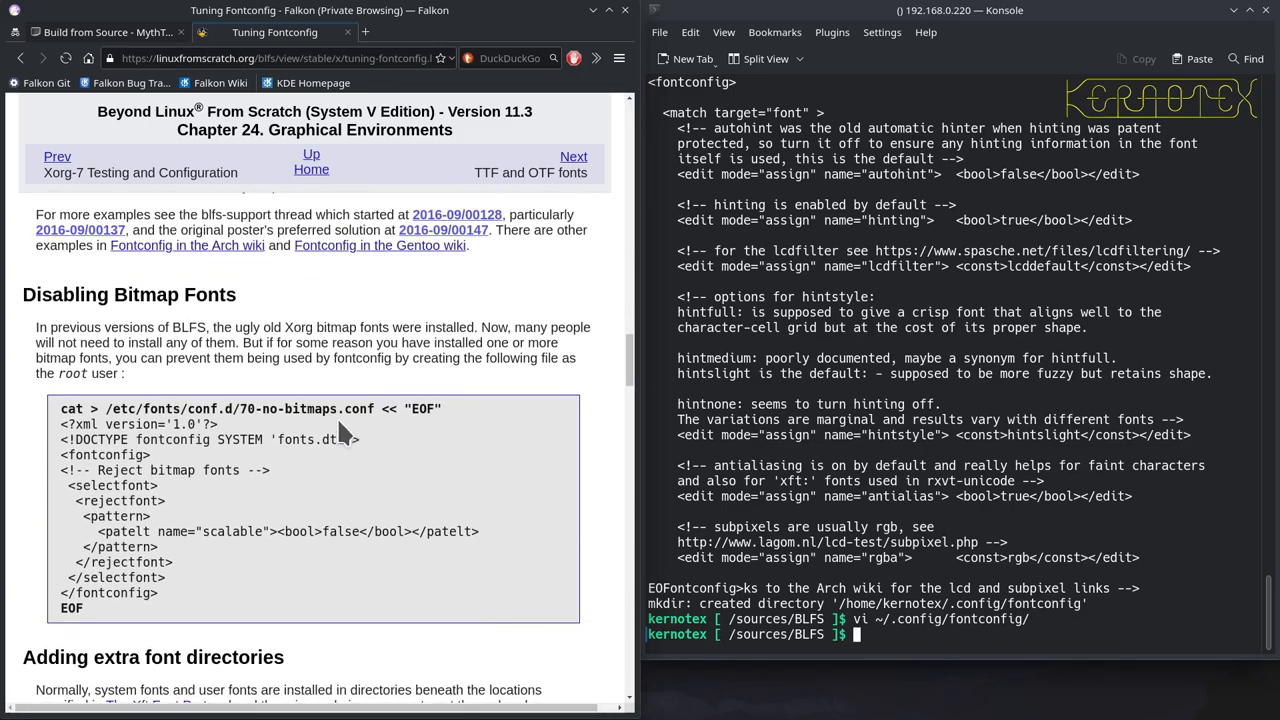
{"action": "mouse_move", "coordinate": [240, 390]}
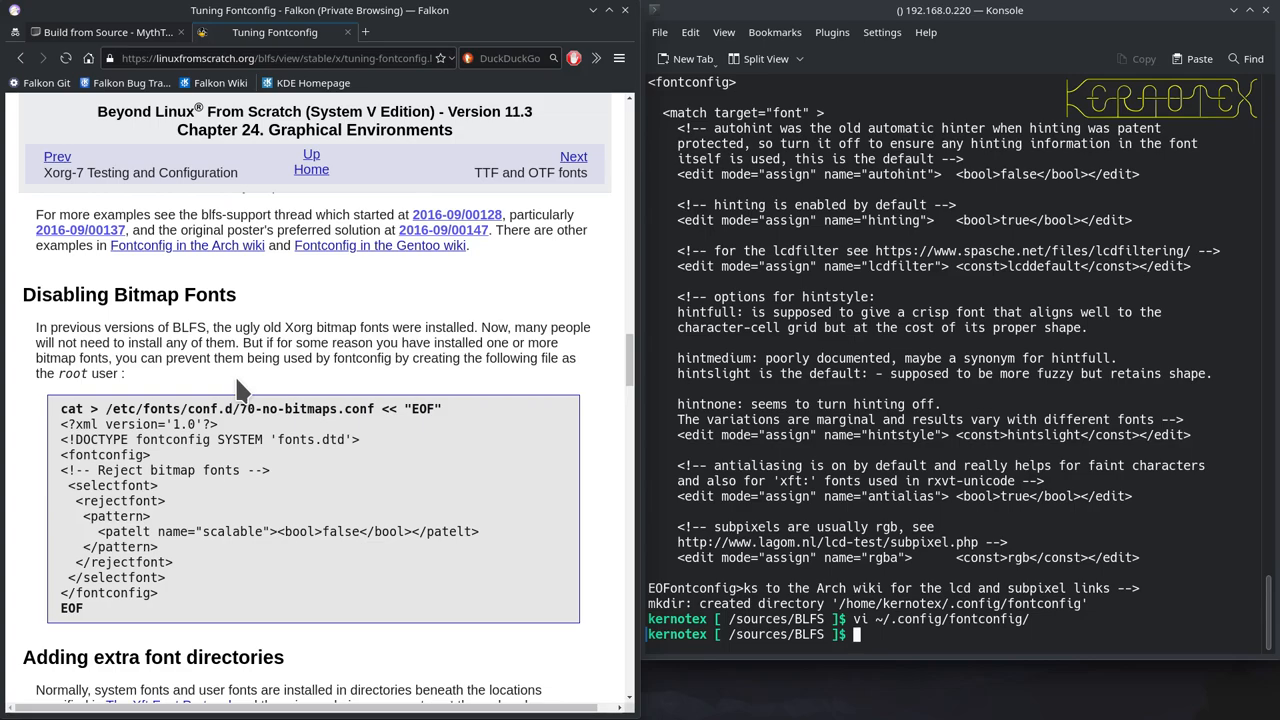
{"action": "mouse_move", "coordinate": [200, 385]}
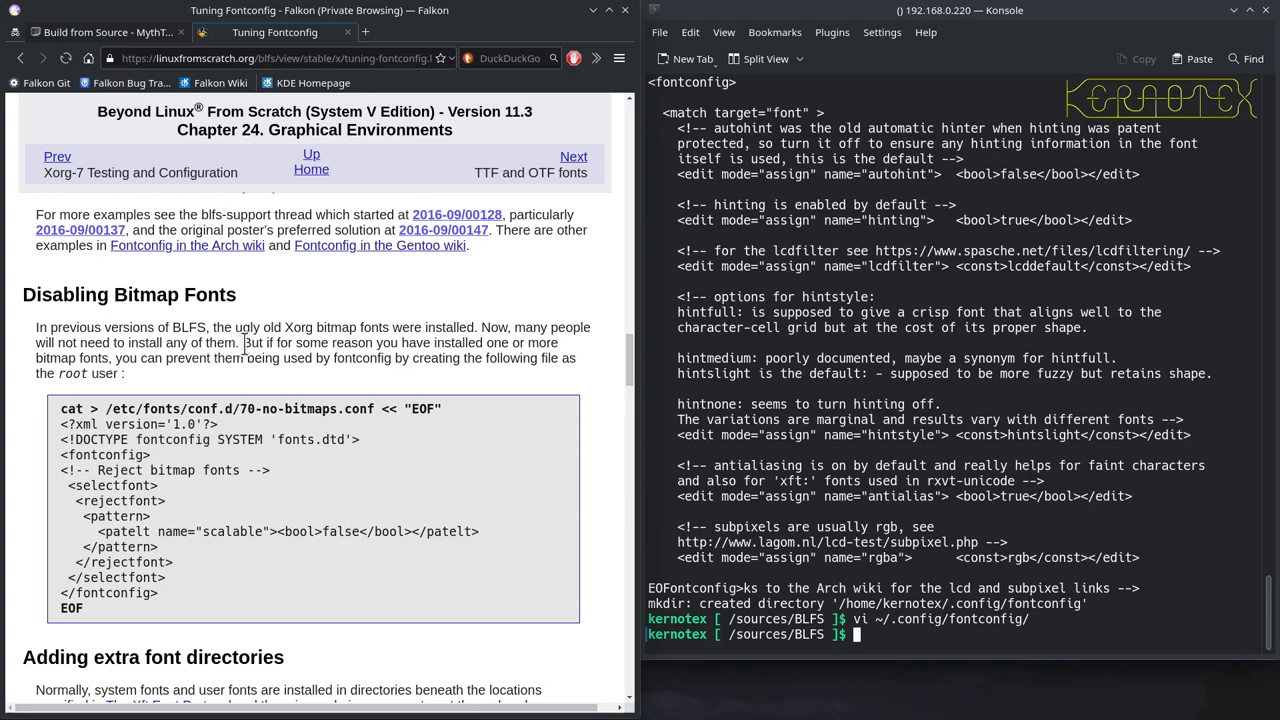
{"action": "mouse_move", "coordinate": [155, 390]}
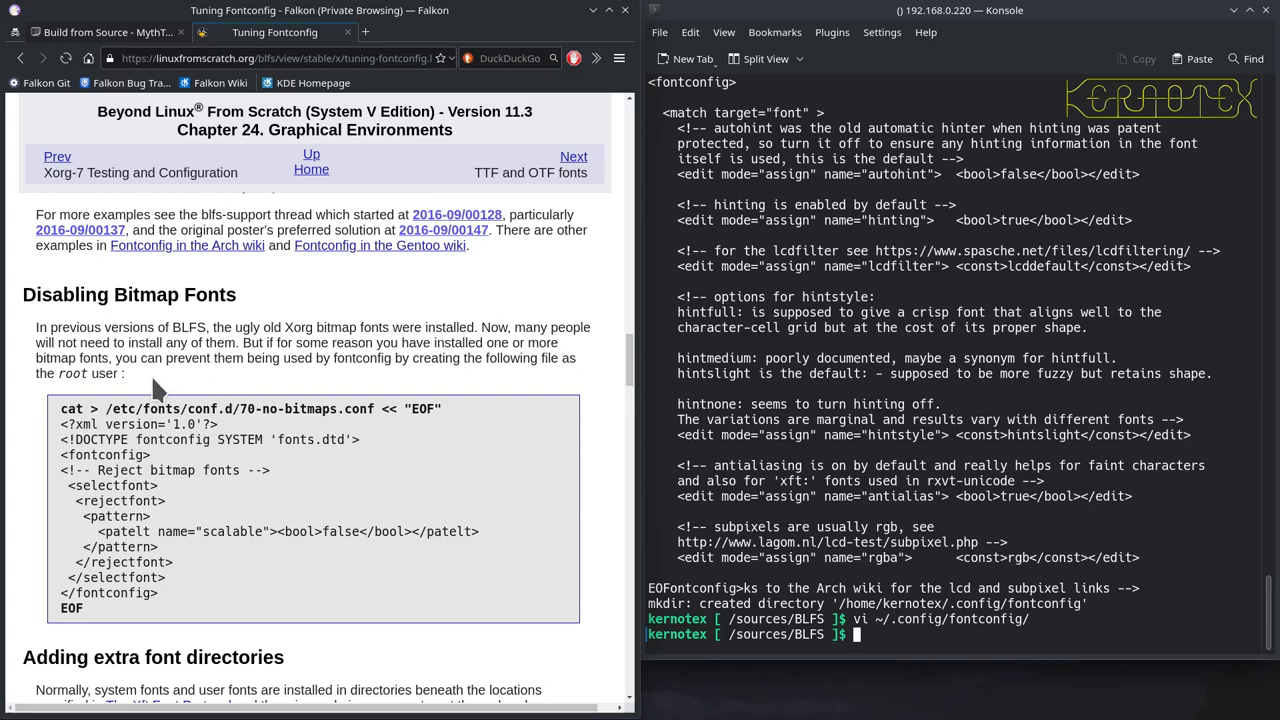
{"action": "mouse_move", "coordinate": [350, 360]}
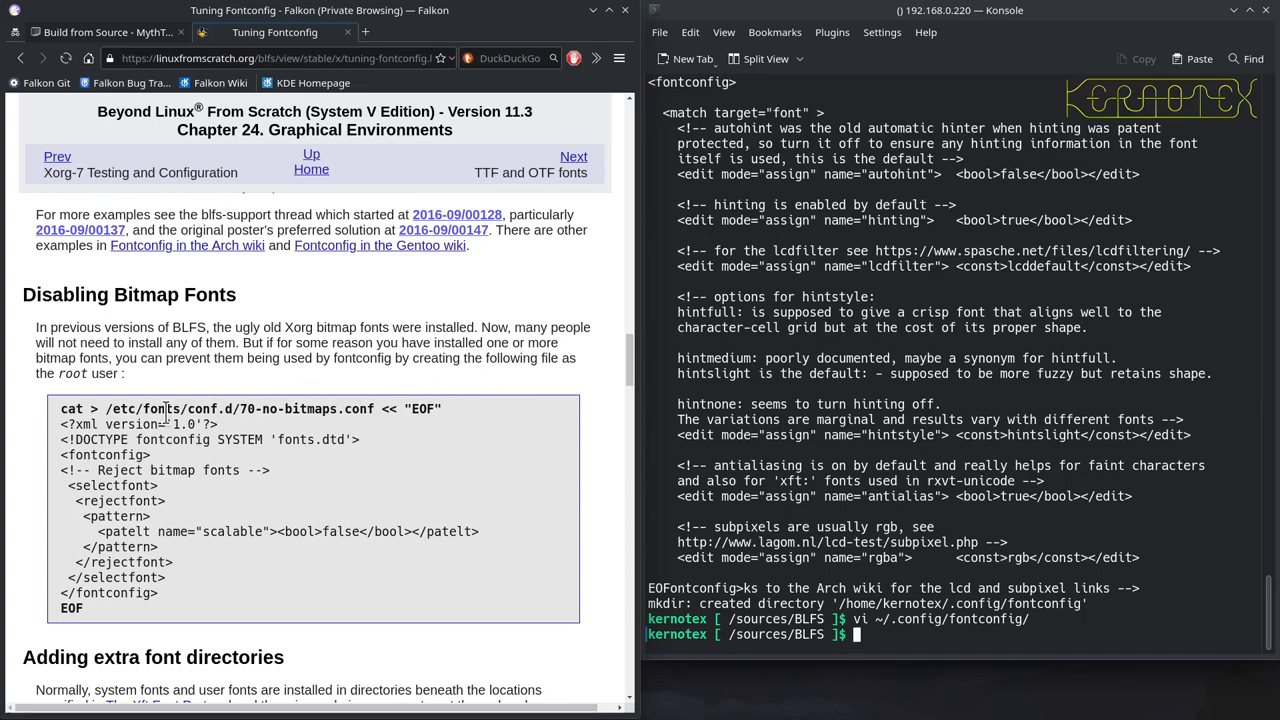
{"action": "mouse_move", "coordinate": [610, 365]}
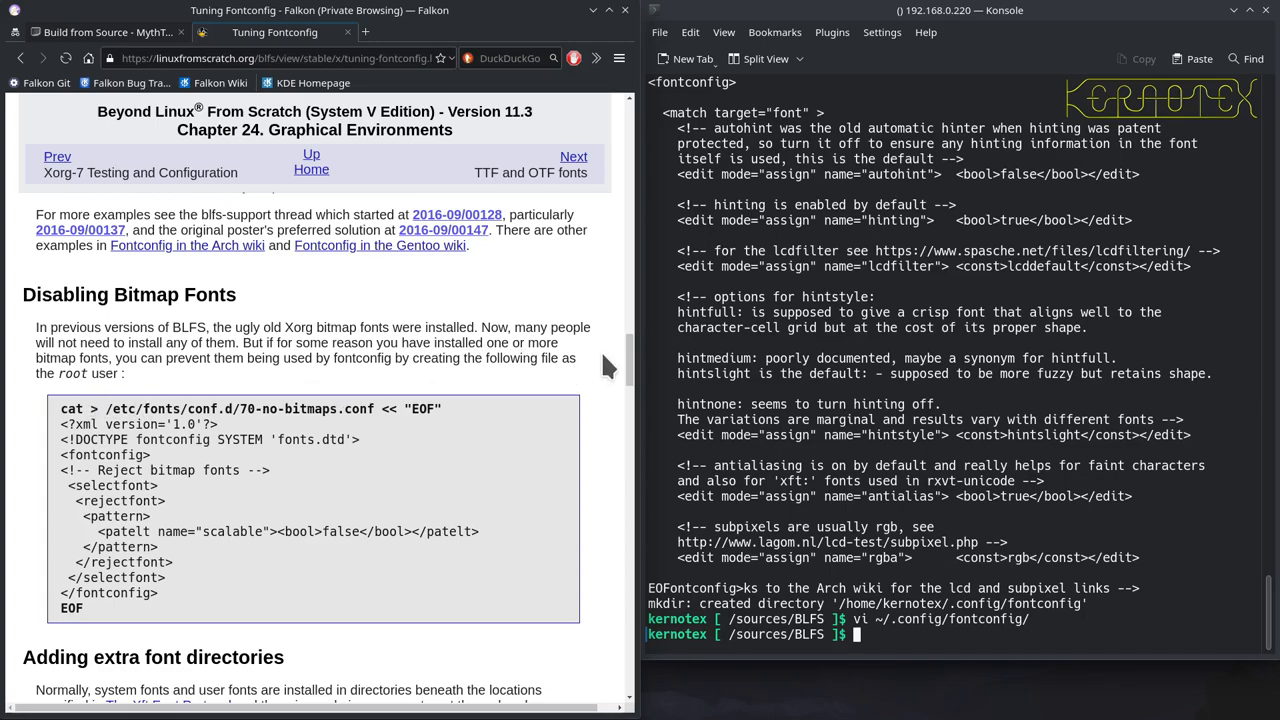
Become root with sudo -E su to create /etc/fonts/conf.d/70-no-bitmaps.conf
{"action": "type", "text": "sudo -E"}
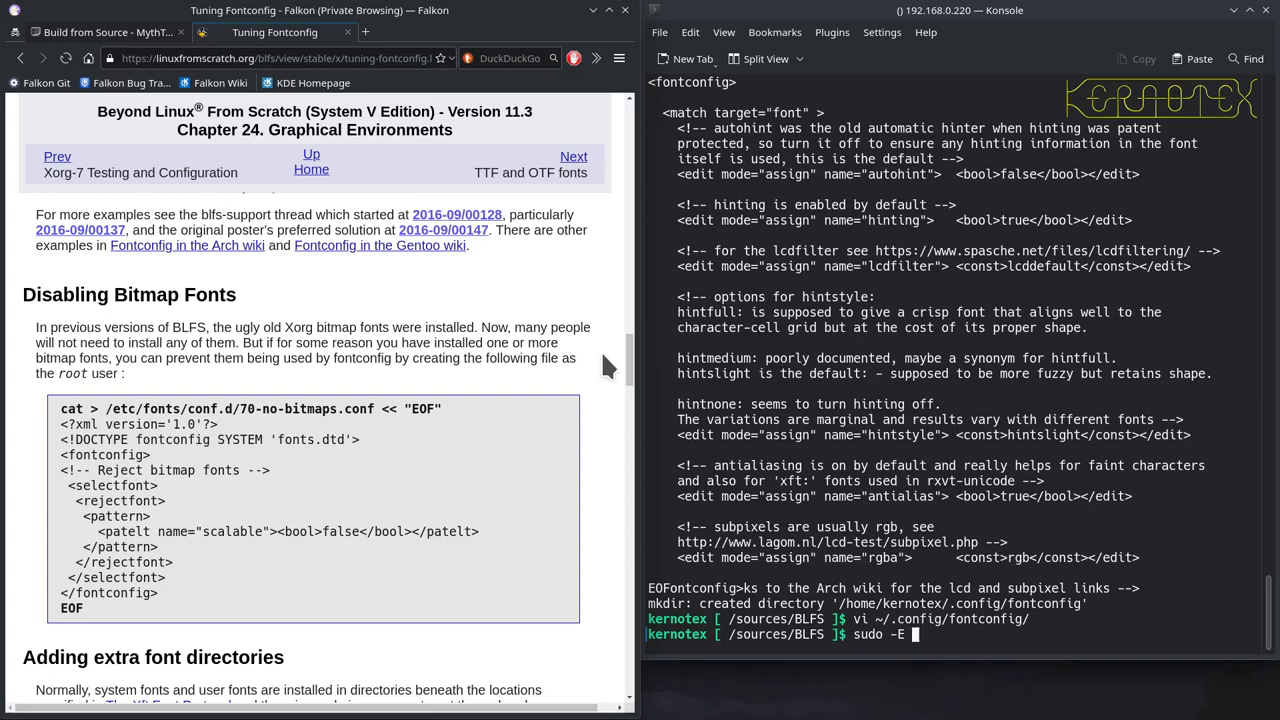
{"action": "key", "text": "Return"}
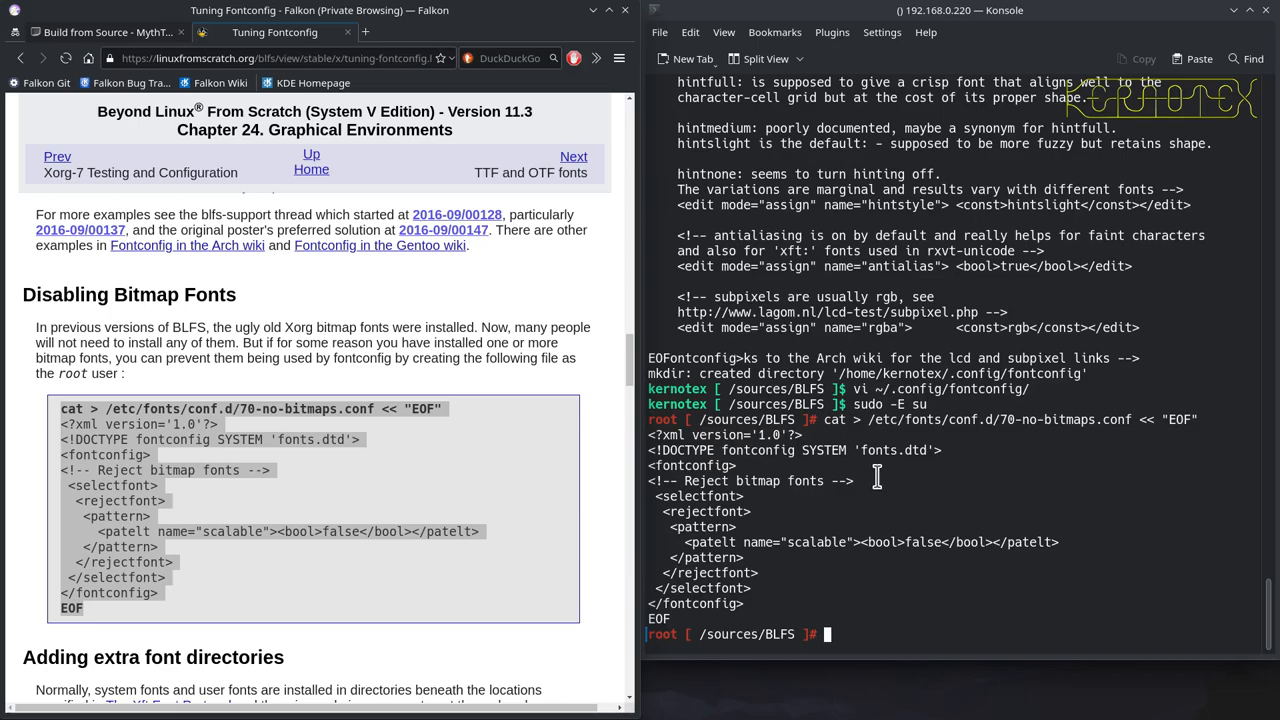
{"action": "scroll", "scroll_direction": "down", "scroll_amount": 3}
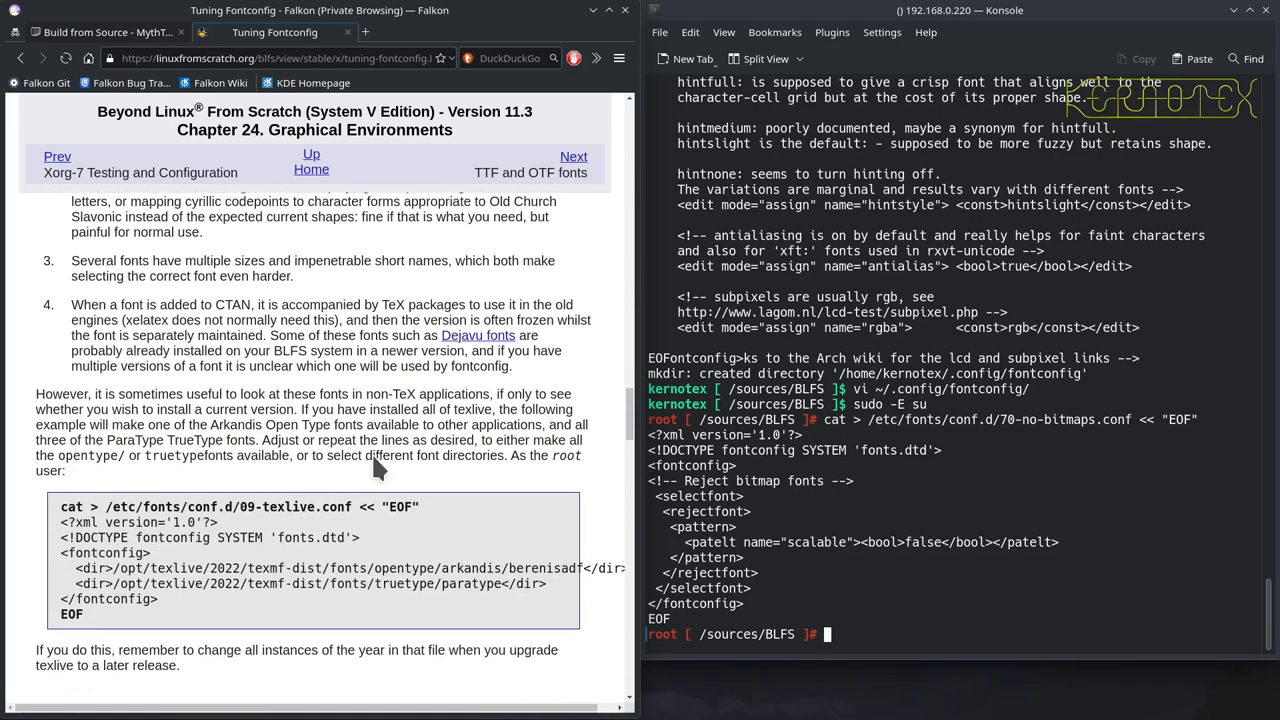
Scroll the Tuning Fontconfig page down to the Prefer a specific font section
{"action": "scroll", "scroll_direction": "down", "scroll_amount": 3}
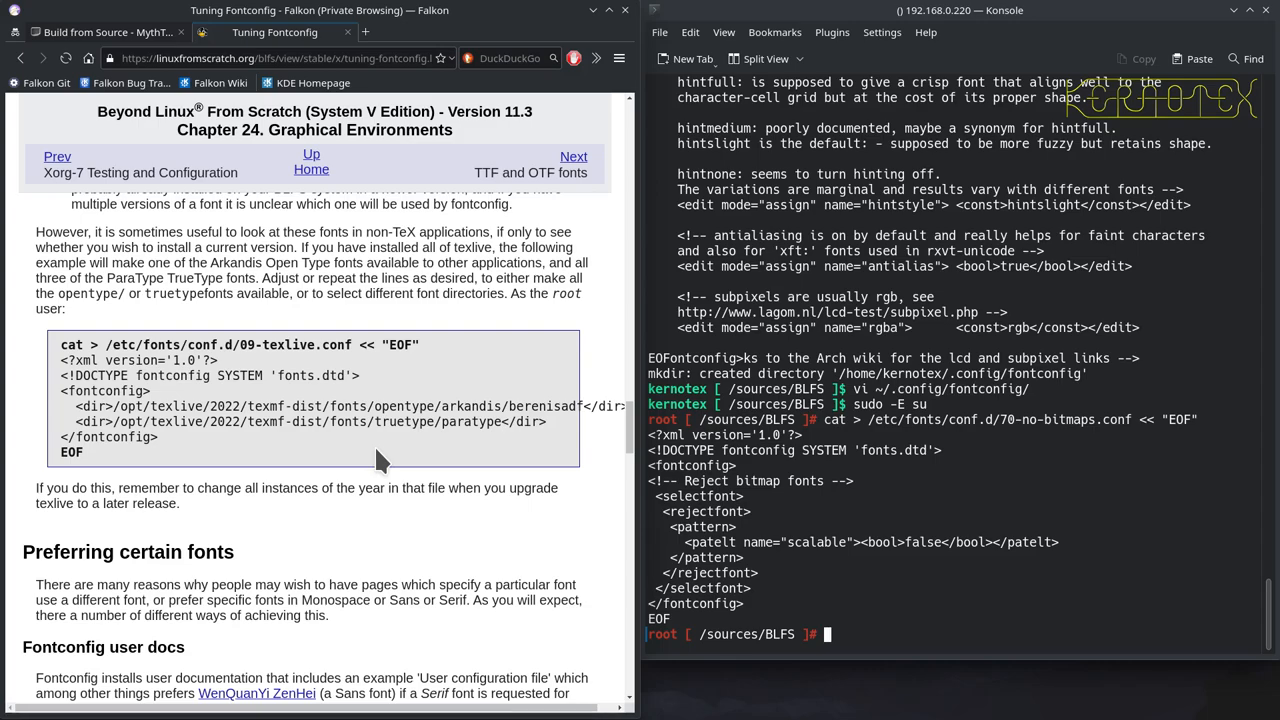
{"action": "scroll", "scroll_direction": "down", "scroll_amount": 3}
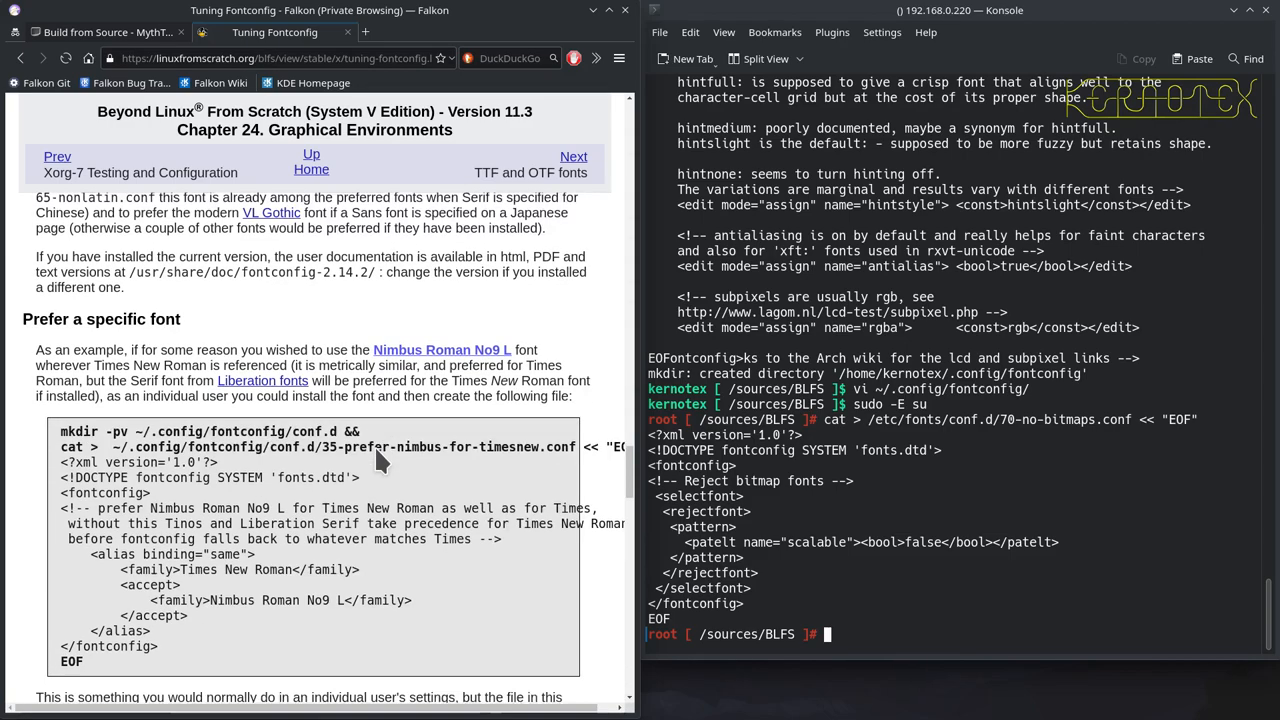
{"action": "scroll", "scroll_direction": "down", "scroll_amount": 3}
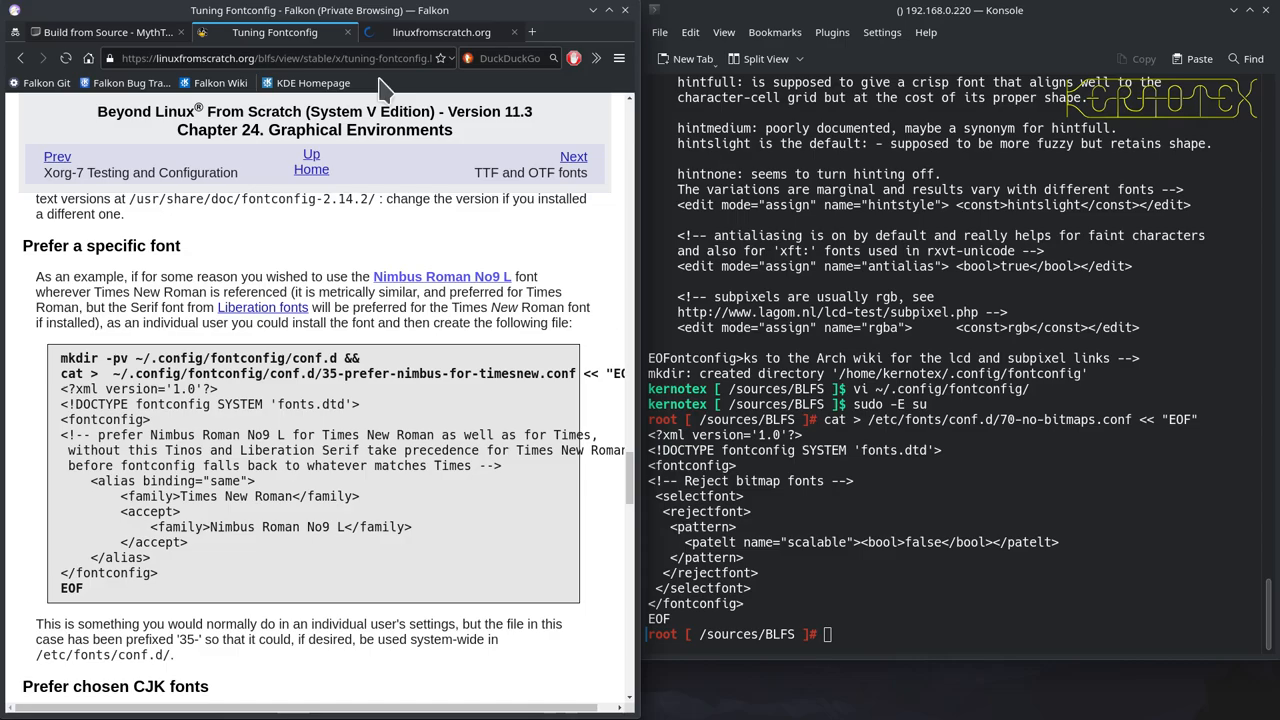
Go to TTF and OTF fonts, then open the liberation-fonts repository and its releases
{"action": "left_click", "coordinate": [573, 156]}
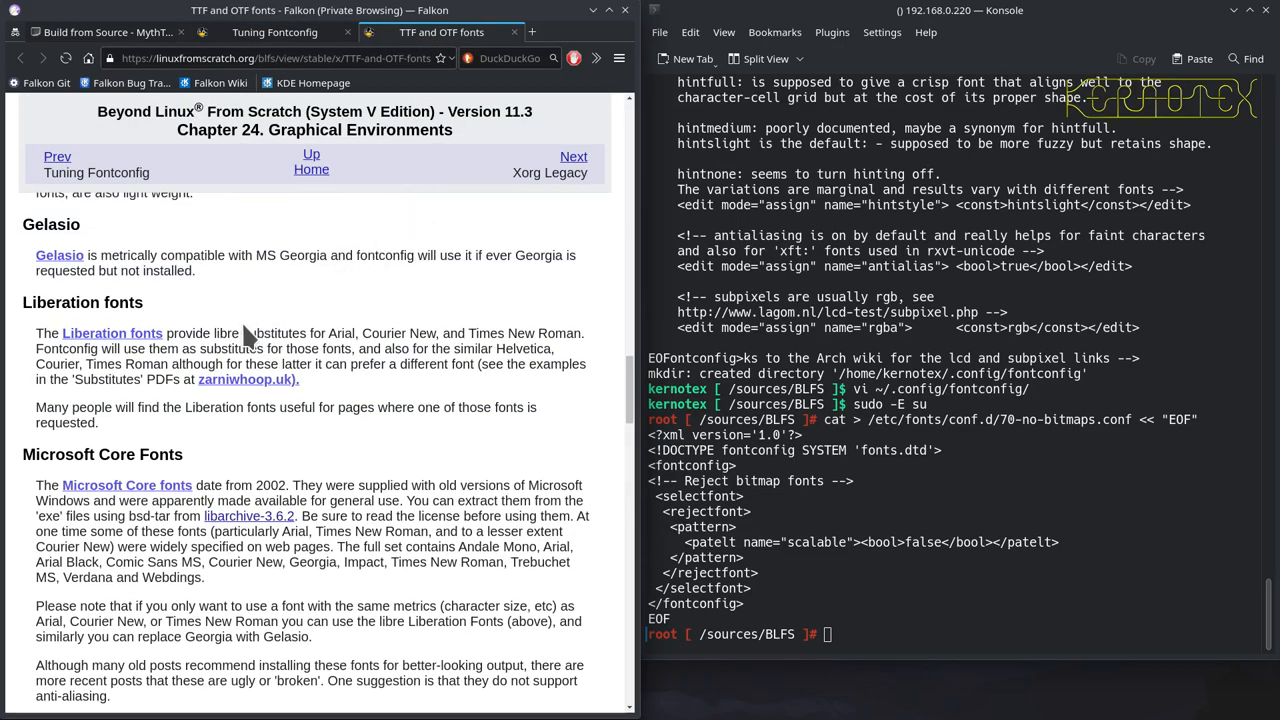
{"action": "mouse_move", "coordinate": [112, 333]}
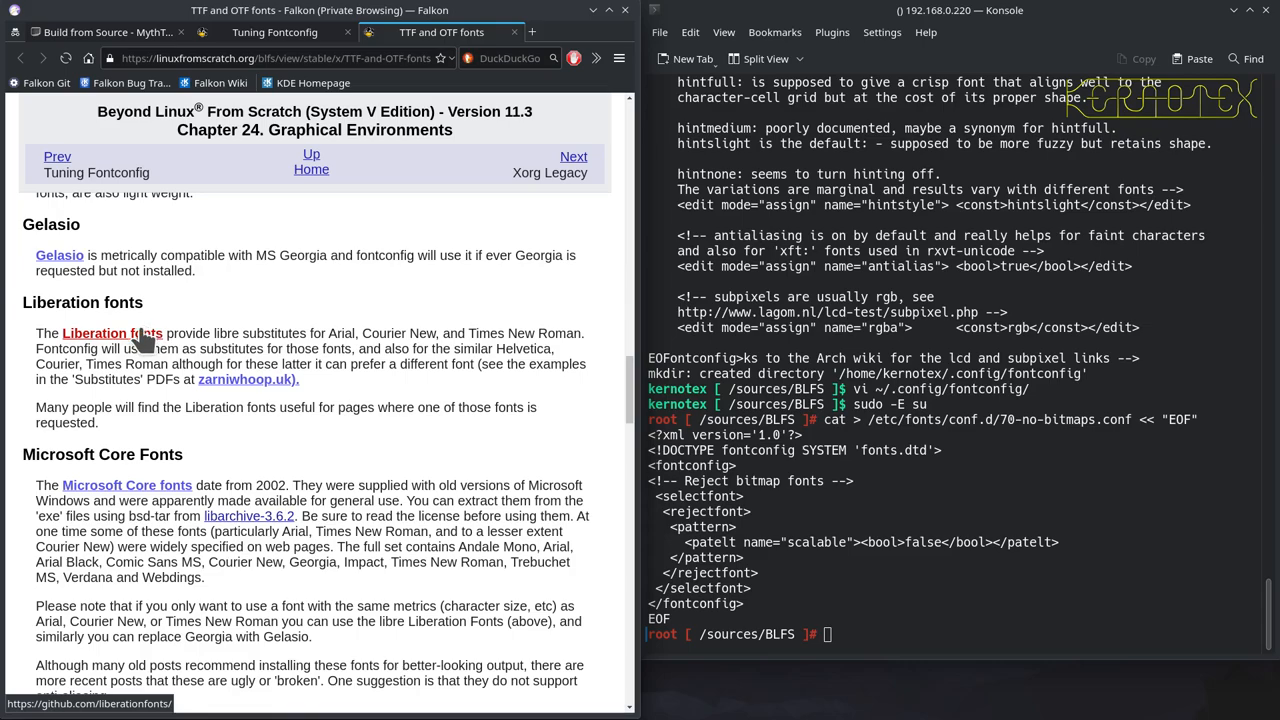
{"action": "left_click", "coordinate": [113, 333]}
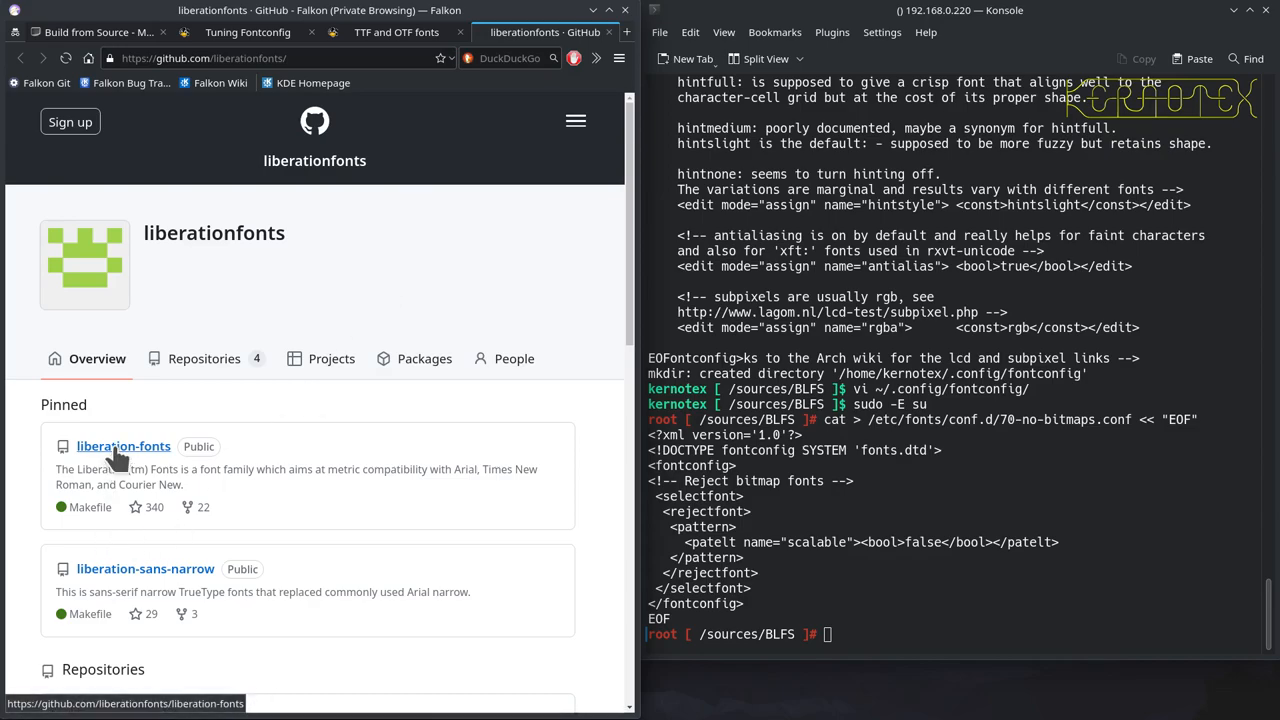
{"action": "mouse_move", "coordinate": [123, 446]}
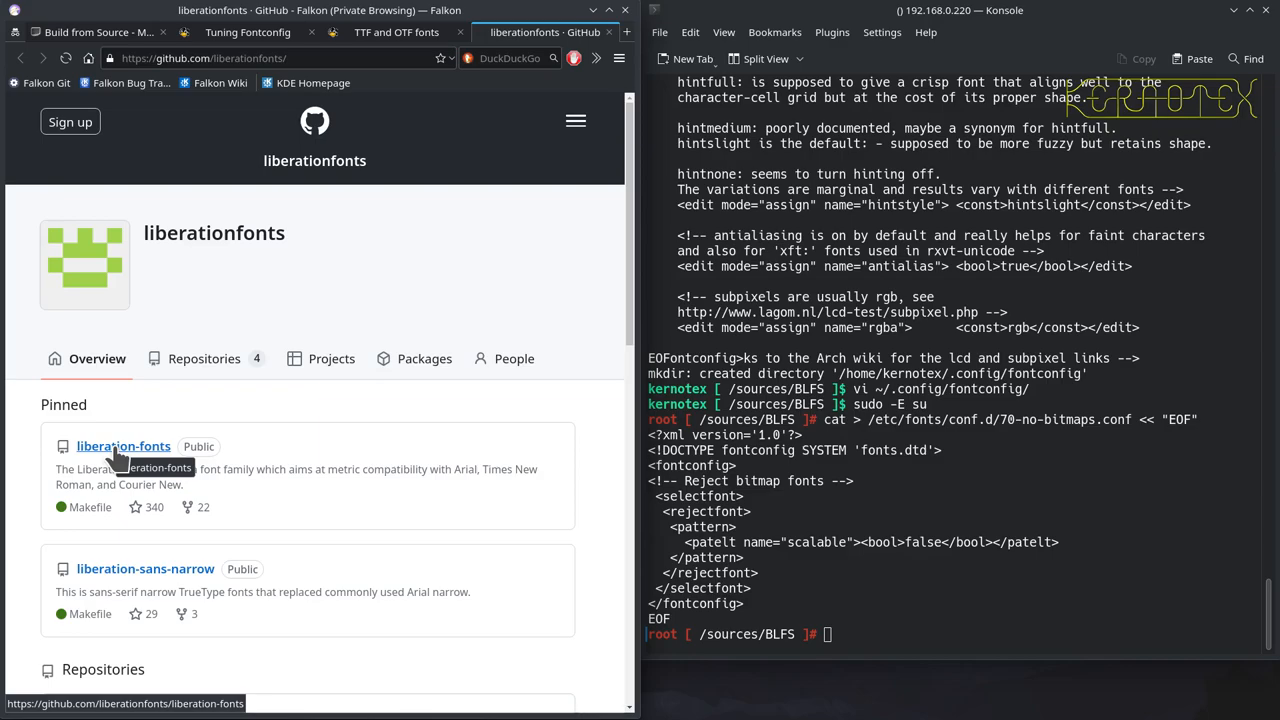
{"action": "left_click", "coordinate": [123, 446]}
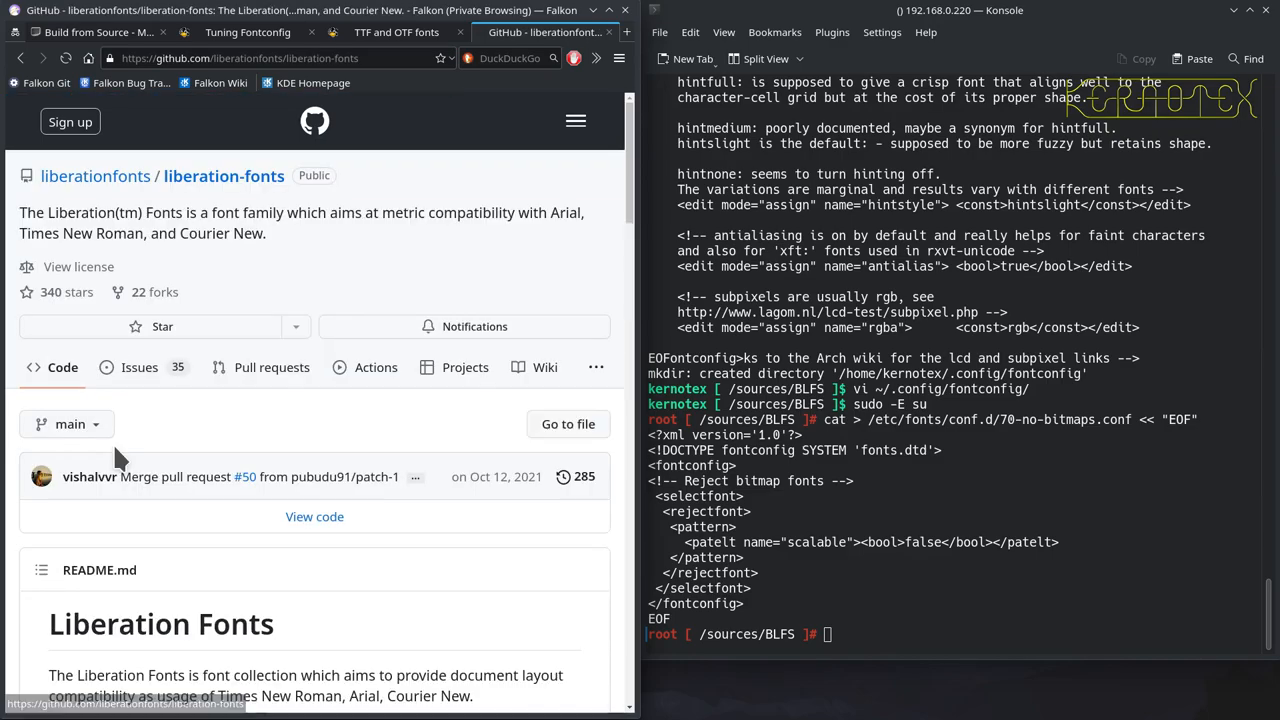
{"action": "scroll", "scroll_direction": "down", "scroll_amount": 3}
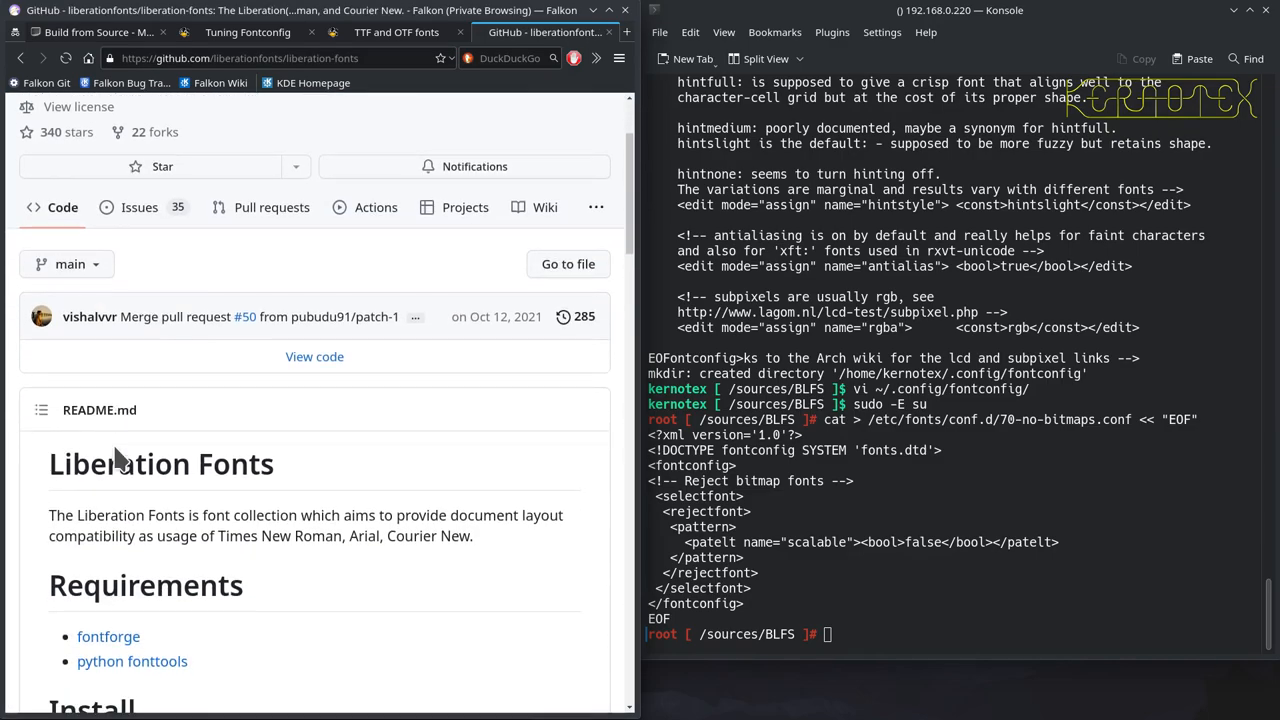
{"action": "scroll", "scroll_direction": "down", "scroll_amount": 3}
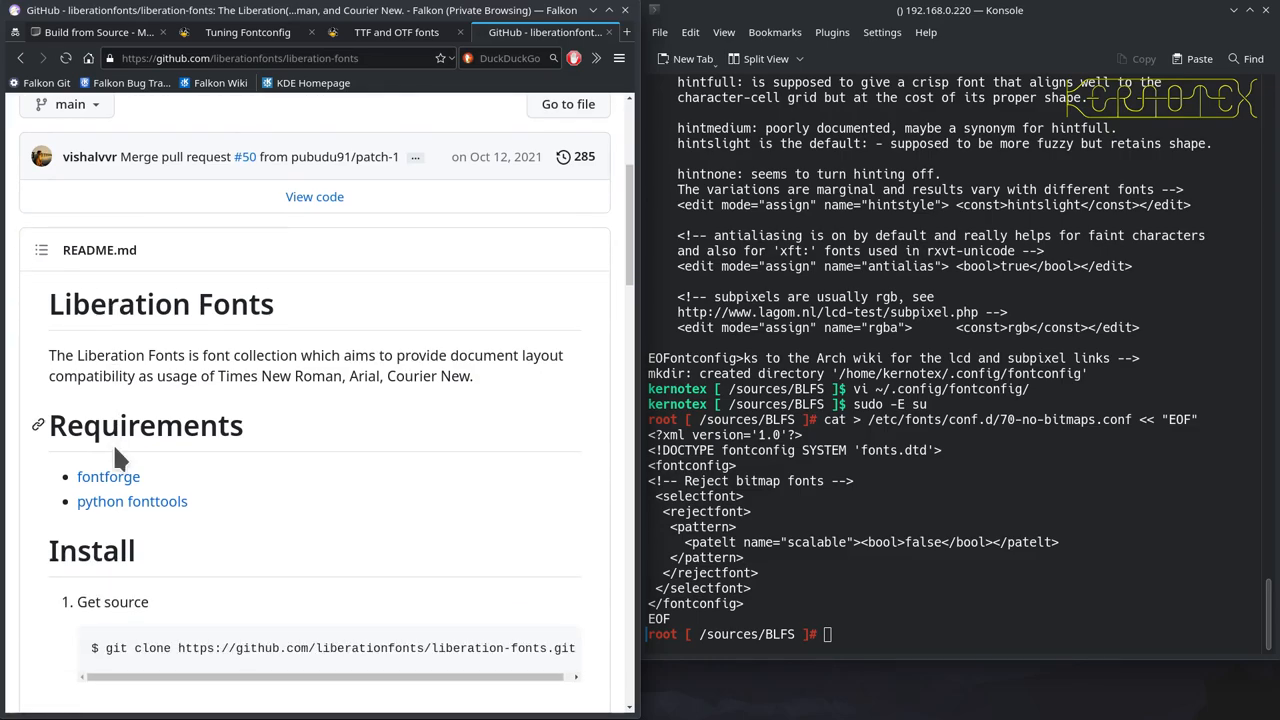
{"action": "scroll", "scroll_direction": "down", "scroll_amount": 3}
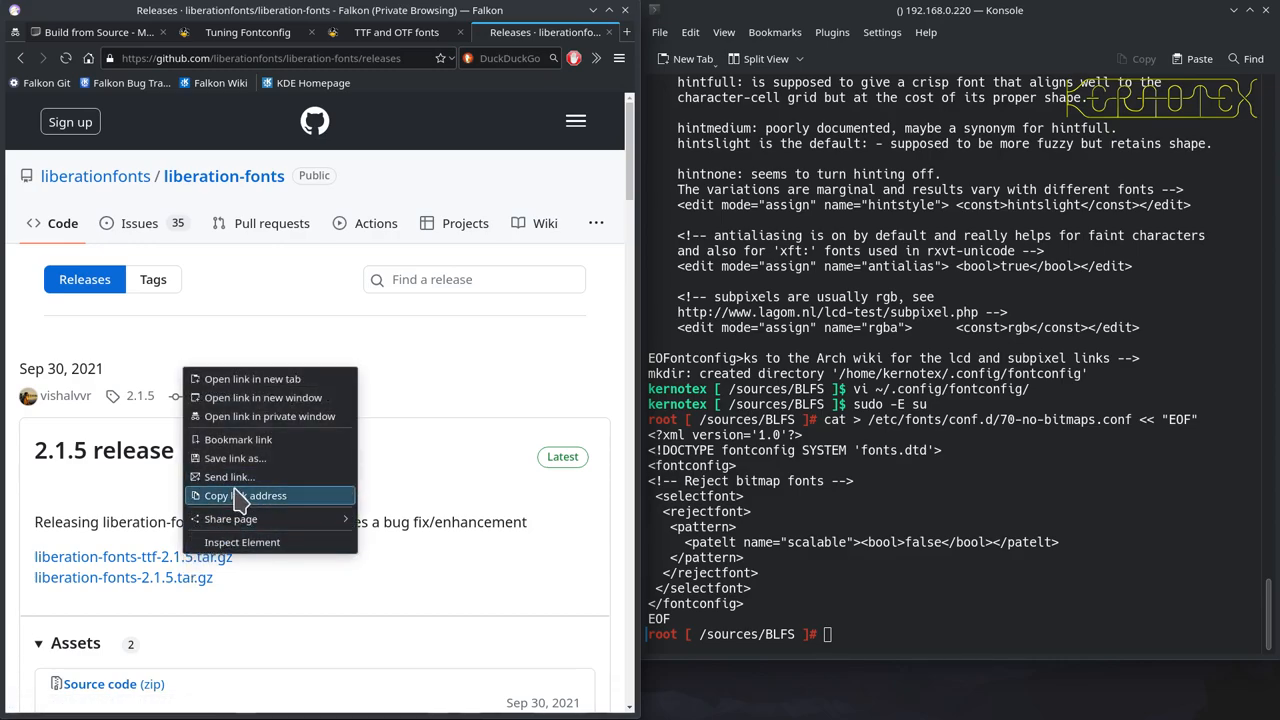
Copy the TTF tarball link and download liberation-fonts-ttf-2.1.5.tar.gz with wget
{"action": "left_click", "coordinate": [237, 495]}
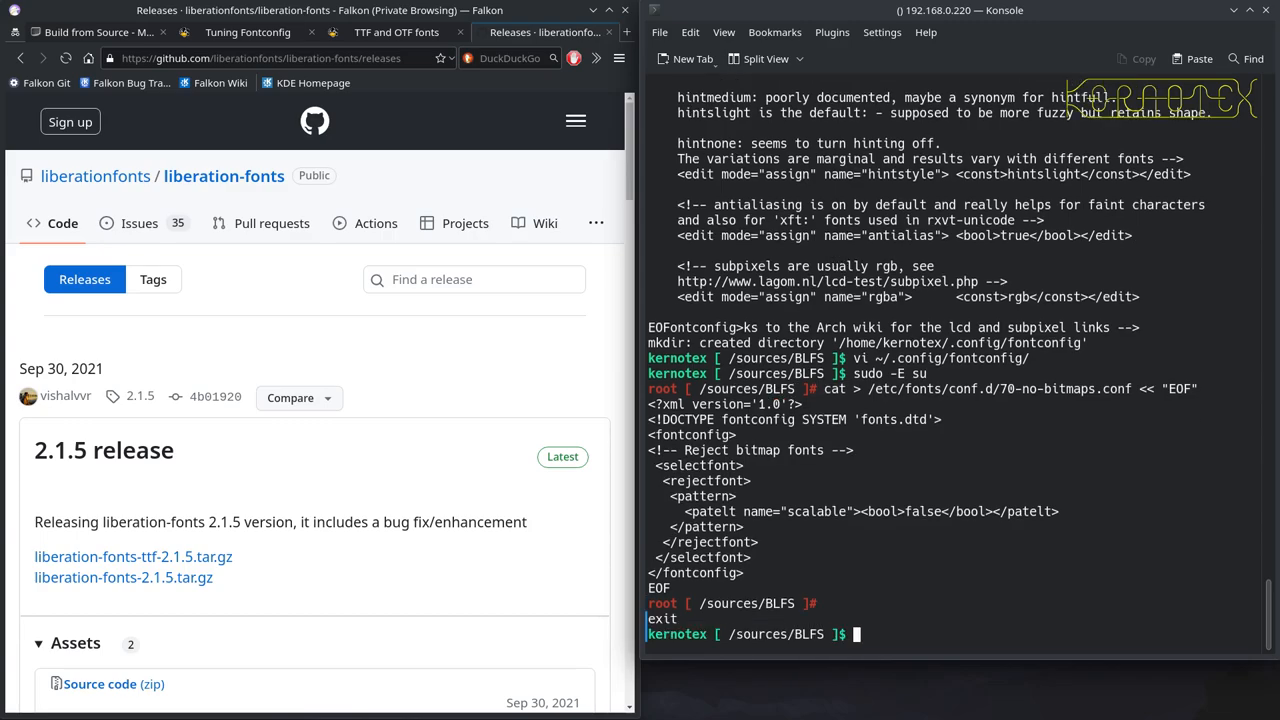
{"action": "type", "text": "wget cat > /etc/fonts/conf.d/70-no-bitmaps.conf << \"EOF"}
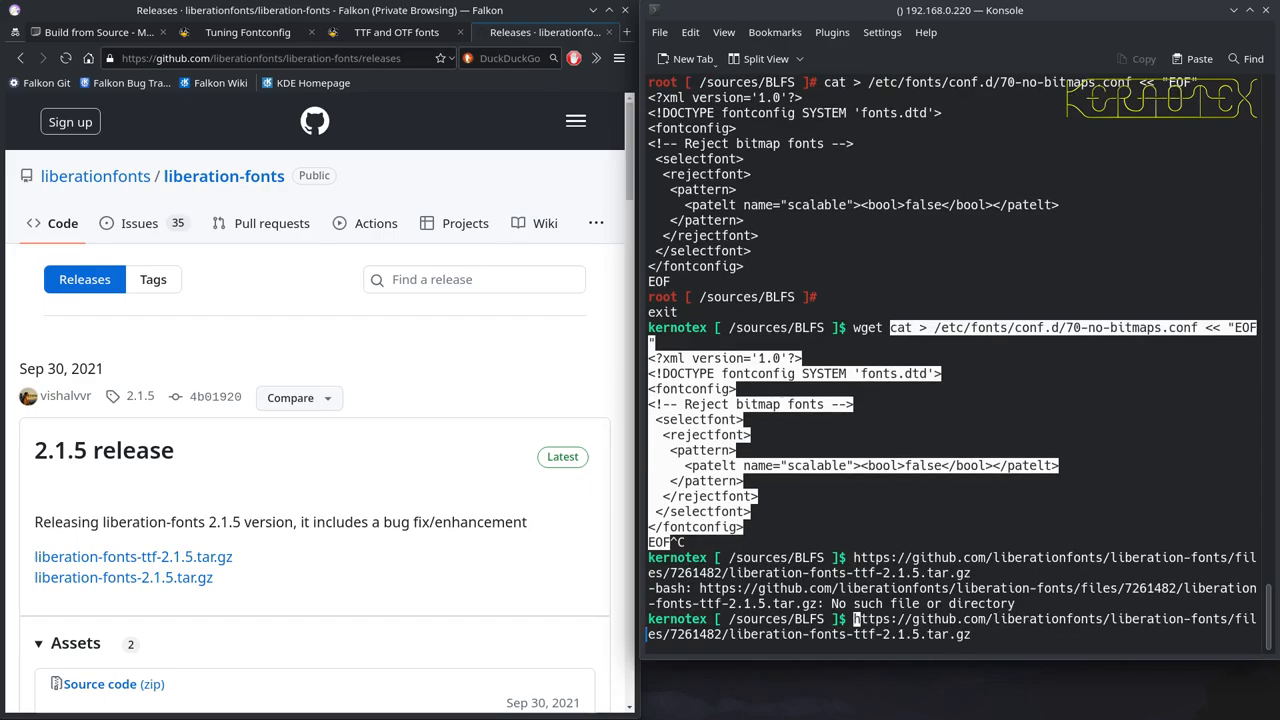
{"action": "type", "text": "wget"}
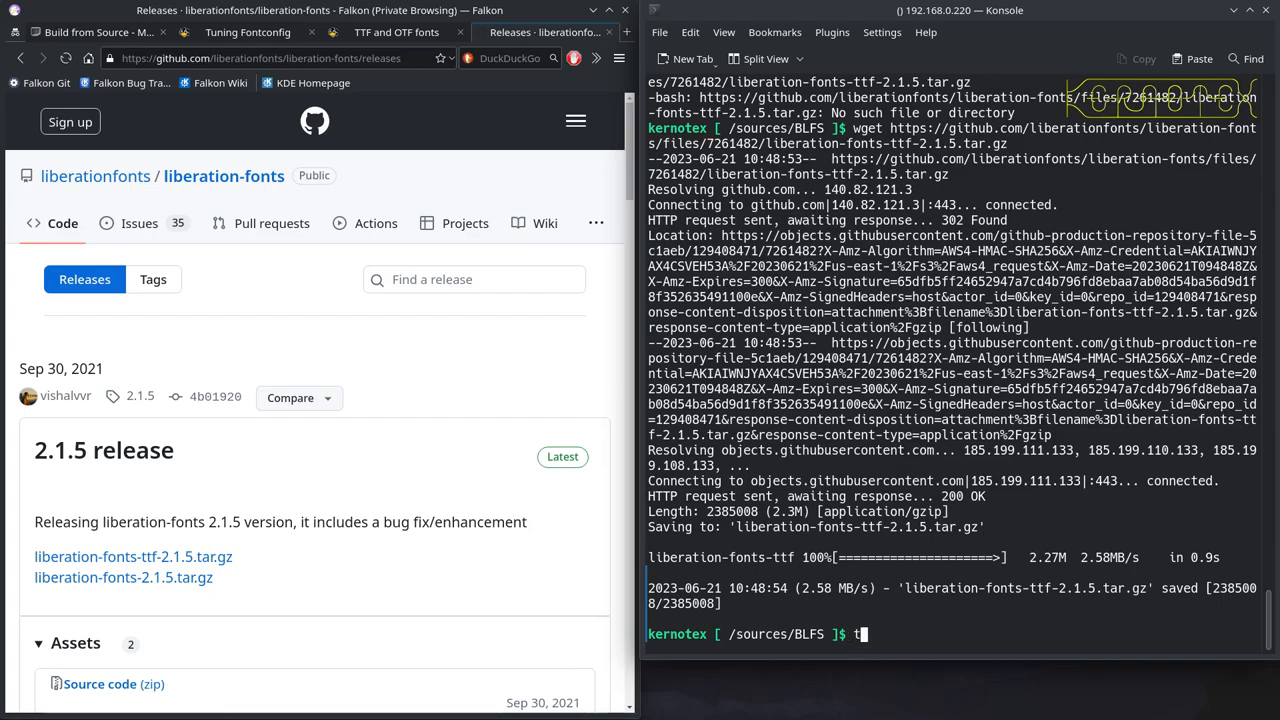
Extract the archive with tar -xvf and cd into liberation-fonts-ttf-2.1.5
{"action": "type", "text": "ar -xvf liberation-fonts-ttf-2.1.5.tar.gz"}
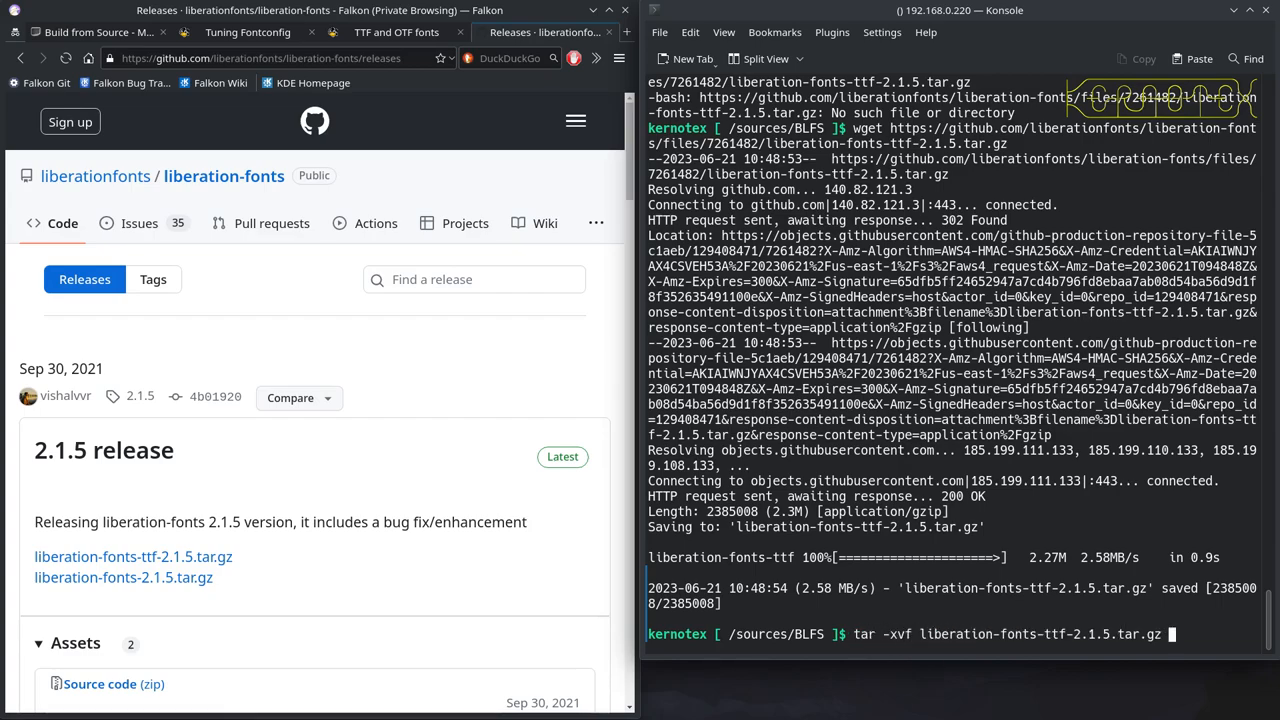
{"action": "key", "text": "Return"}
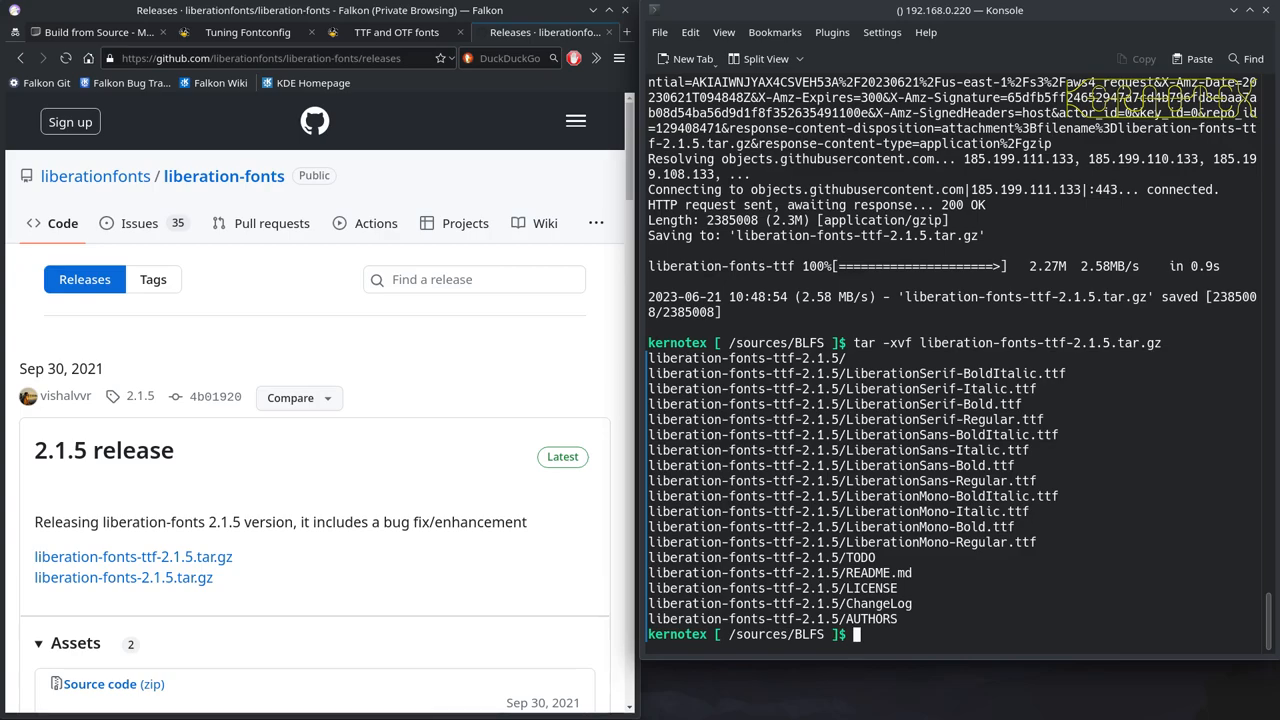
{"action": "type", "text": "cd li"}
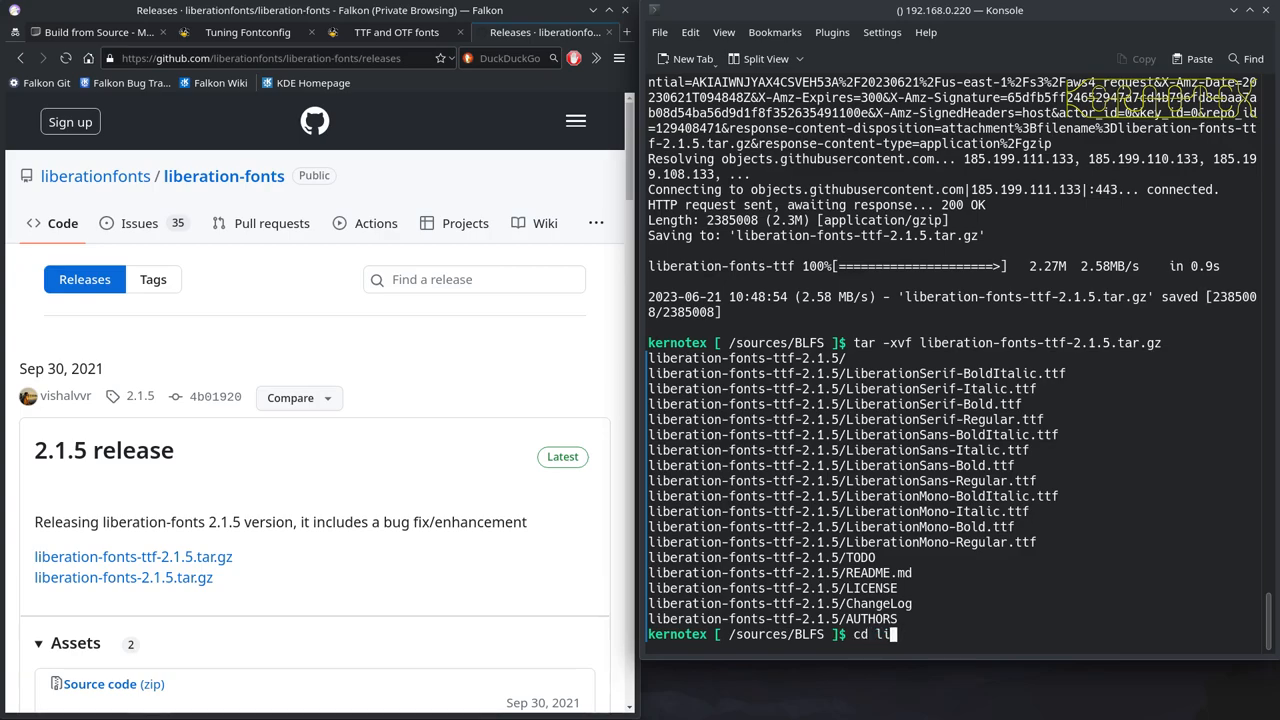
{"action": "type", "text": "beration-fonts-ttf-2.1.5"}
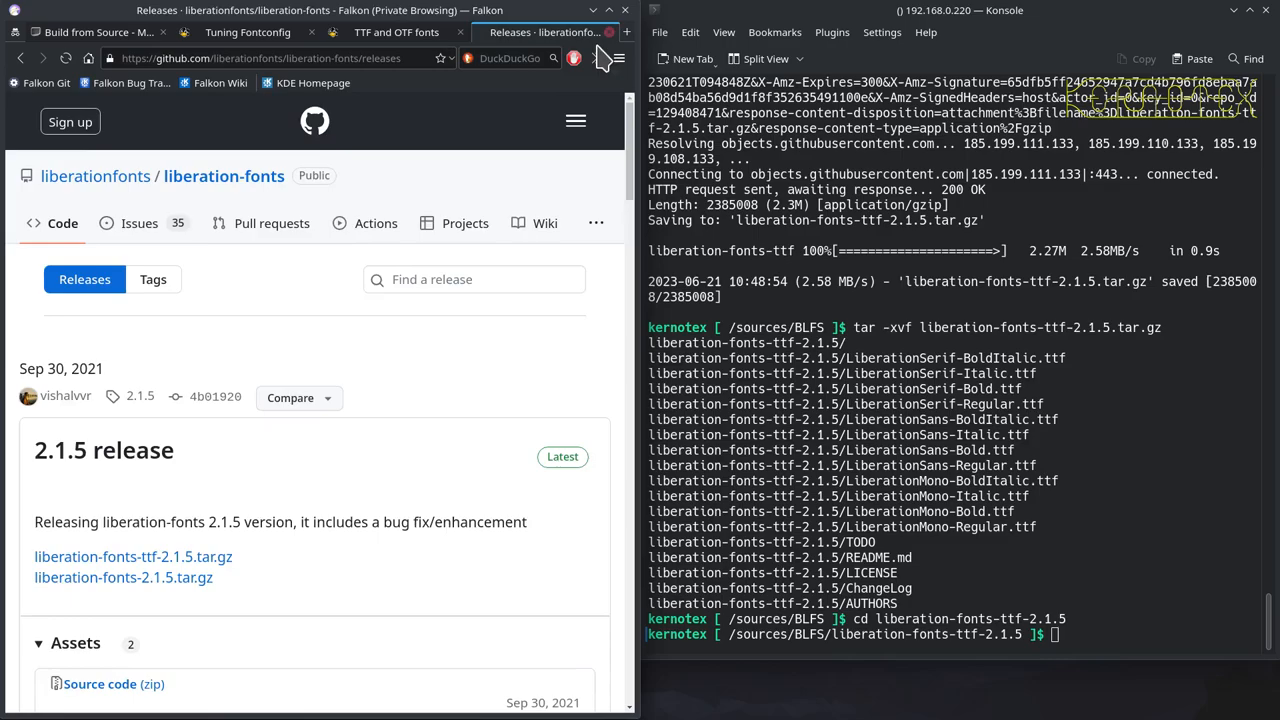
Become root and create /usr/share/fonts/liberation with install -v -d -m755
{"action": "left_click", "coordinate": [440, 32]}
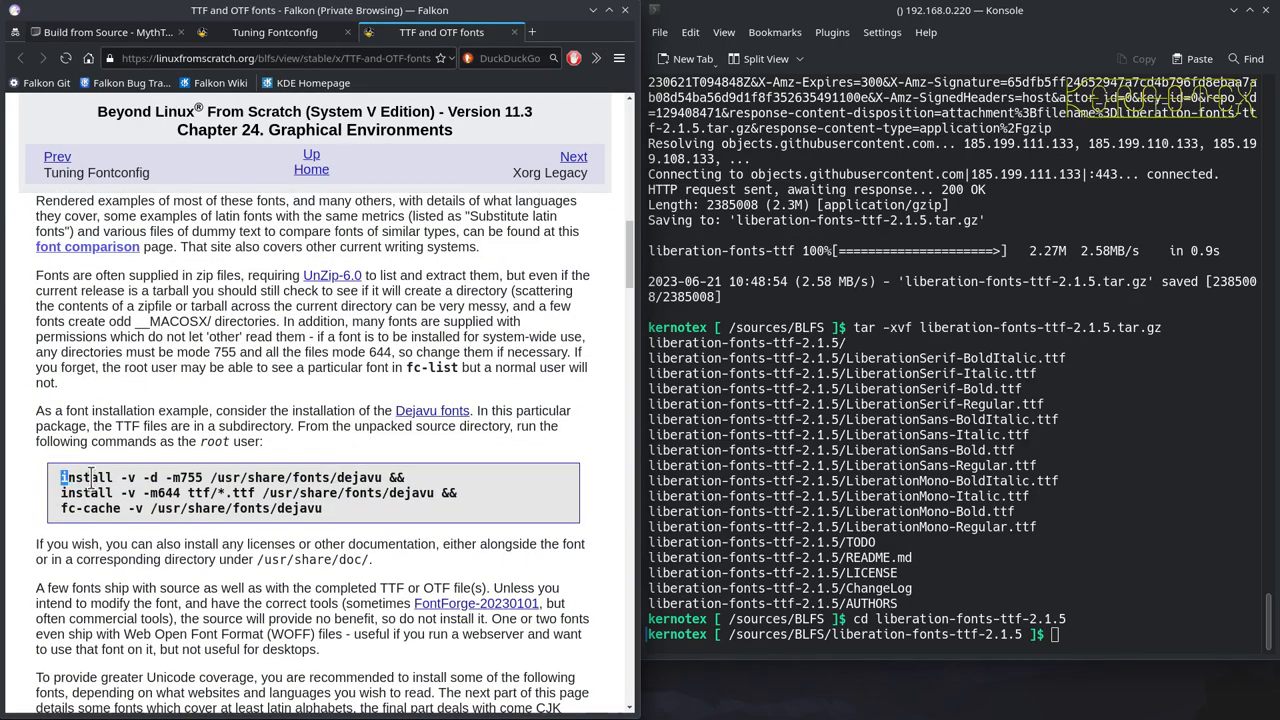
{"action": "left_click_drag", "start_coordinate": [62, 477], "coordinate": [340, 477]}
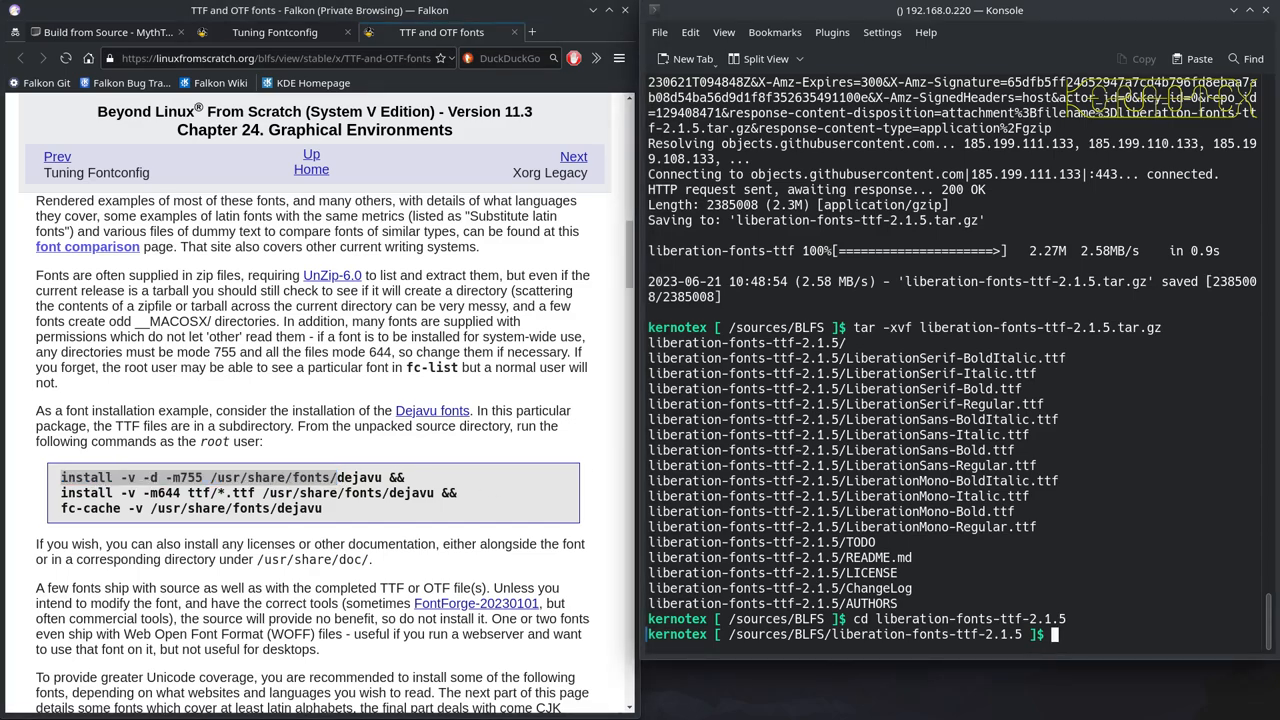
{"action": "type", "text": "sudo -E su"}
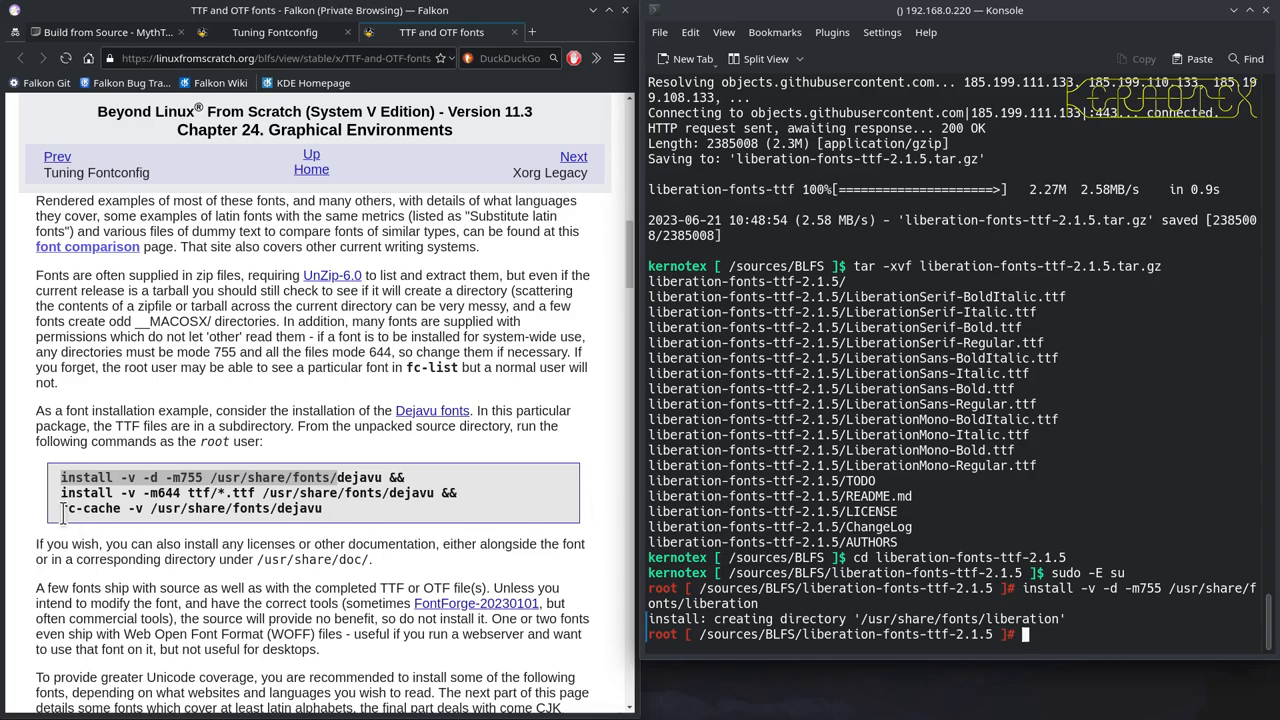
Install the *.ttf files into /usr/share/fonts/liberation and run fc-cache on it
{"action": "left_click_drag", "start_coordinate": [61, 492], "coordinate": [388, 492]}
{"action": "type", "text": "install -v -m644 *.ttf /usr/share/fonts/"}
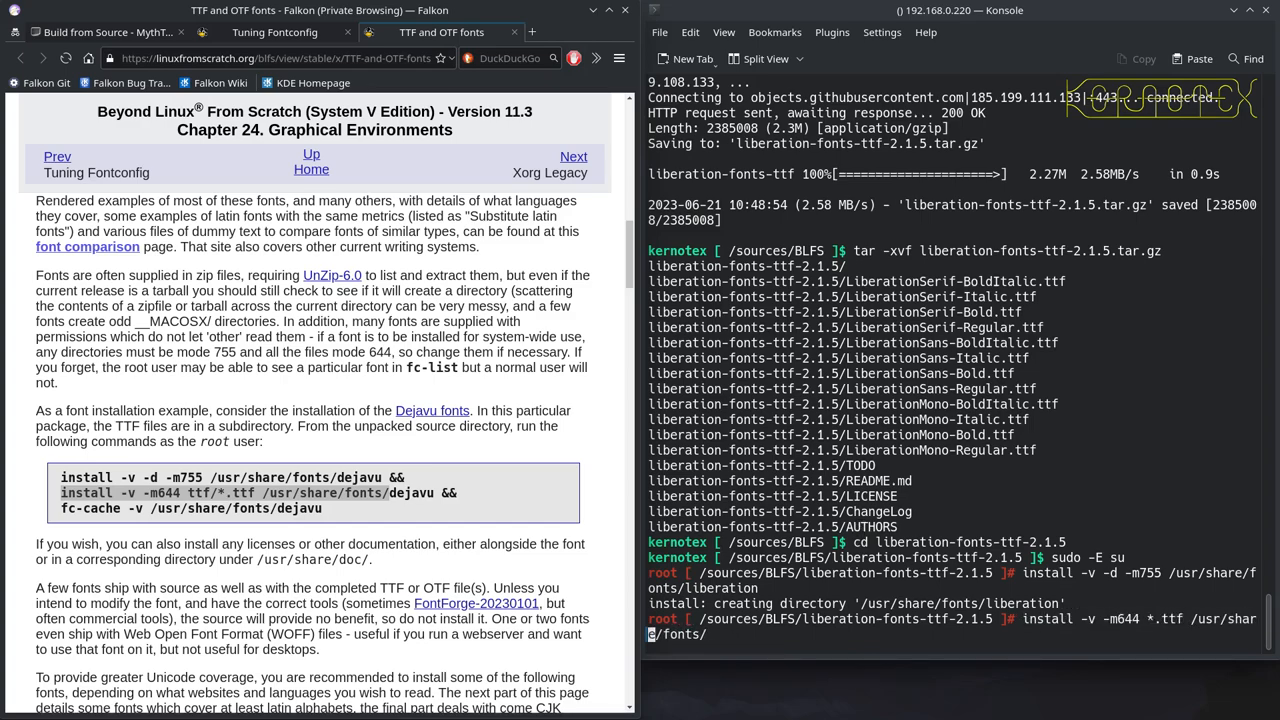
{"action": "type", "text": "liberation/"}
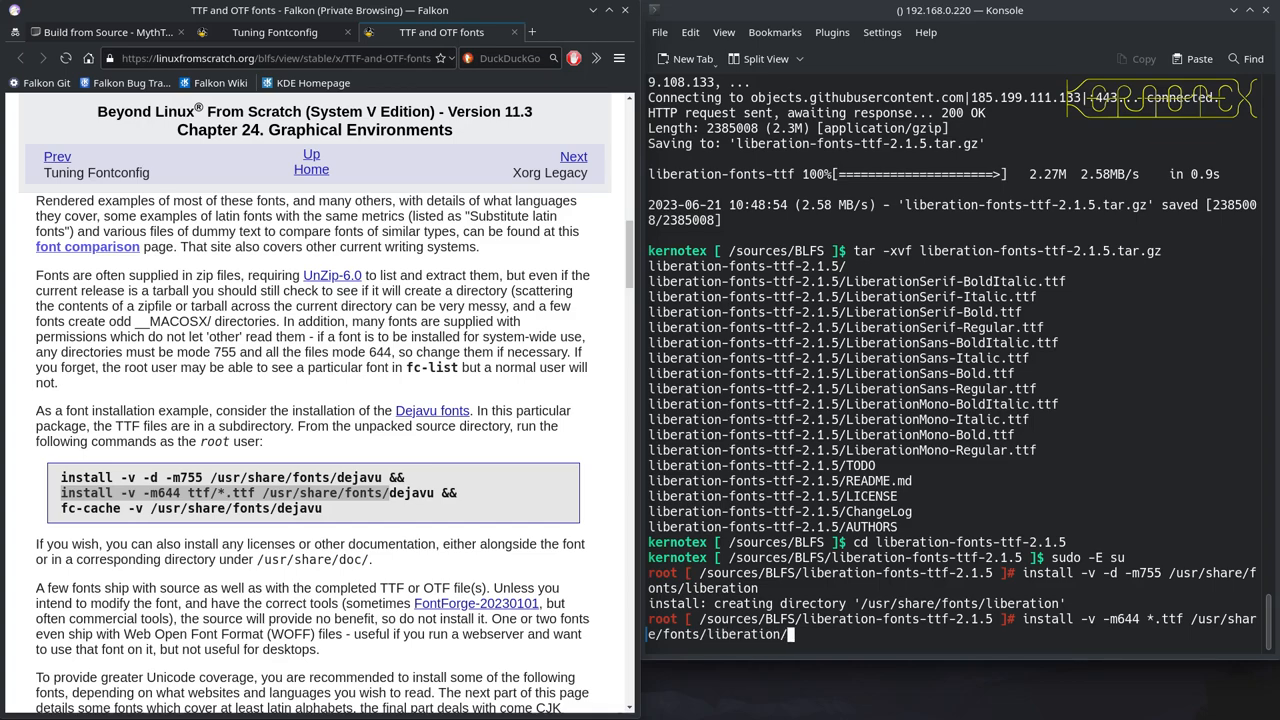
{"action": "key", "text": "Return"}
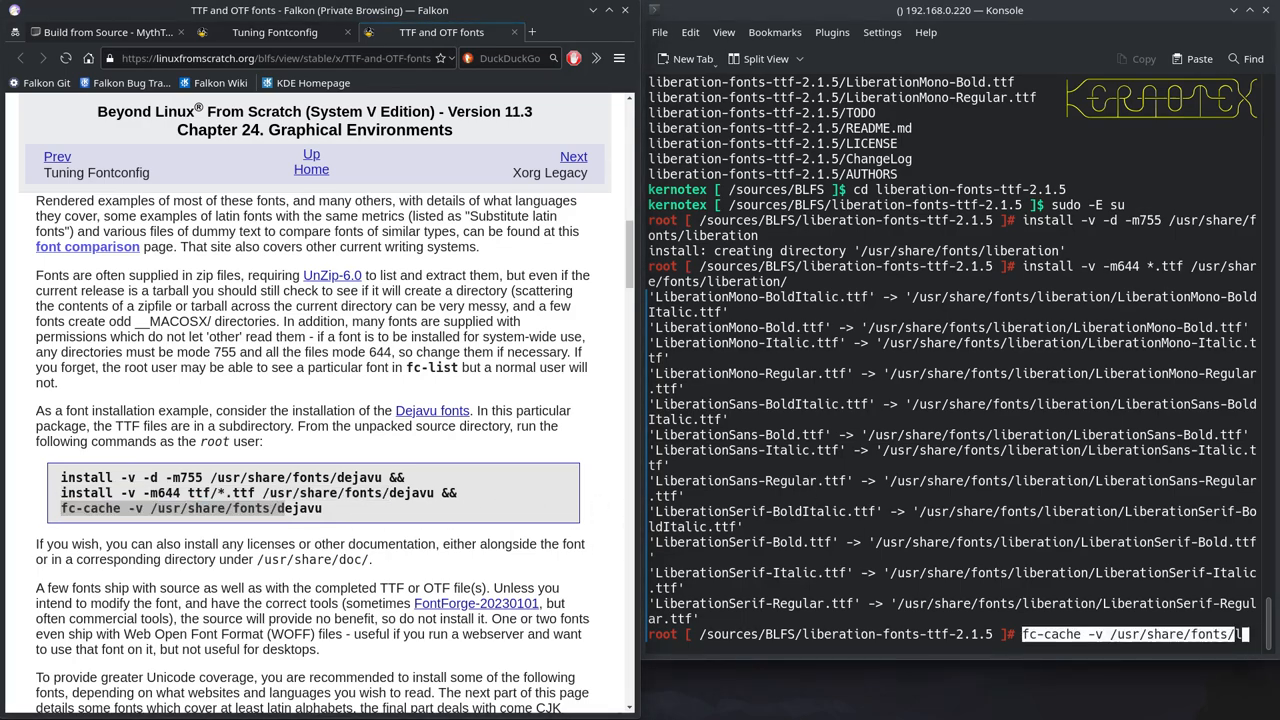
{"action": "type", "text": "liberation/"}
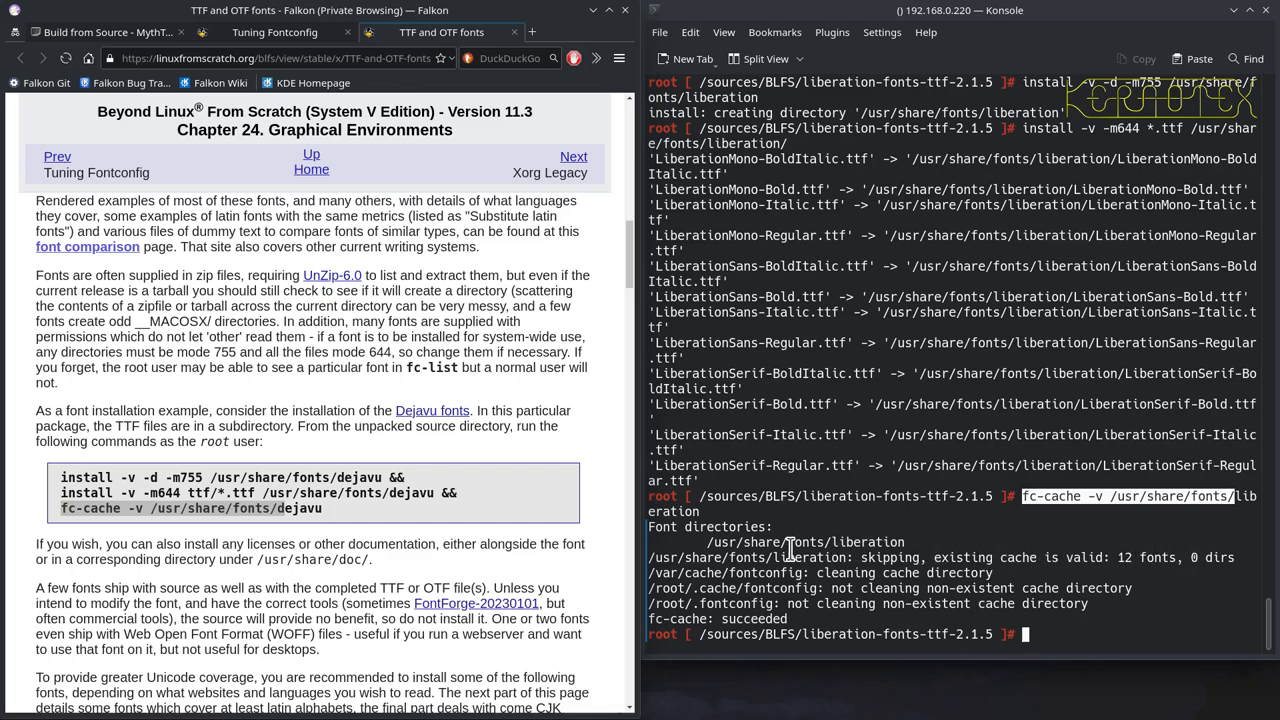
{"action": "mouse_move", "coordinate": [800, 510]}
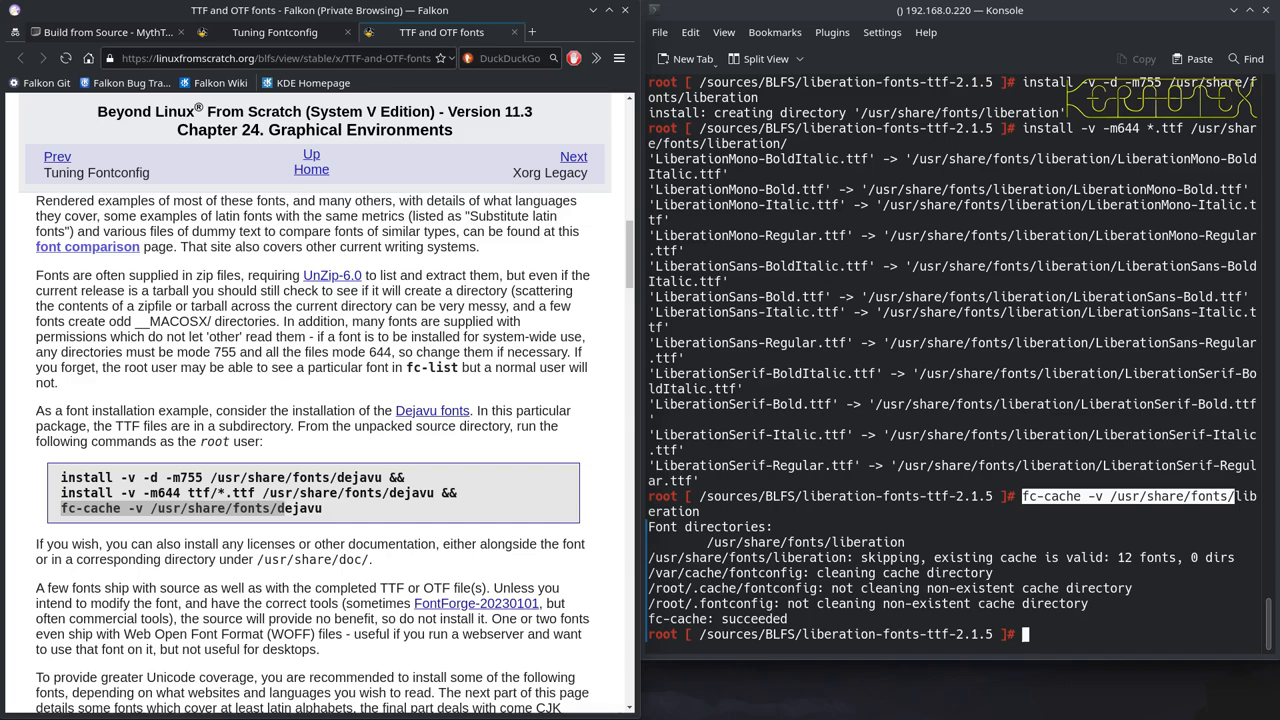
Exit the root shell, go up with cd .., and rm -Rf liberation-fonts-ttf-2.1.5
{"action": "type", "text": "exit"}
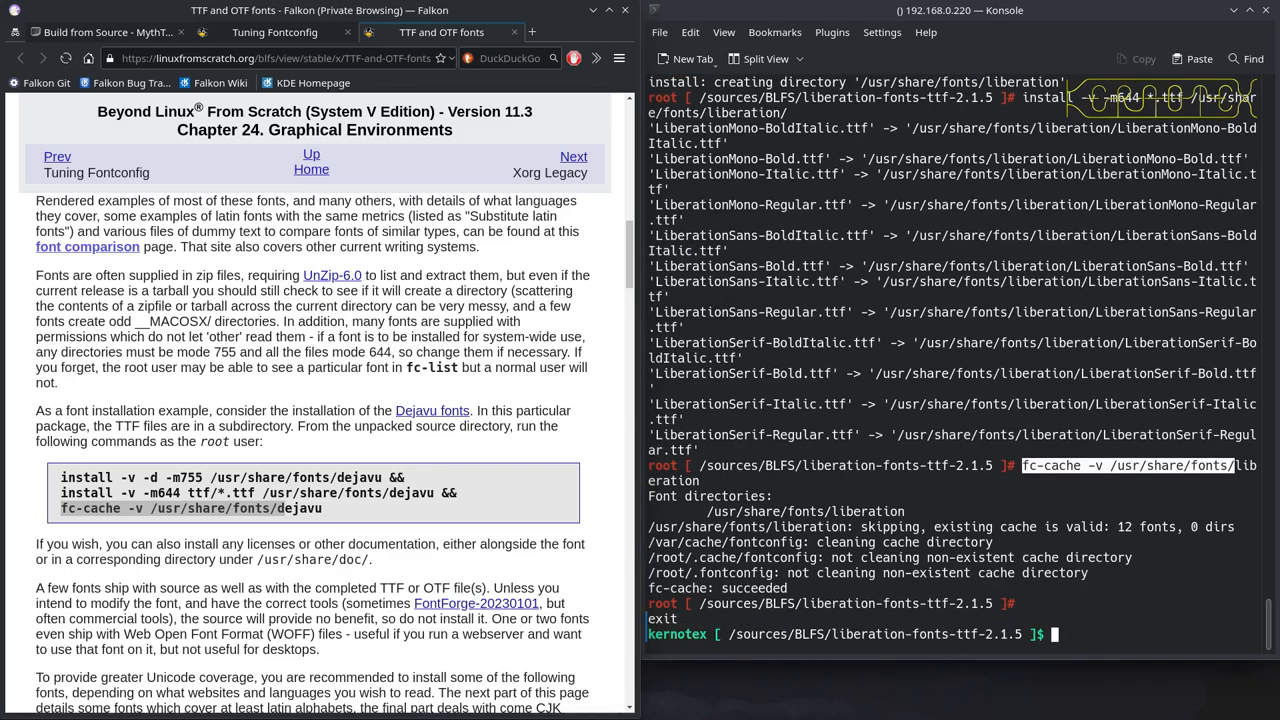
{"action": "type", "text": "cd .."}
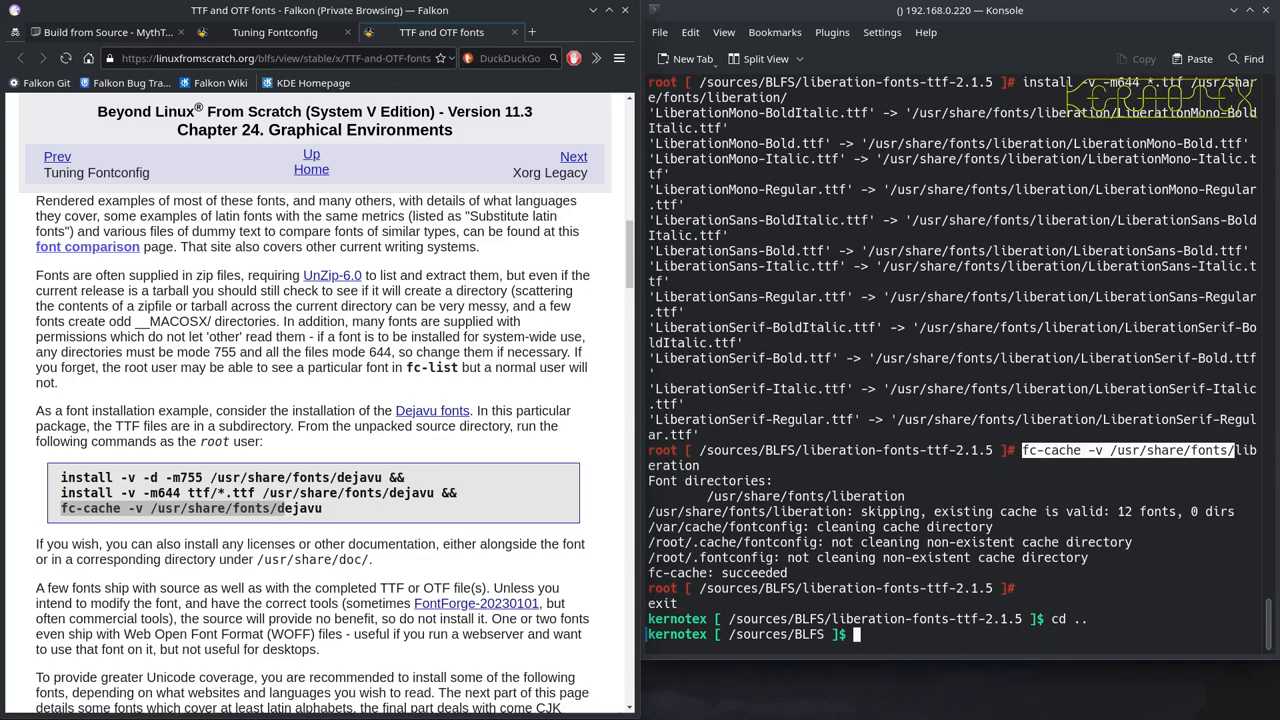
{"action": "type", "text": "rm -Rf liberation-fonts-ttf-2.1.5"}
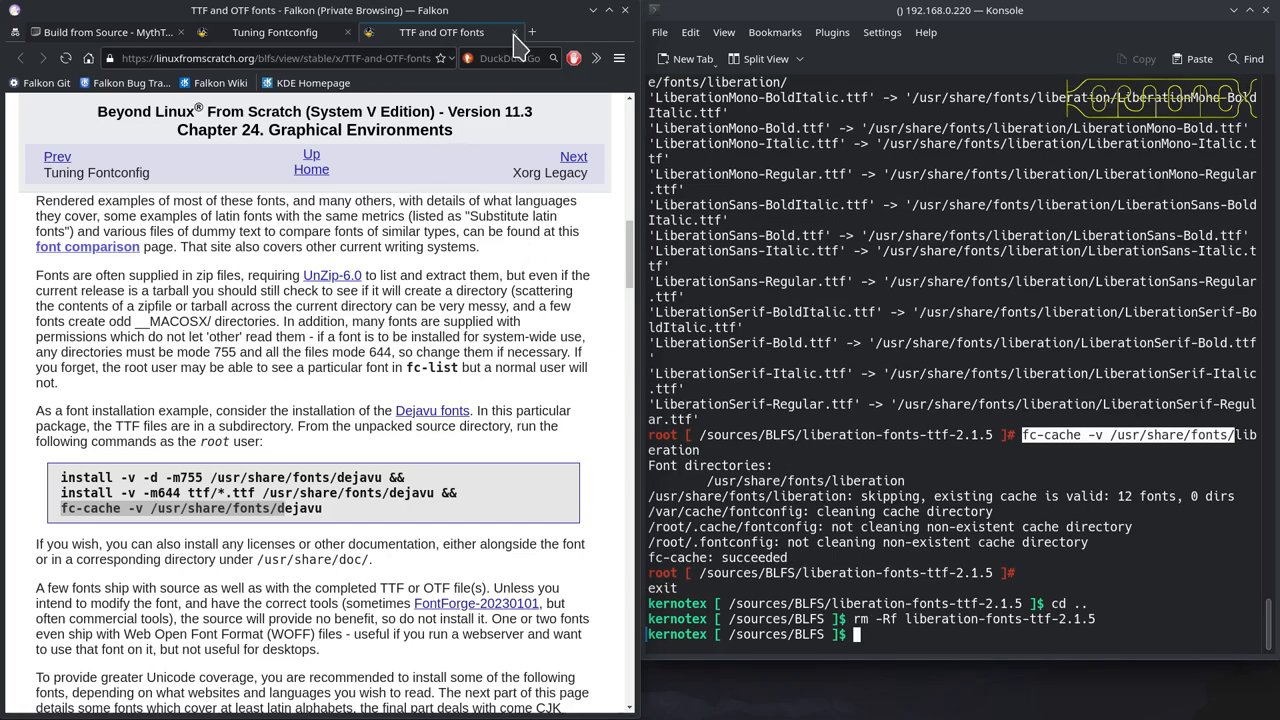
Read through the Tuning Fontconfig page, then advance from TTF and OTF fonts to Xorg Legacy's installation section
{"action": "left_click", "coordinate": [274, 32]}
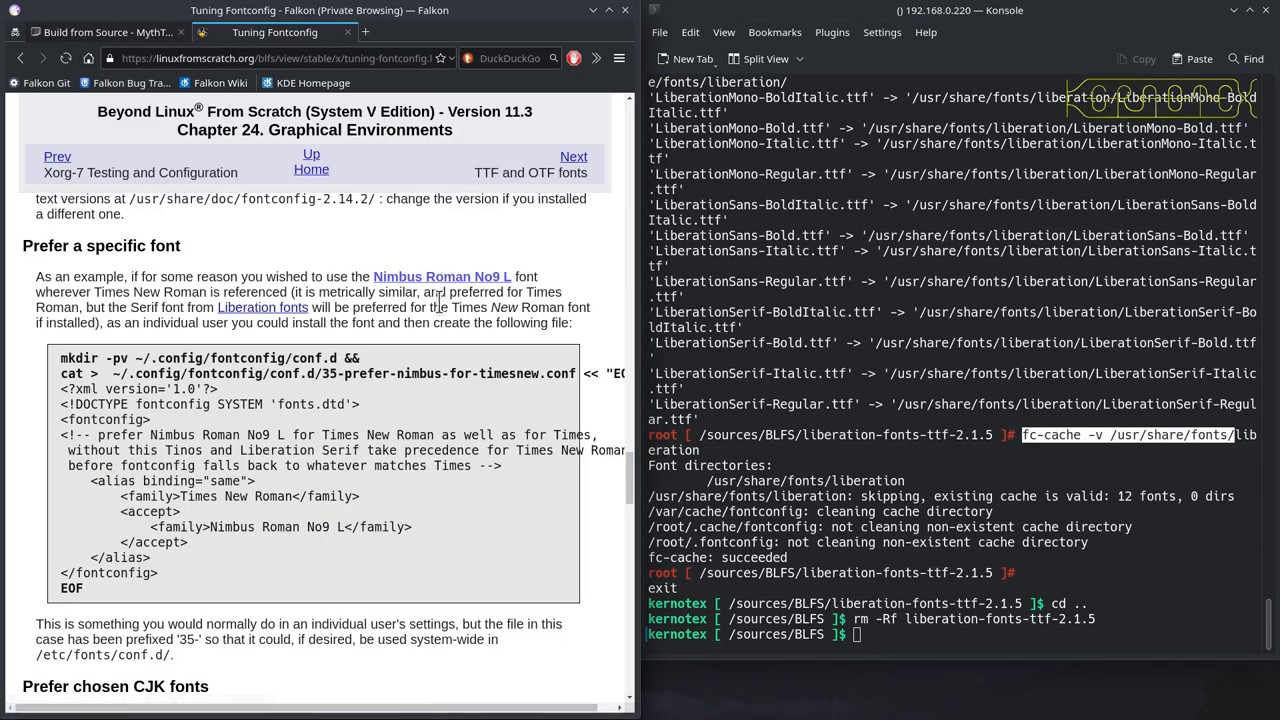
{"action": "scroll", "scroll_direction": "down", "scroll_amount": 3}
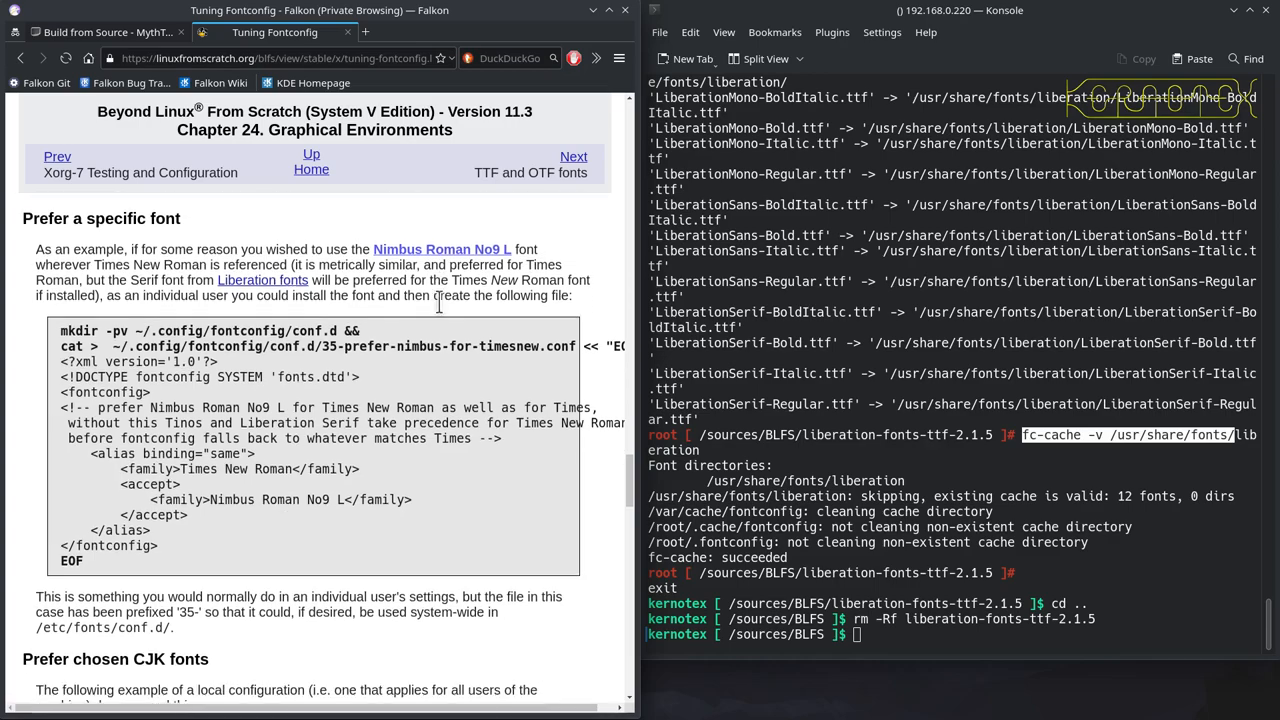
{"action": "scroll", "scroll_direction": "down", "scroll_amount": 3}
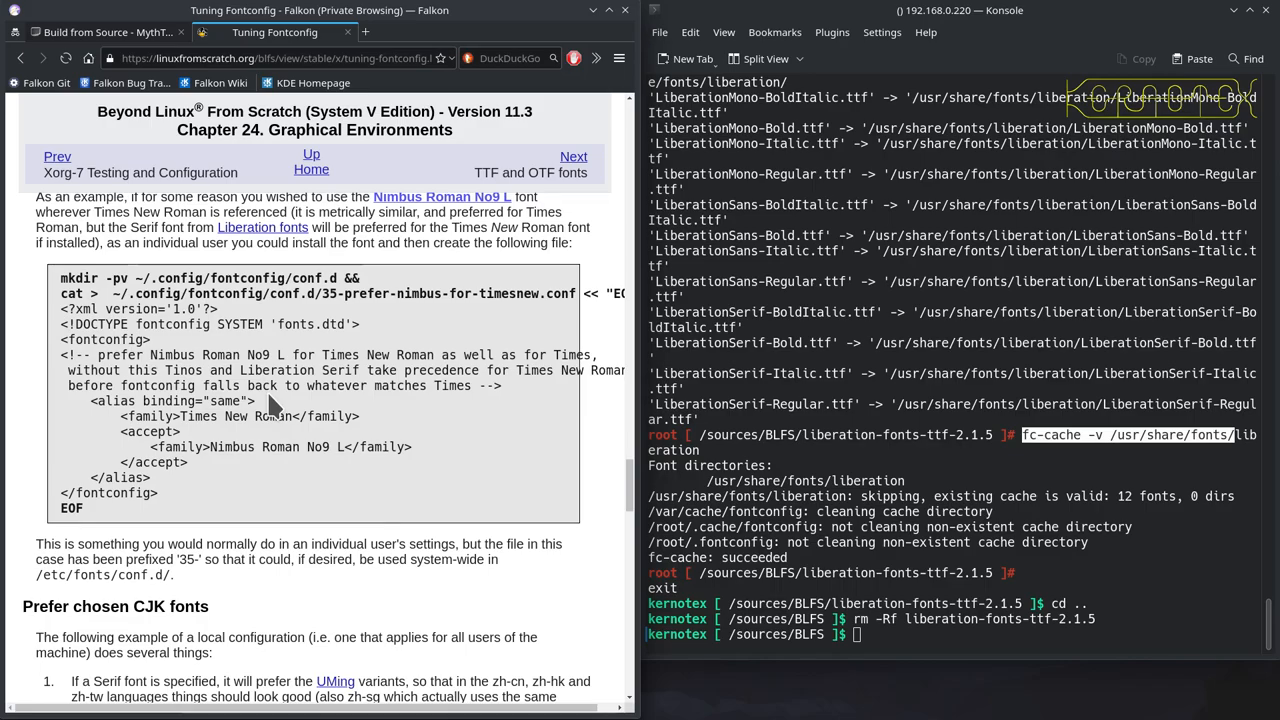
{"action": "scroll", "scroll_direction": "down", "scroll_amount": 3}
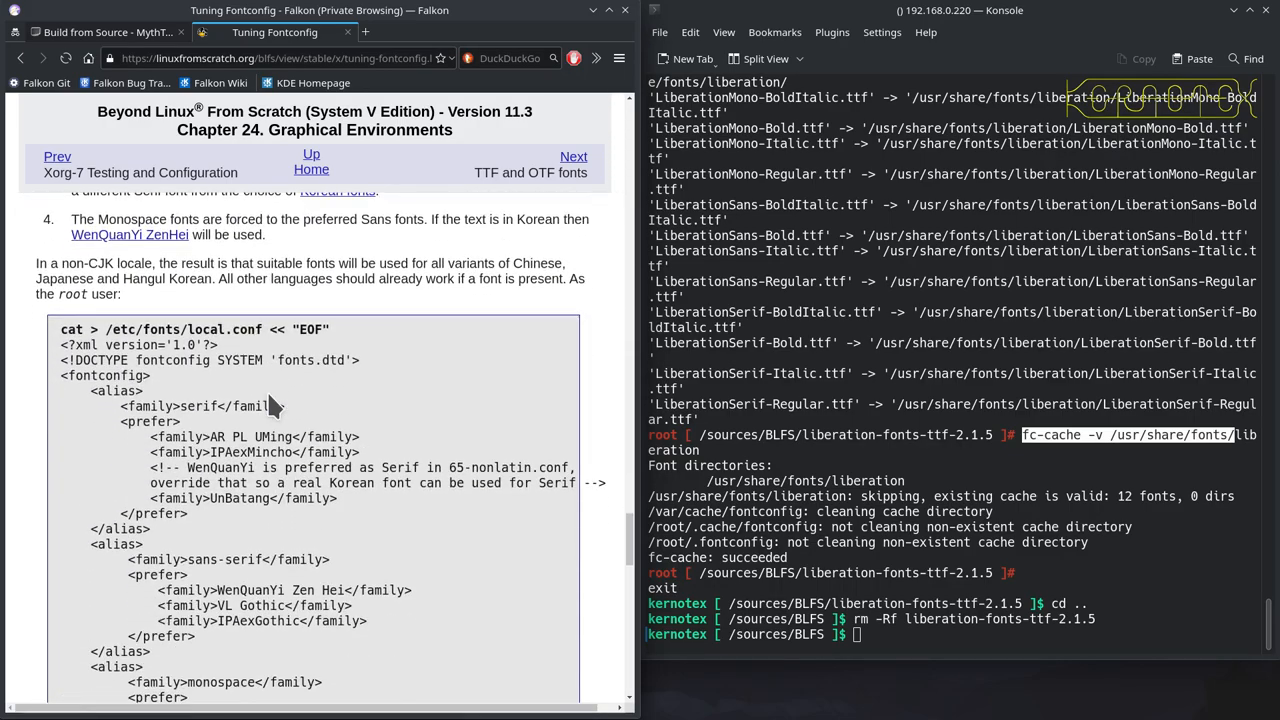
{"action": "scroll", "scroll_direction": "down", "scroll_amount": 3}
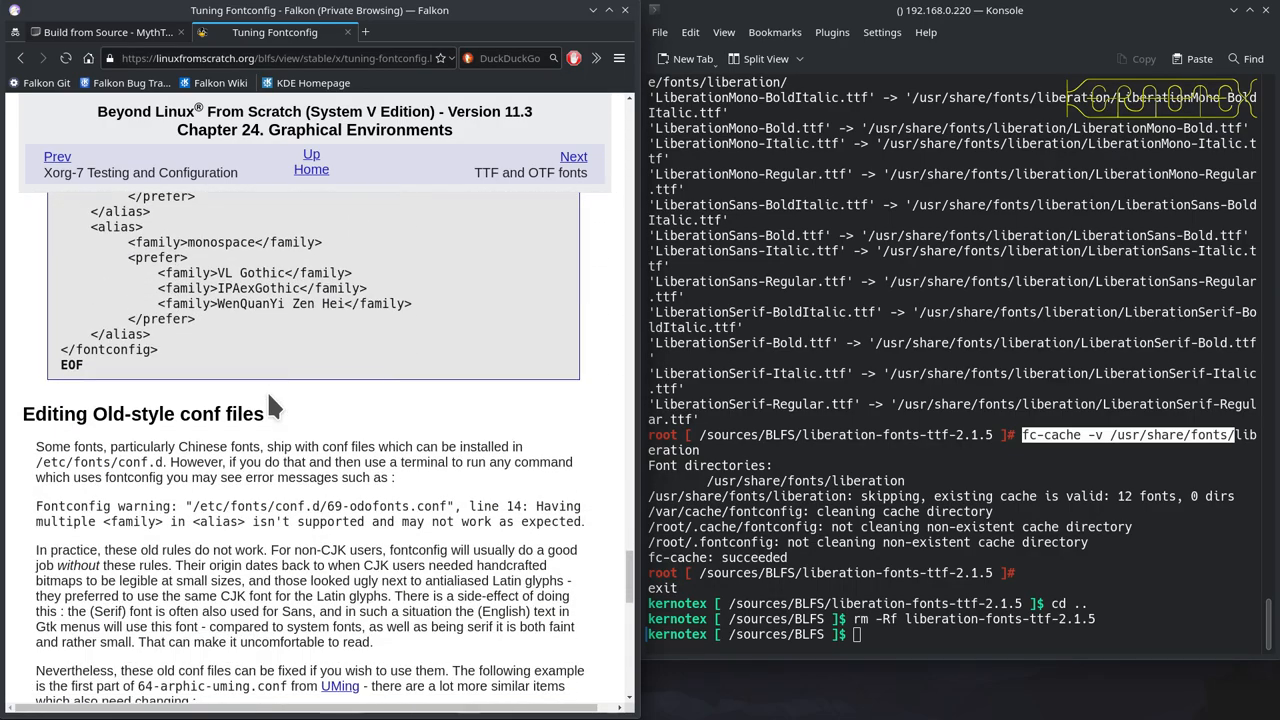
{"action": "scroll", "scroll_direction": "down", "scroll_amount": 3}
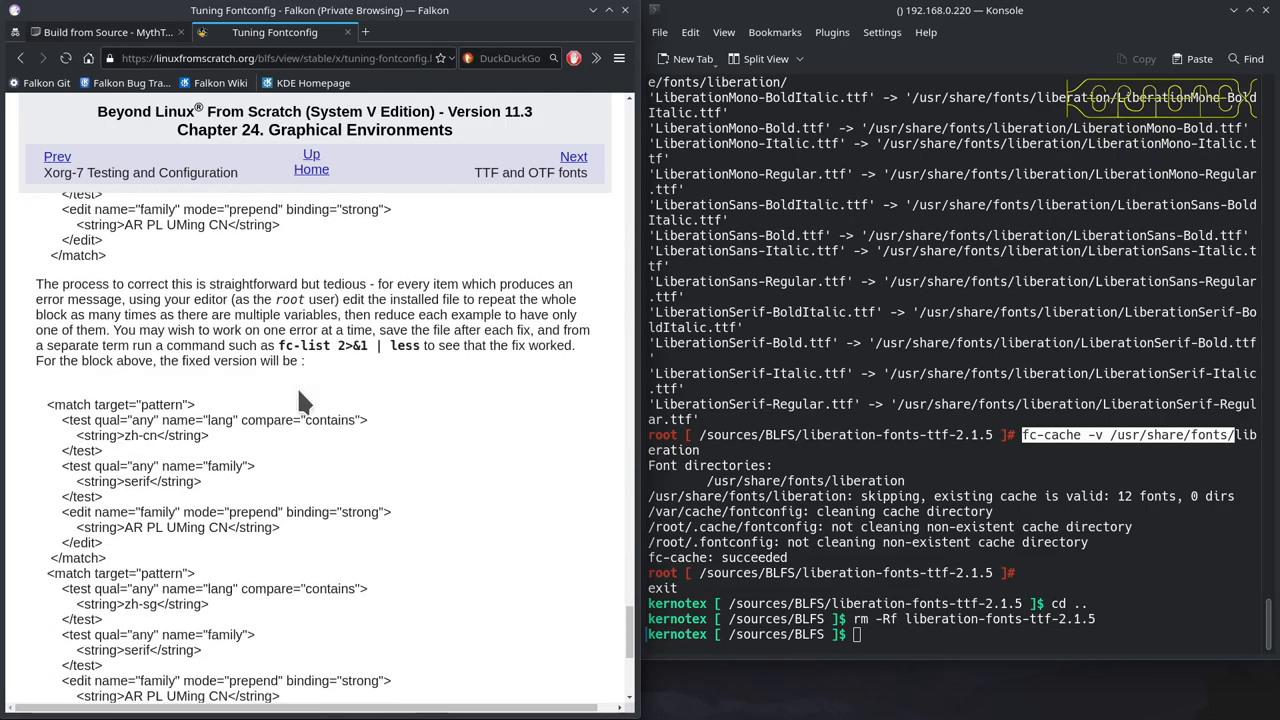
{"action": "scroll", "scroll_direction": "down", "scroll_amount": 3}
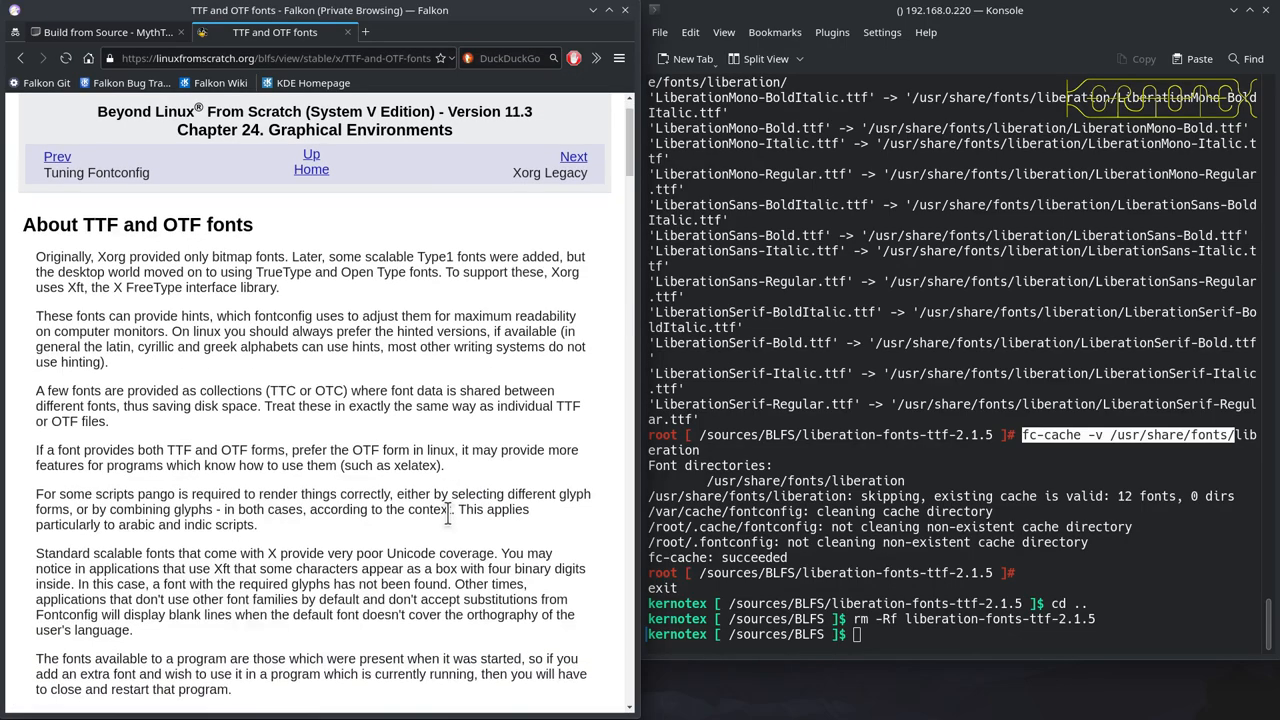
{"action": "scroll", "scroll_direction": "down", "scroll_amount": 3}
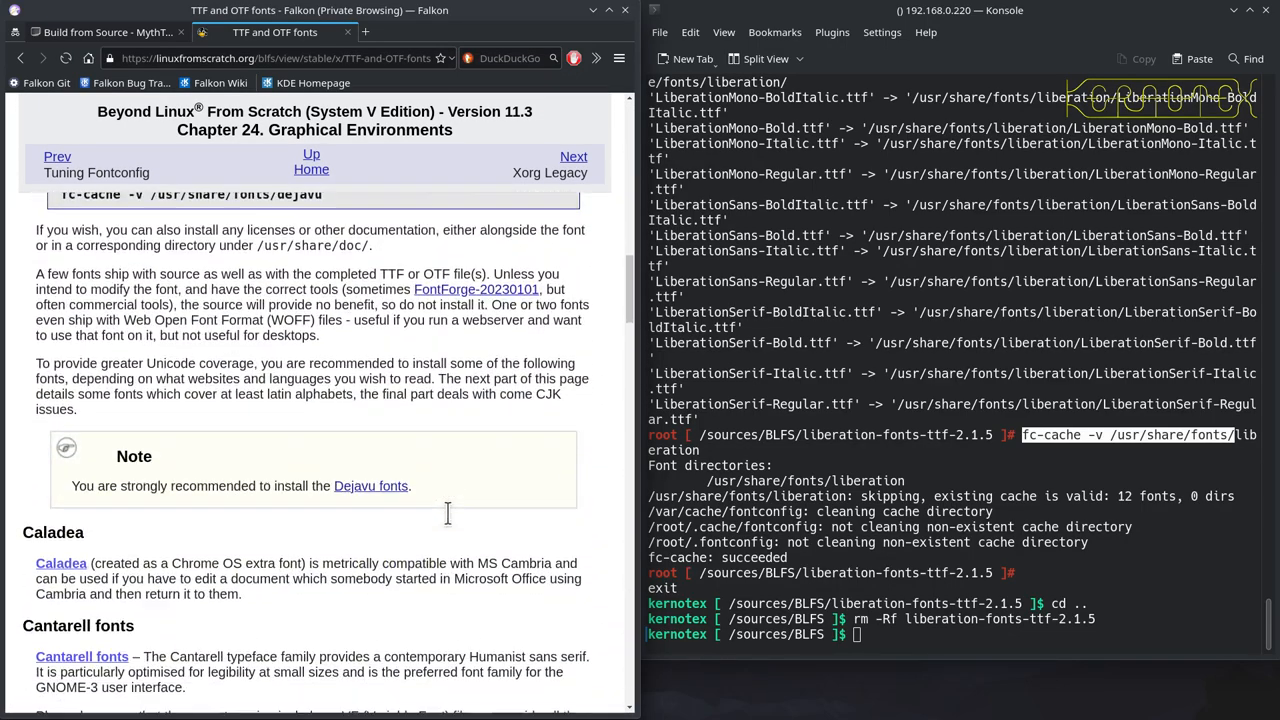
{"action": "scroll", "scroll_direction": "down", "scroll_amount": 3}
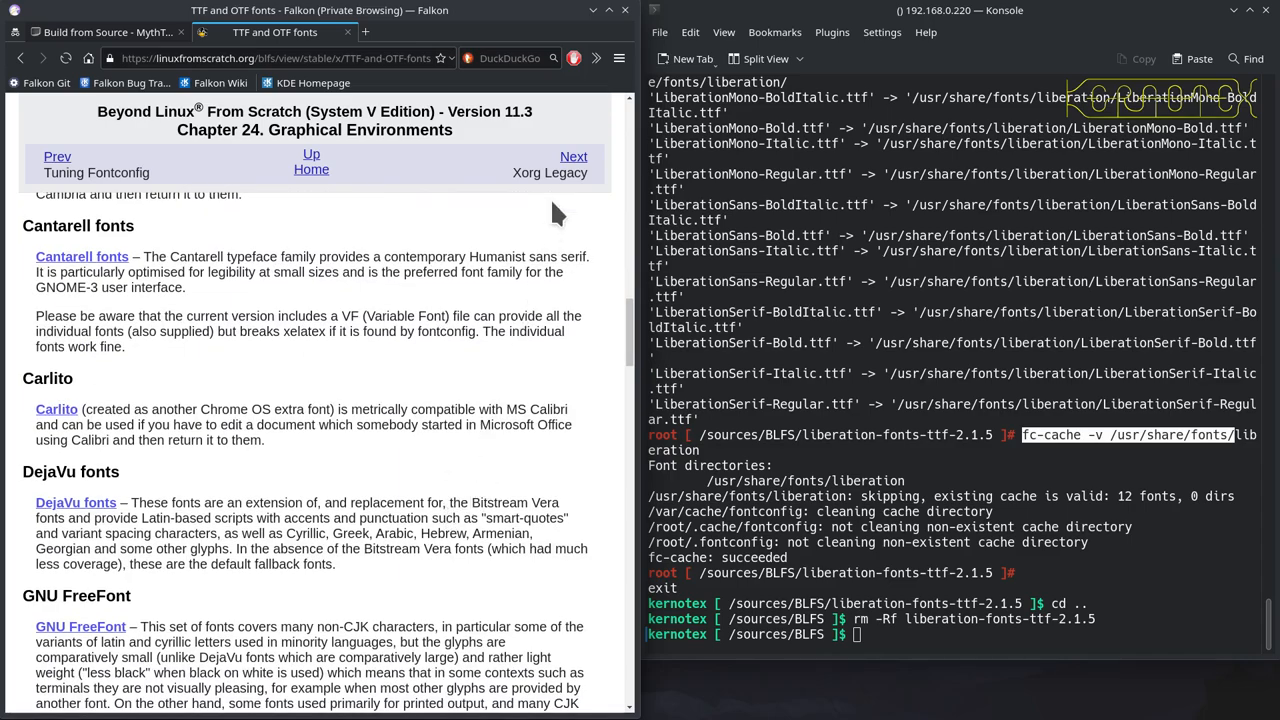
{"action": "left_click", "coordinate": [573, 156]}
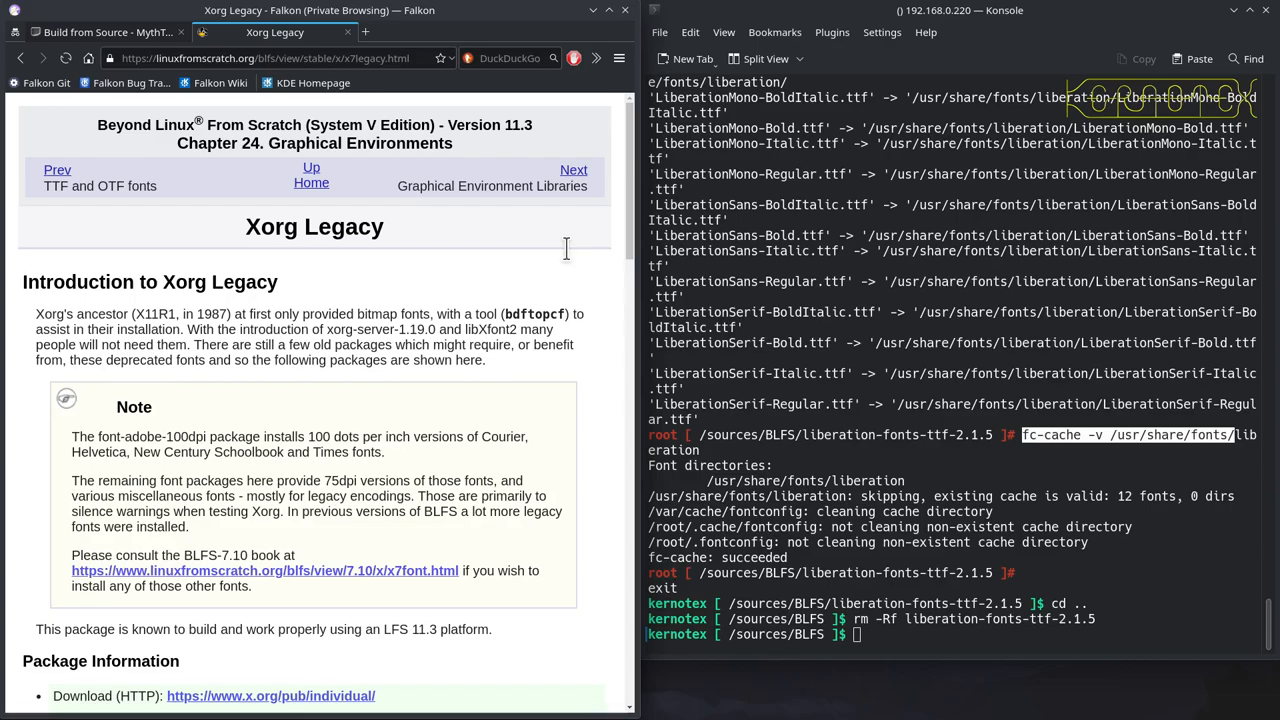
{"action": "scroll", "scroll_direction": "down", "scroll_amount": 3}
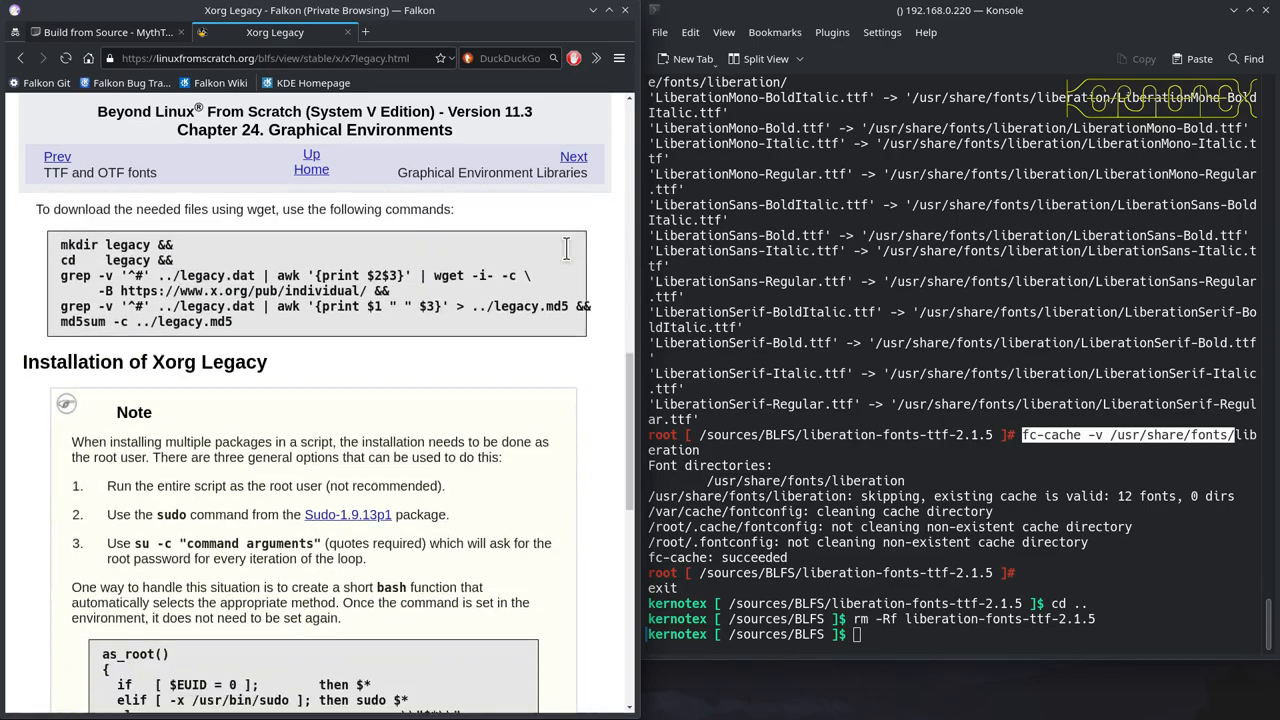